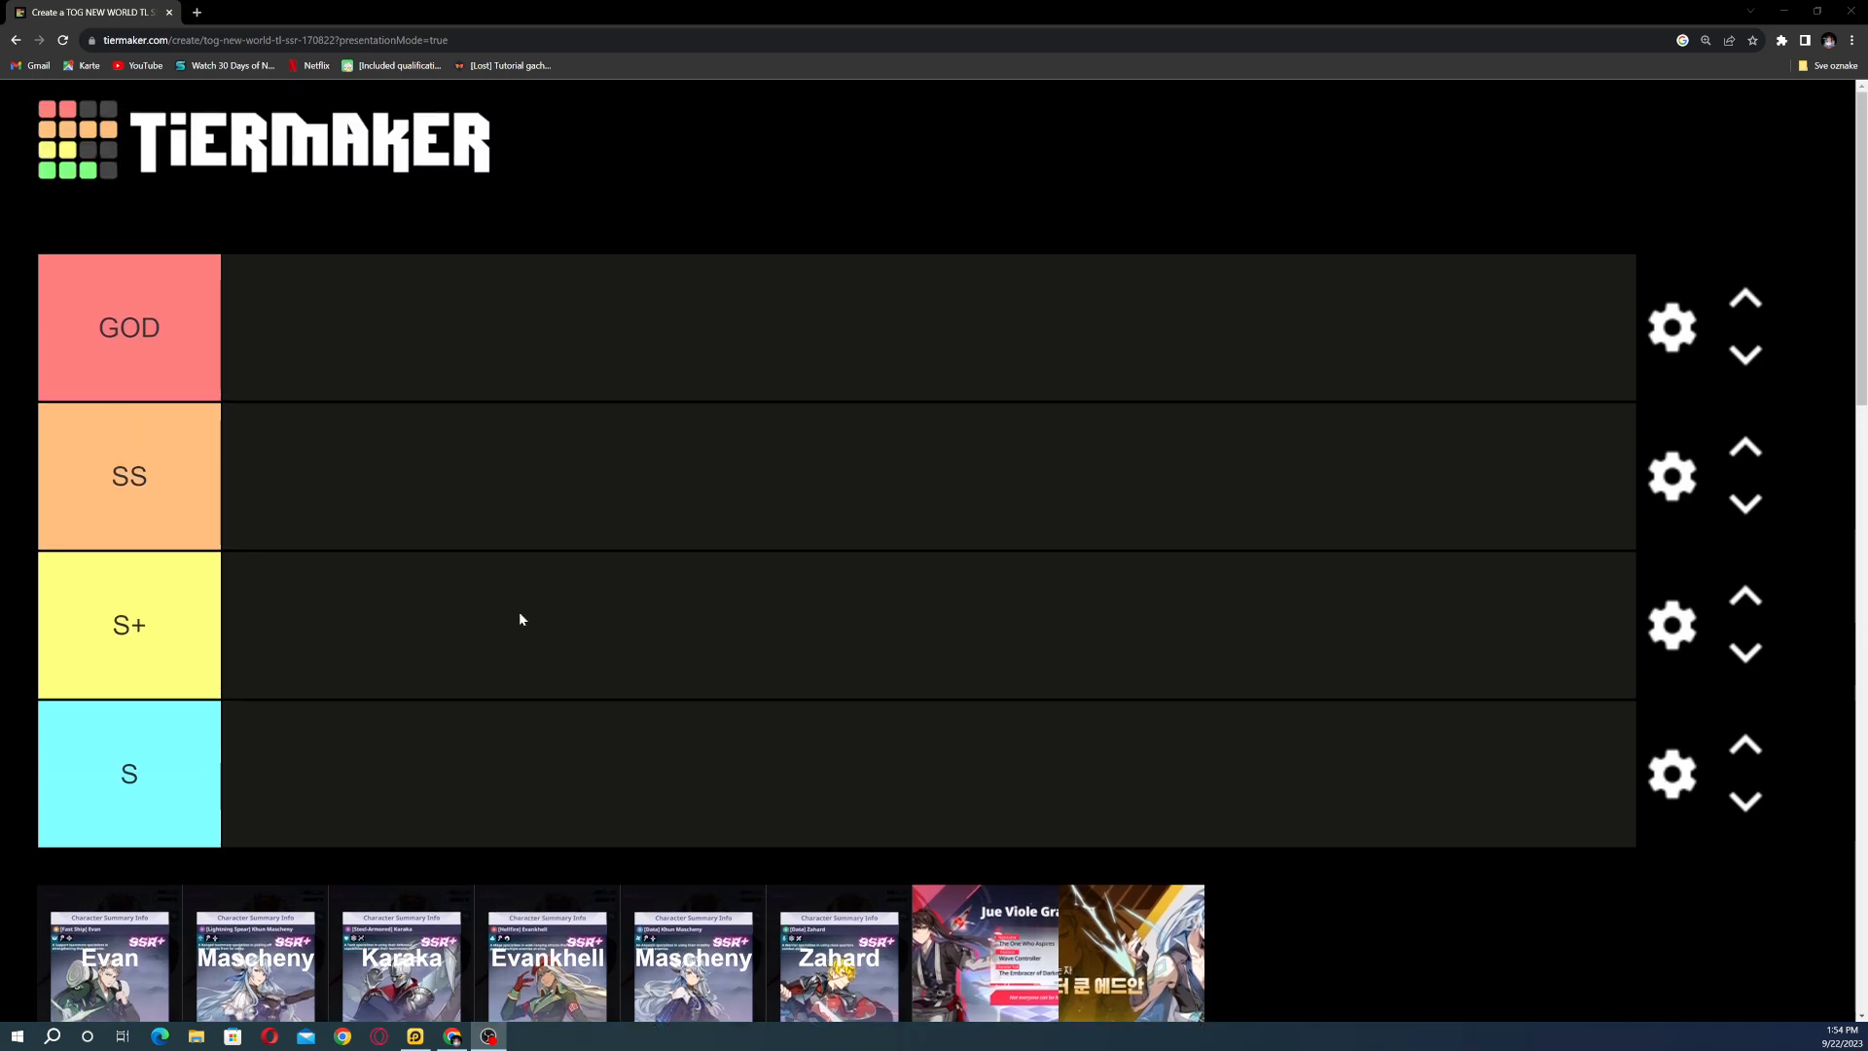
Step: Add Evan and Mascheny to the GOD tier and settle the order Mascheny, Zahard, Evan
scroll("down", 3)
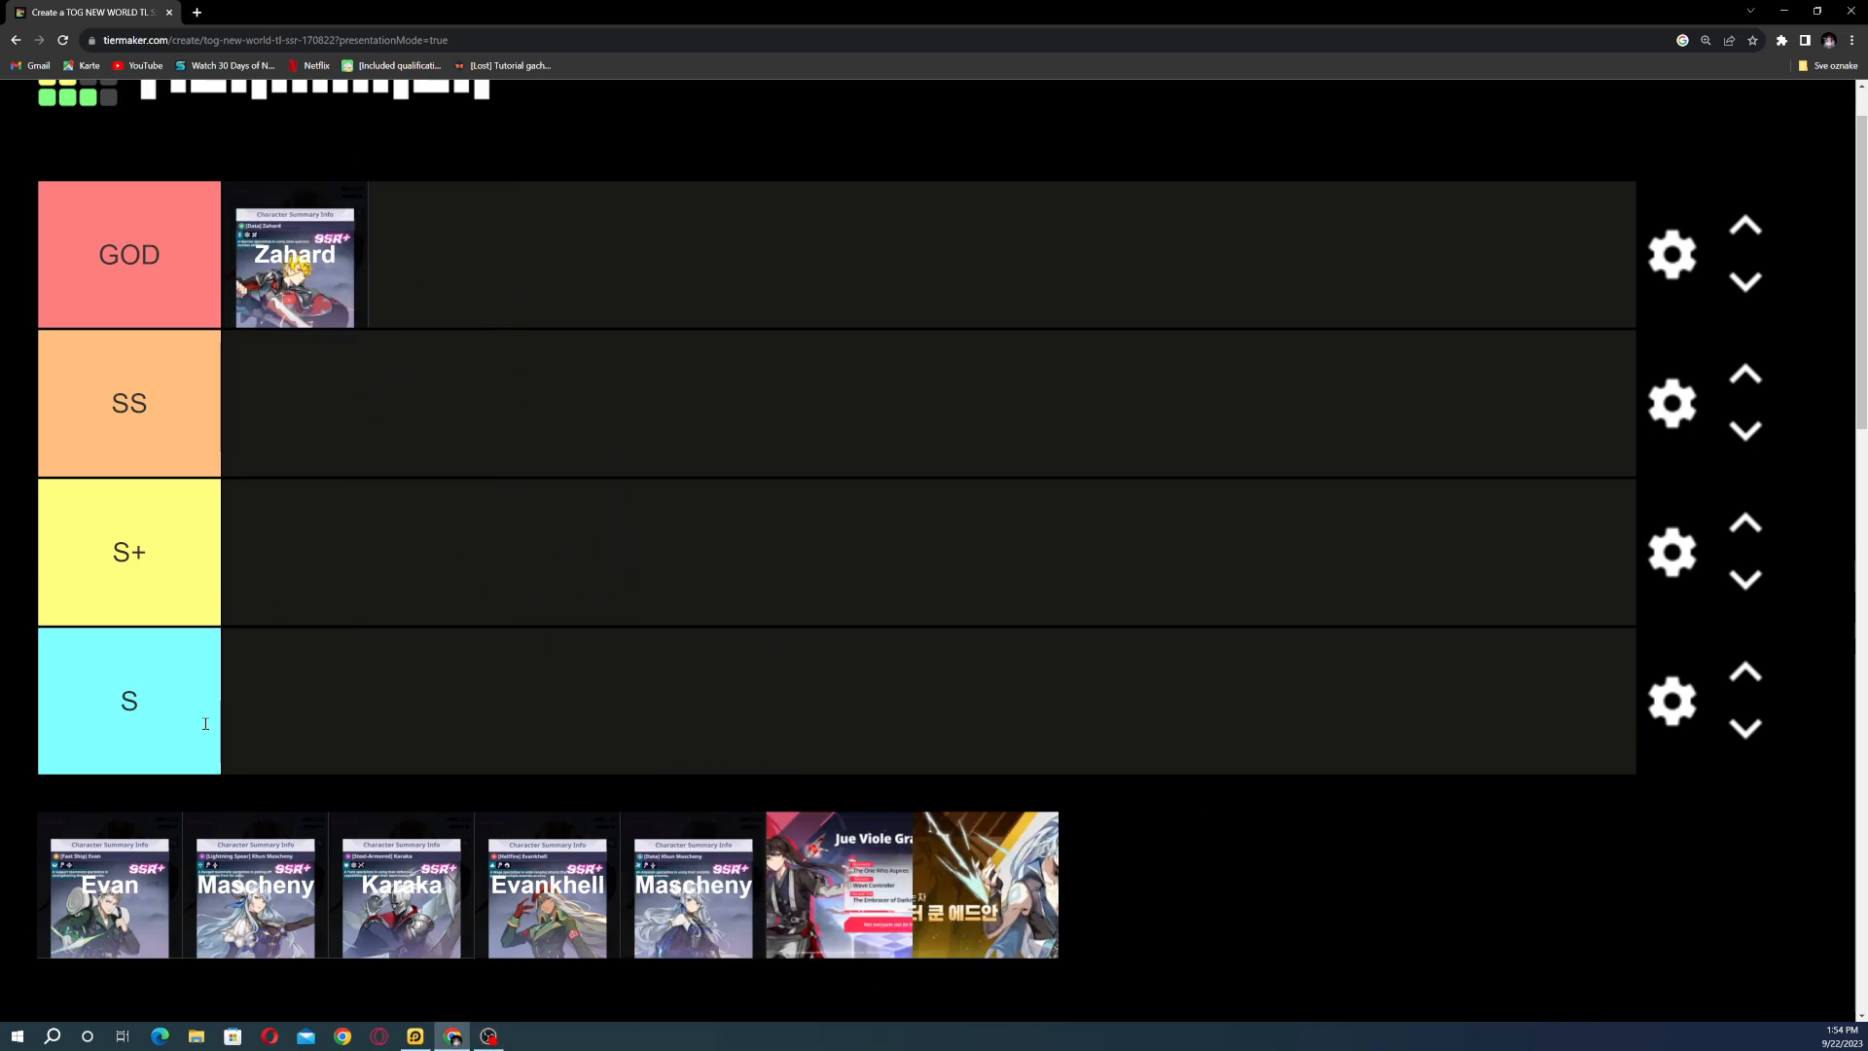
left_click_drag(110, 893, 294, 254)
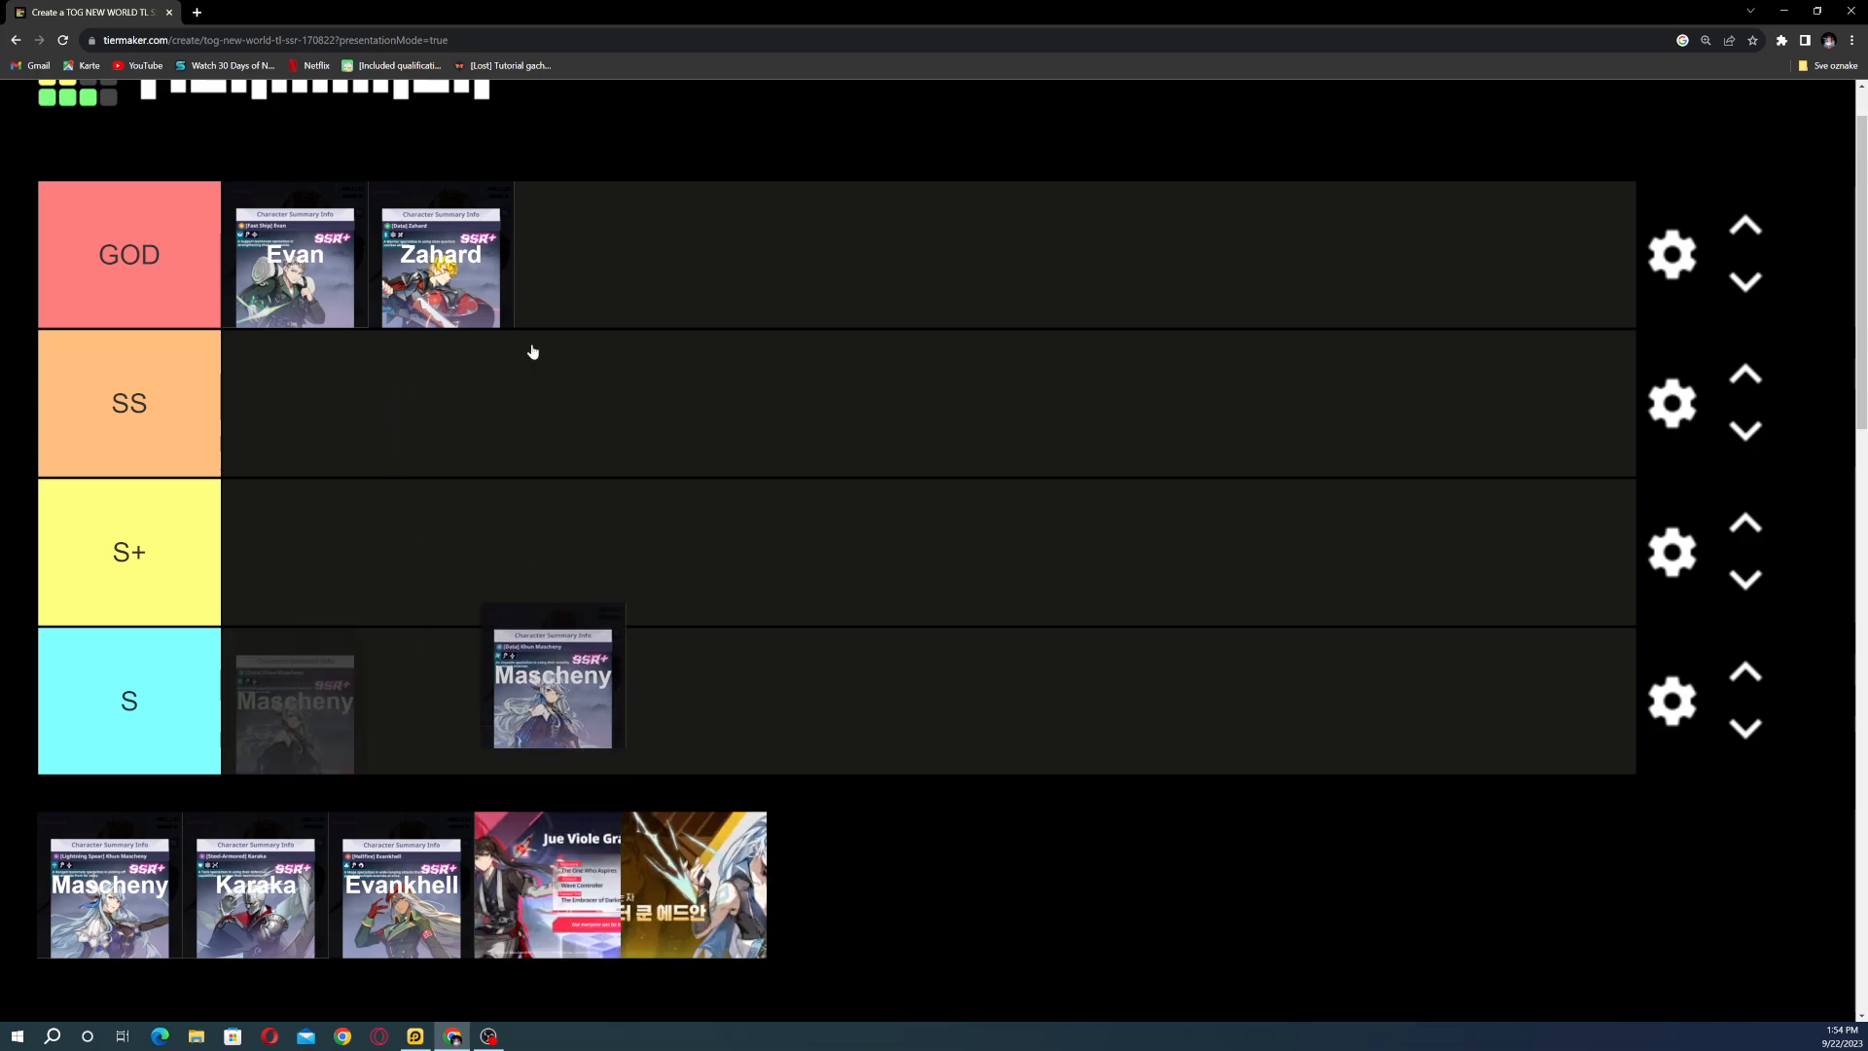
left_click_drag(552, 679, 441, 254)
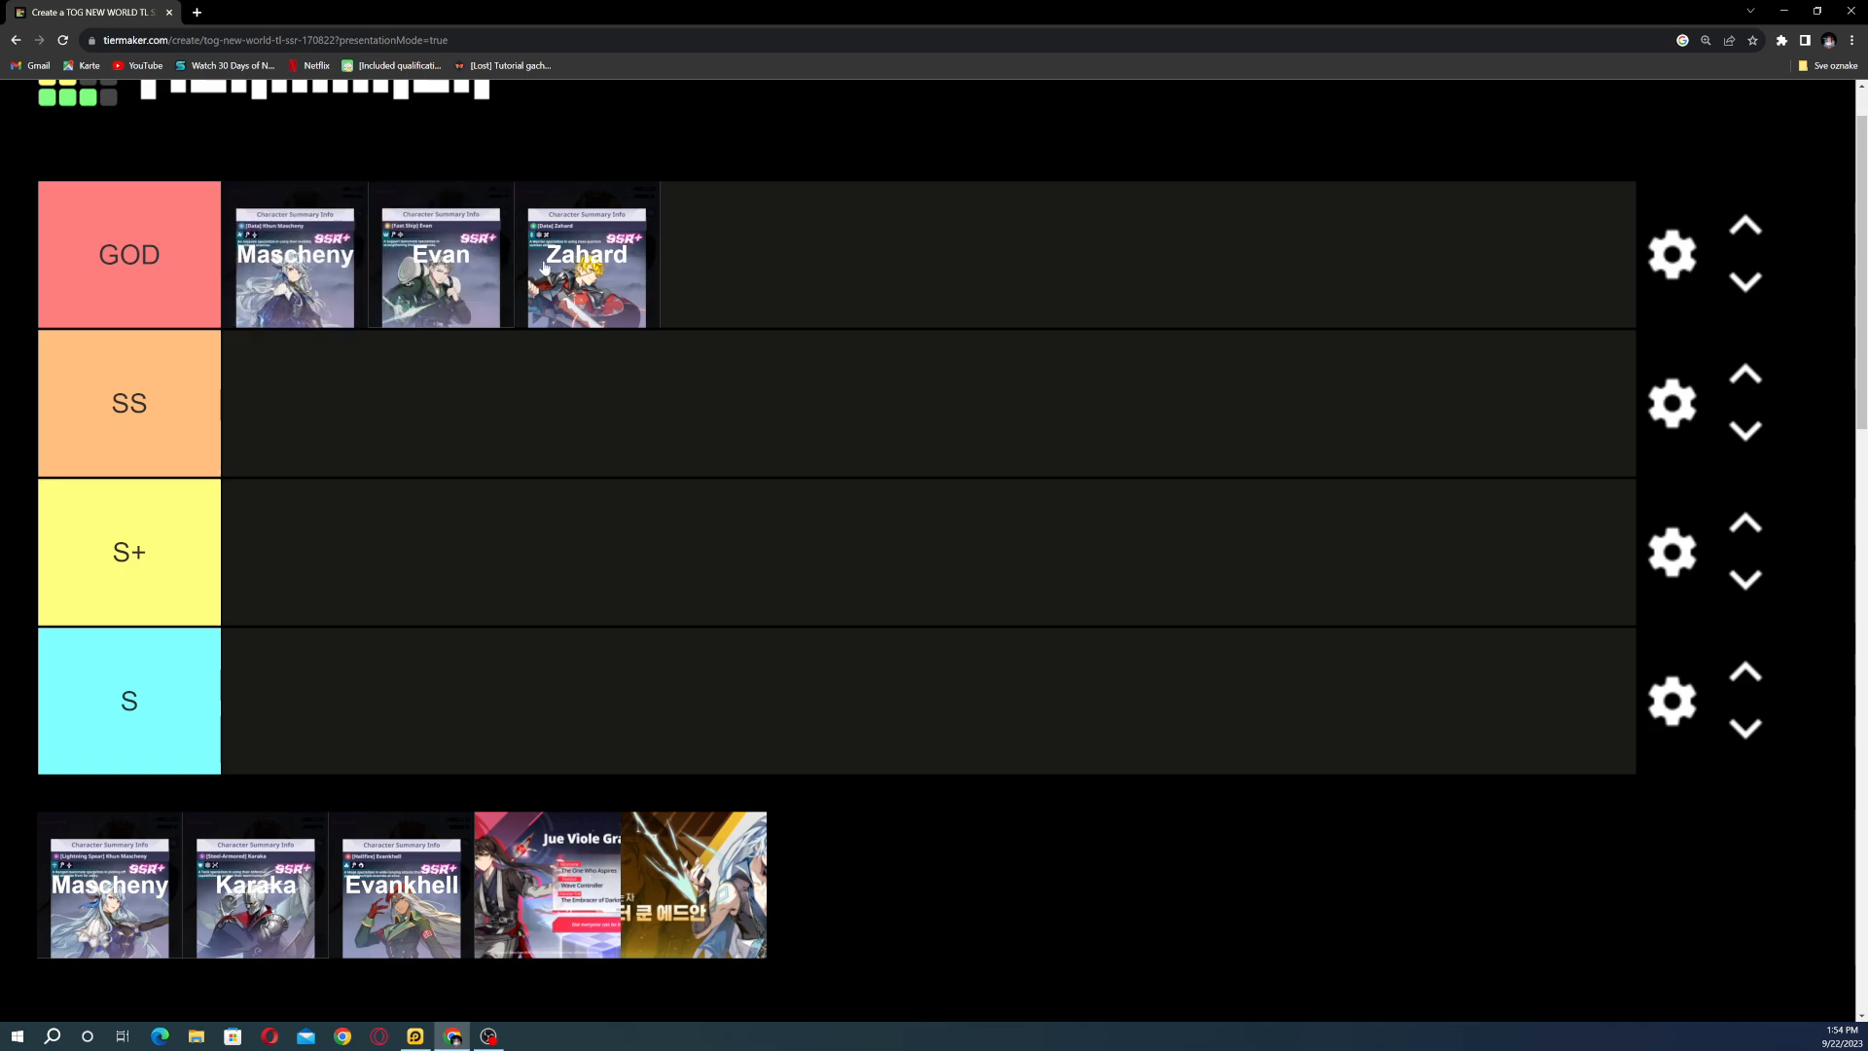
left_click_drag(441, 254, 294, 403)
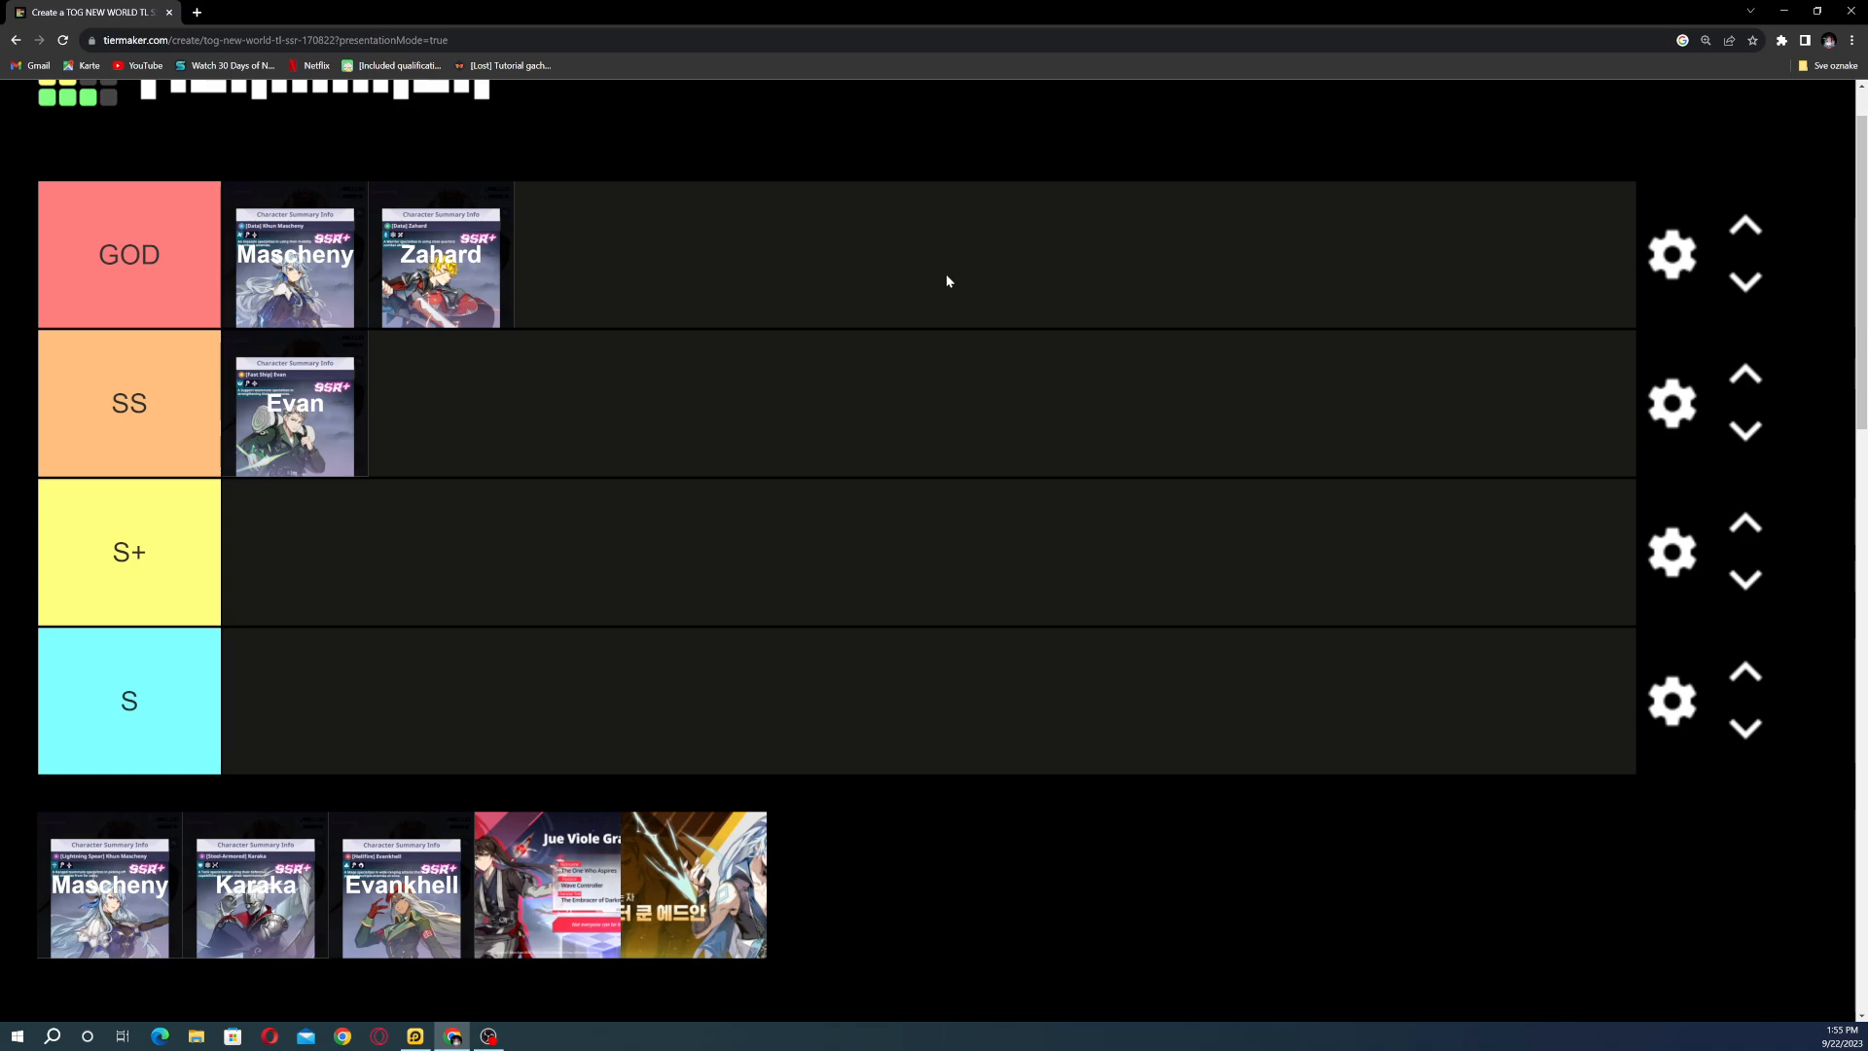
mouse_move(448, 493)
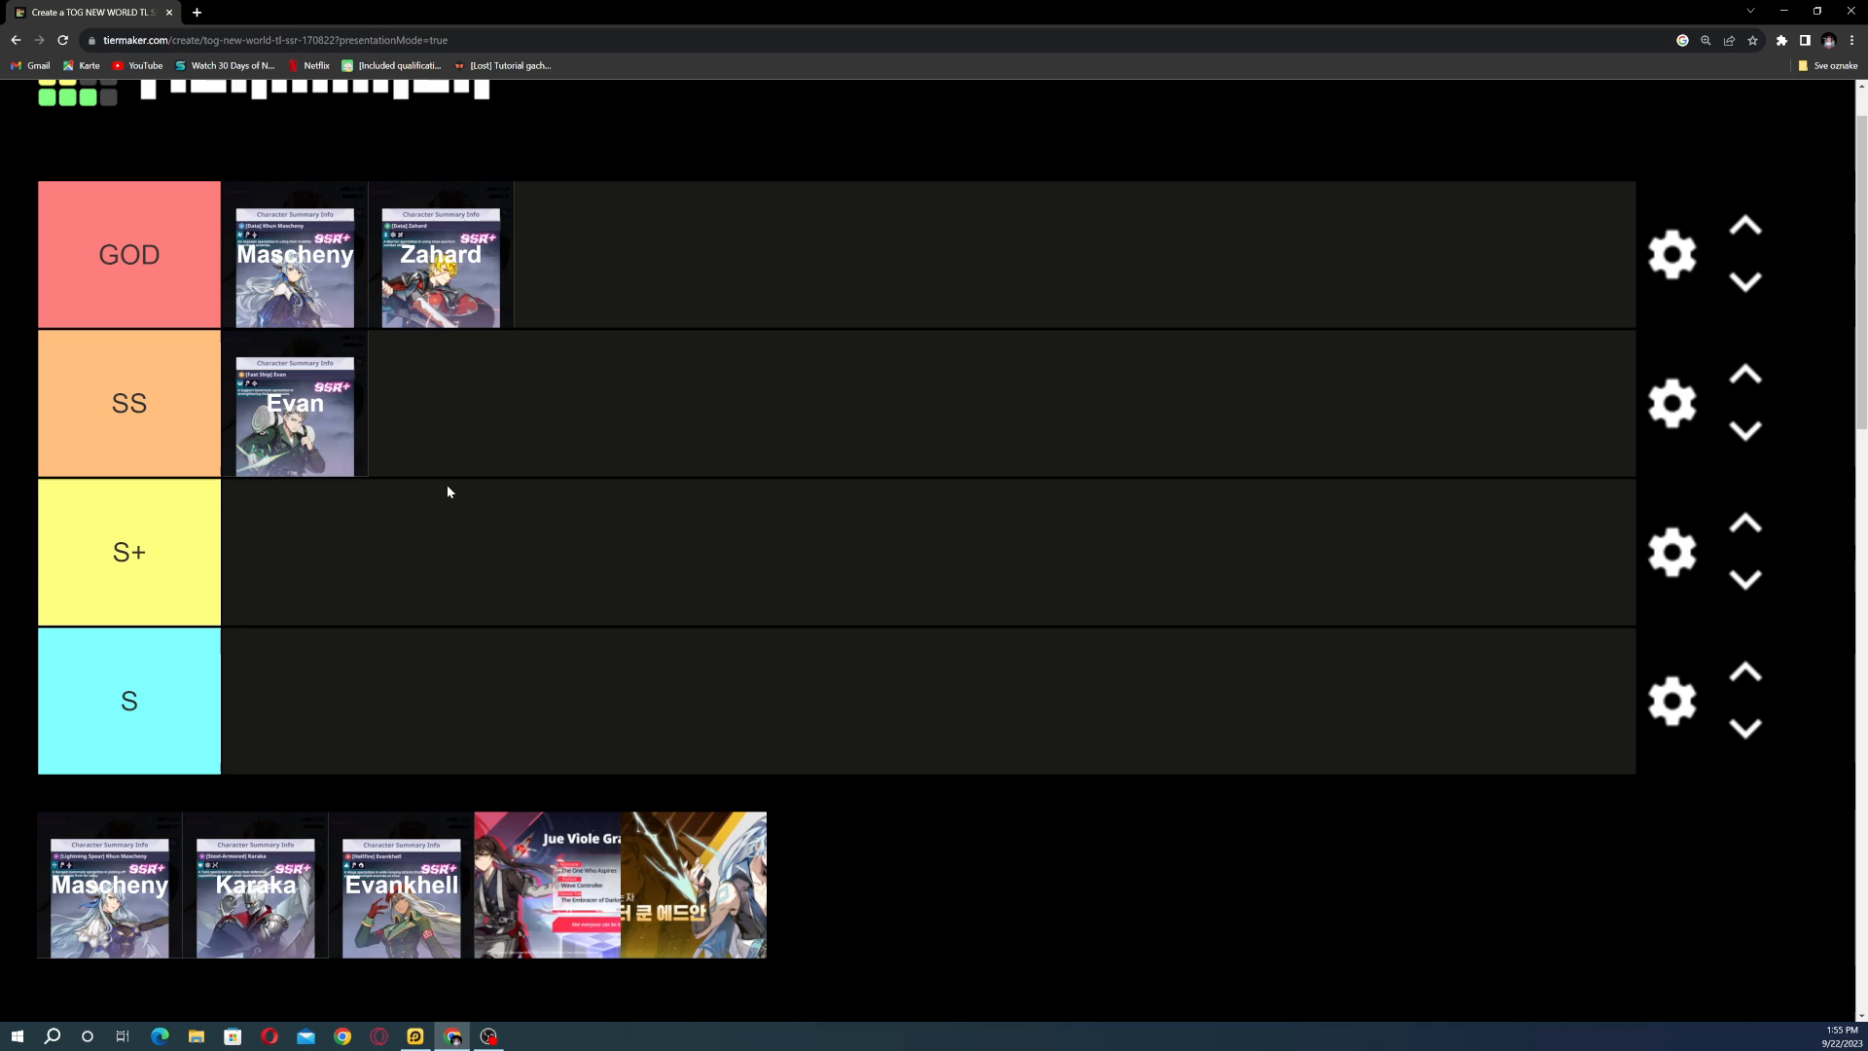
left_click_drag(294, 414, 606, 268)
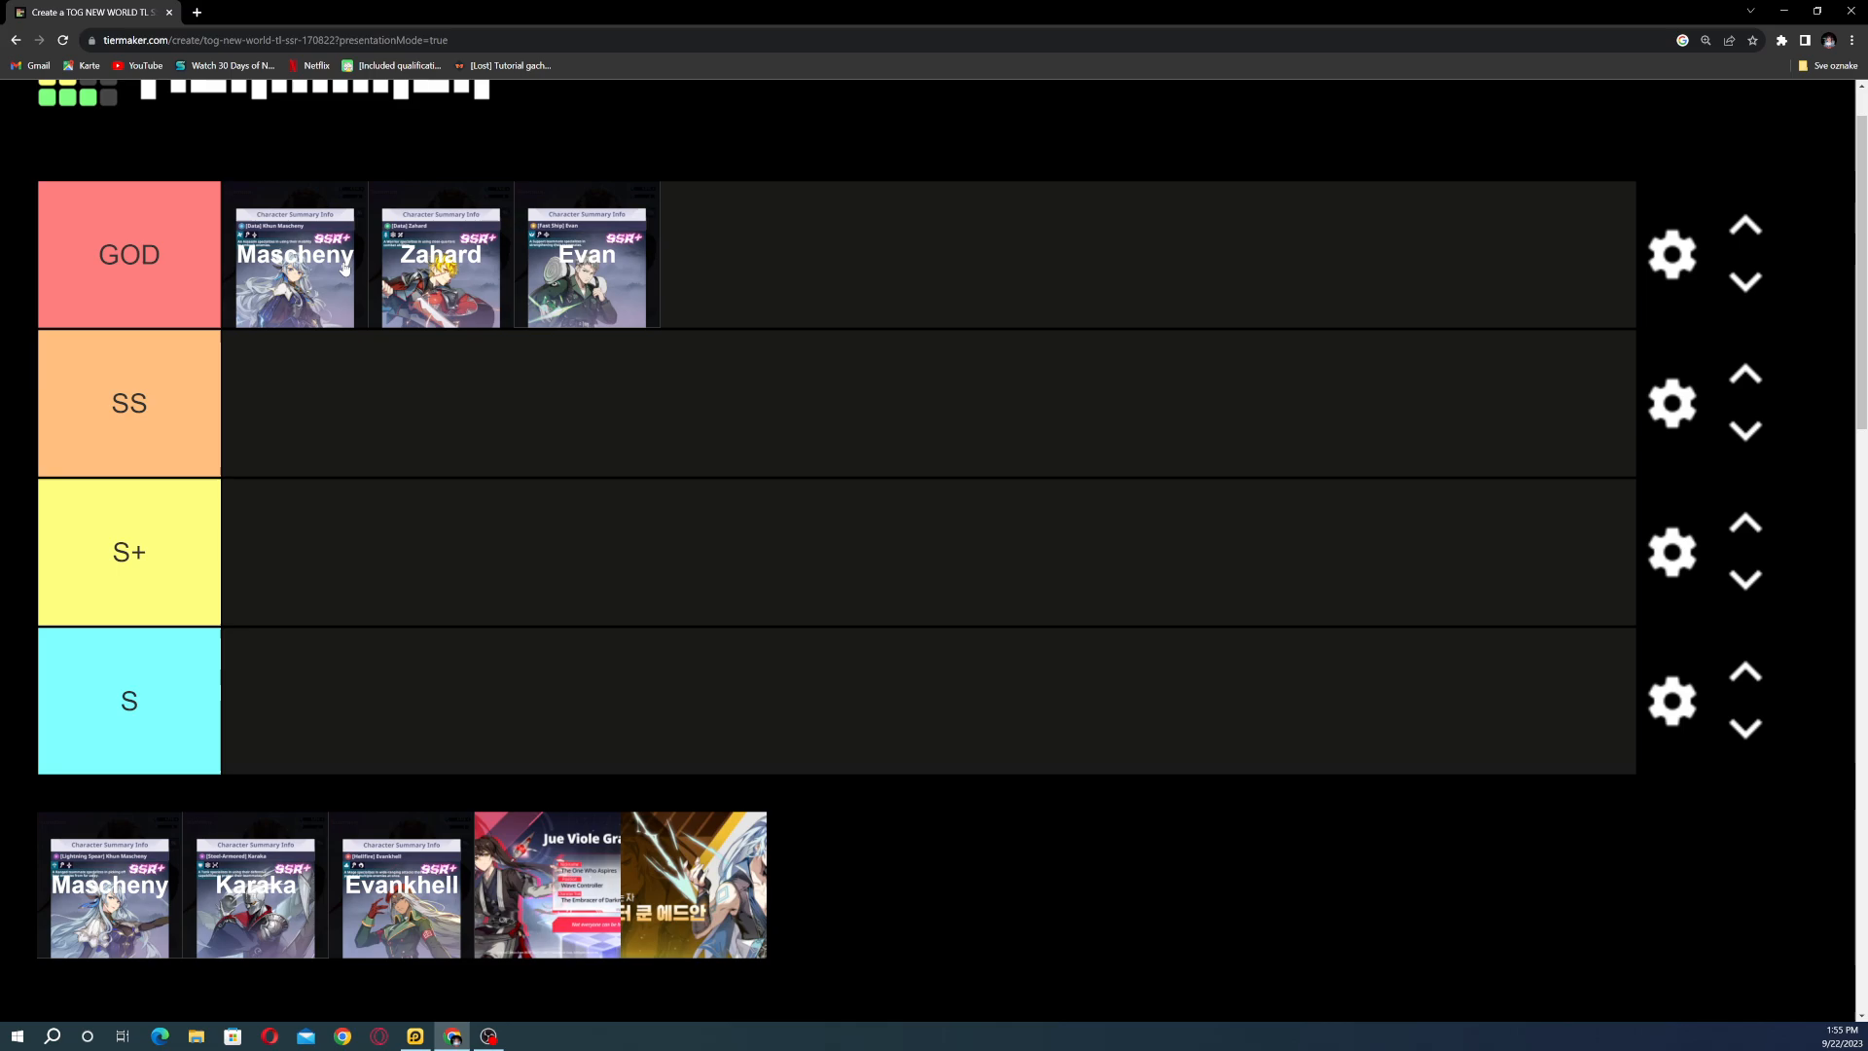
mouse_move(600, 314)
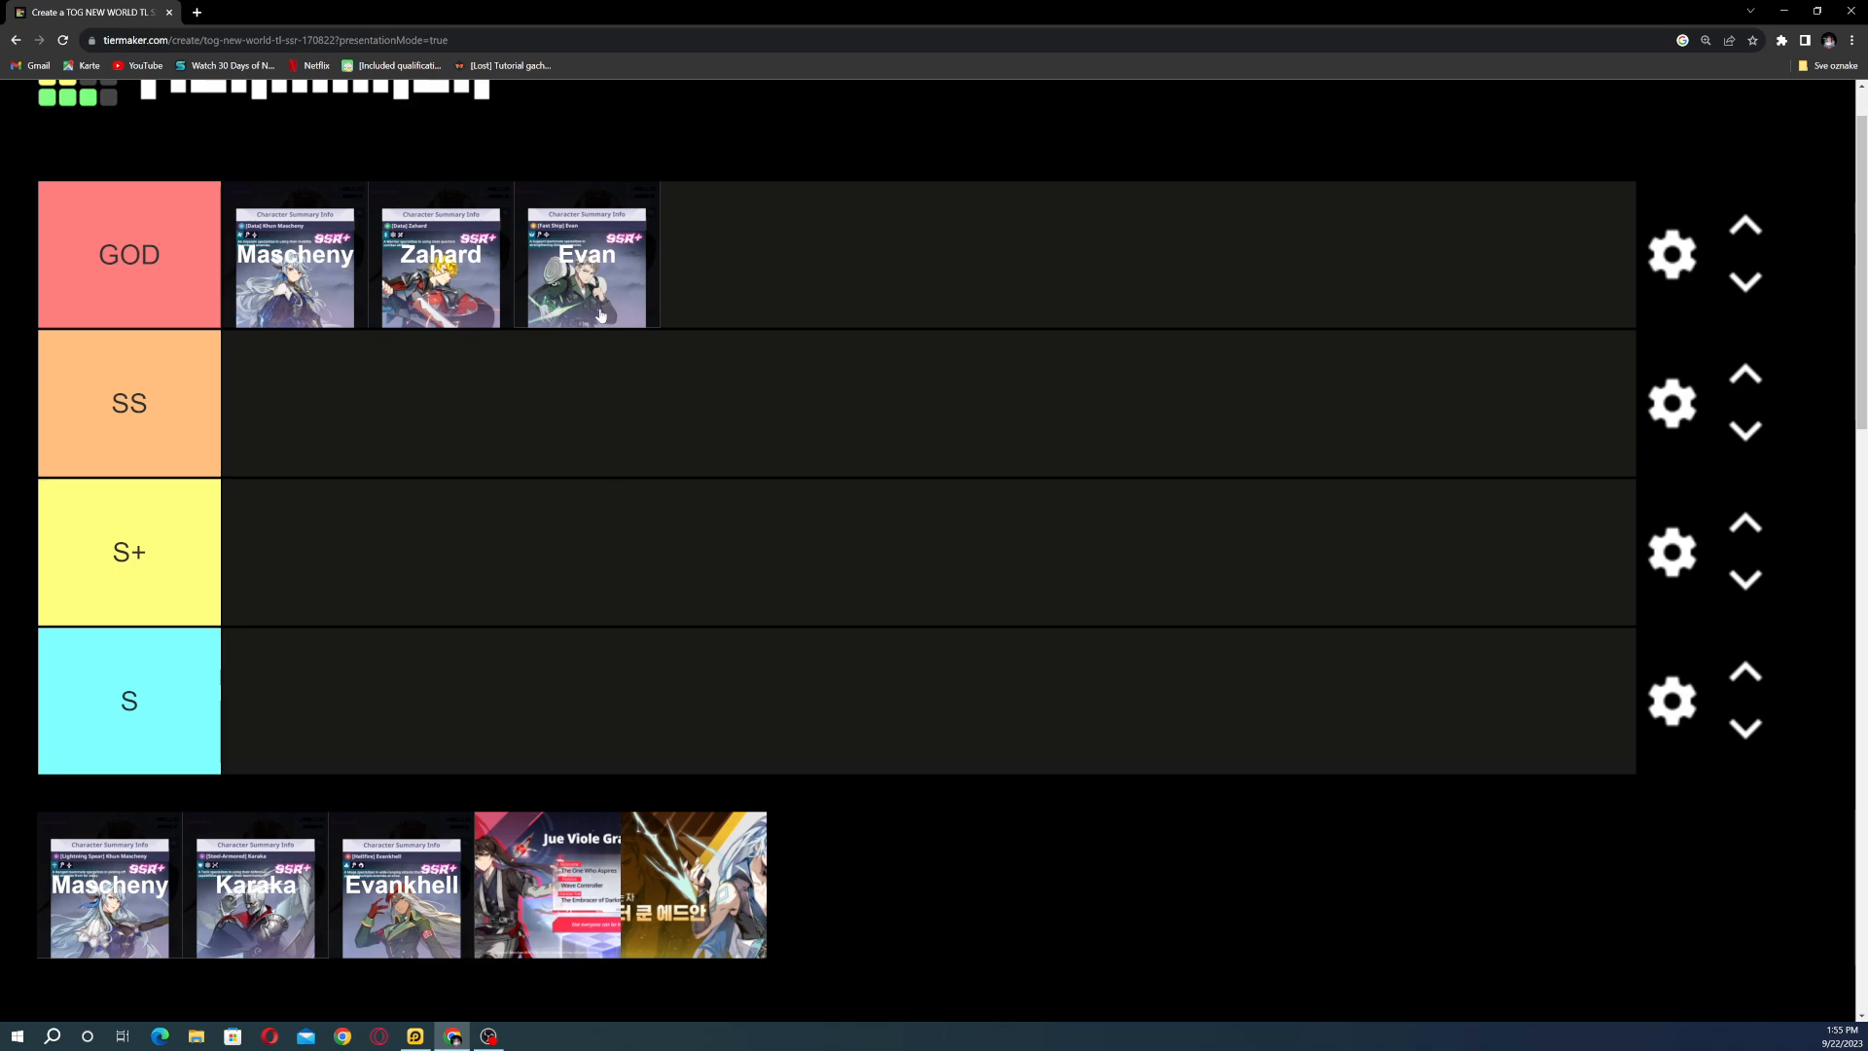
mouse_move(468, 288)
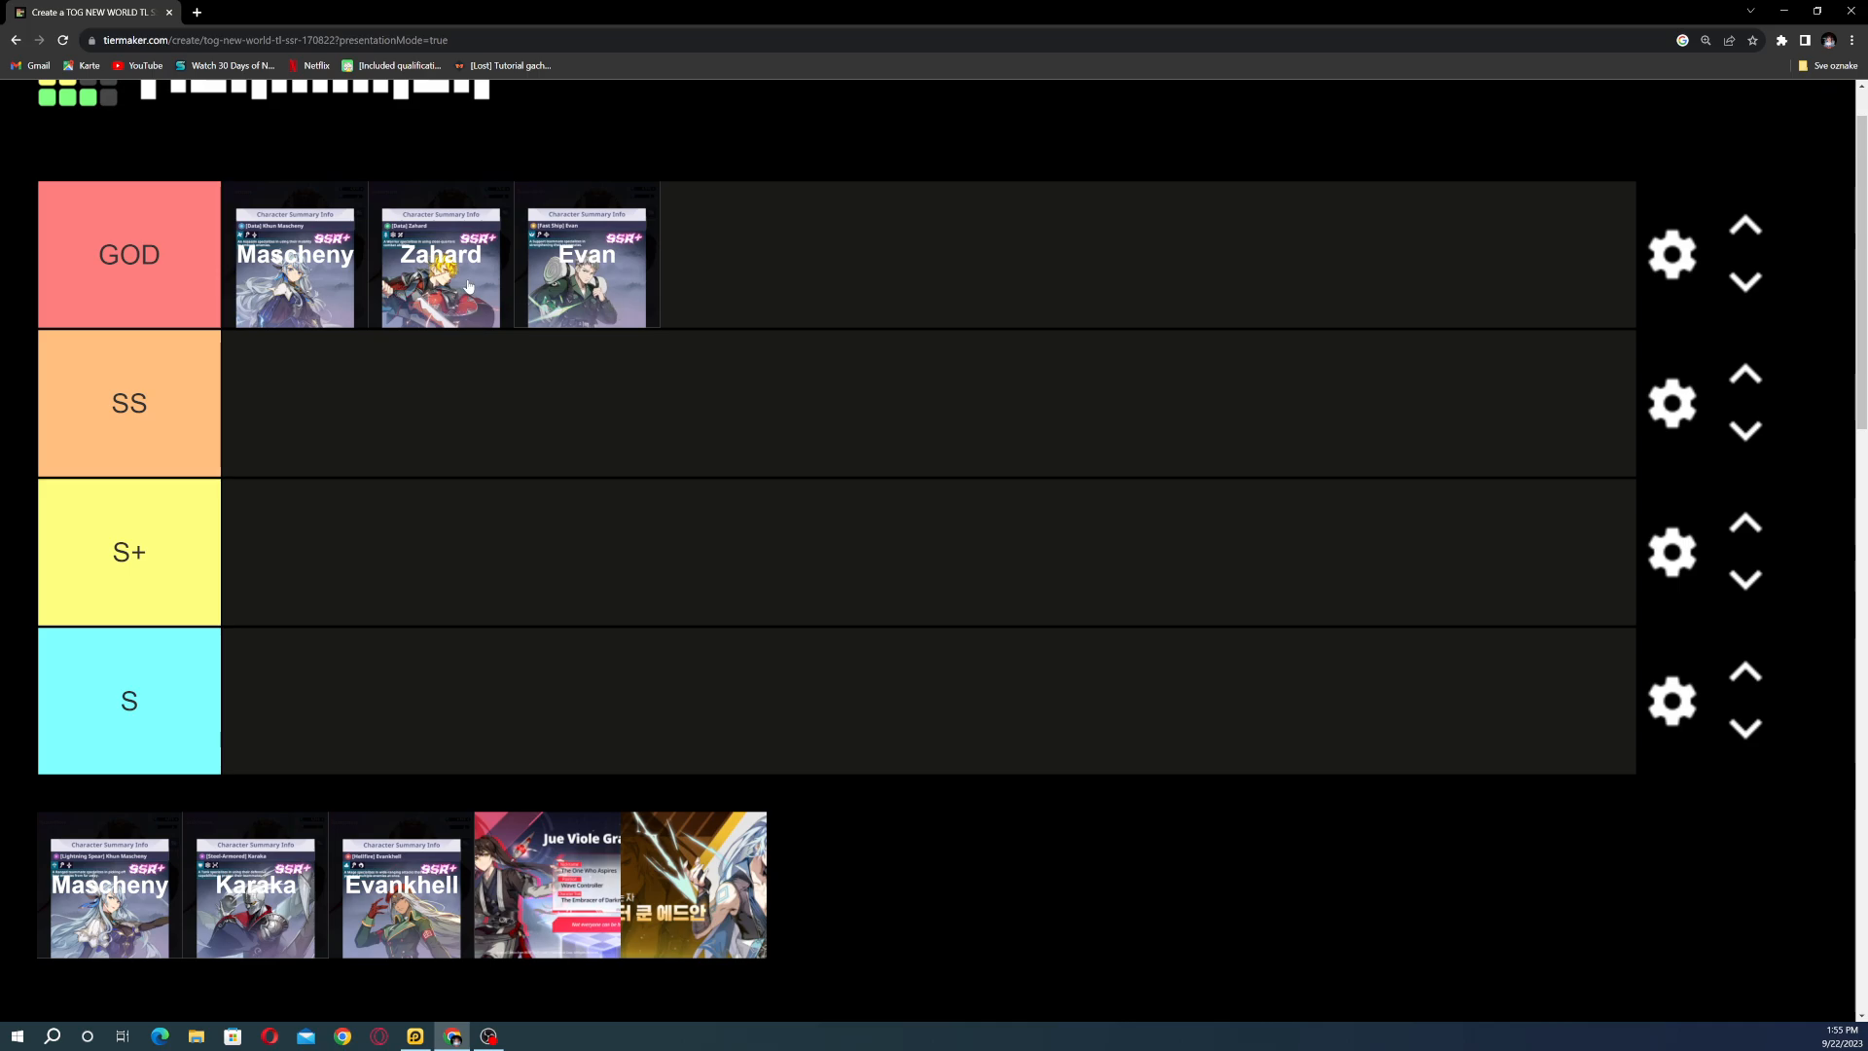
left_click_drag(440, 261, 584, 261)
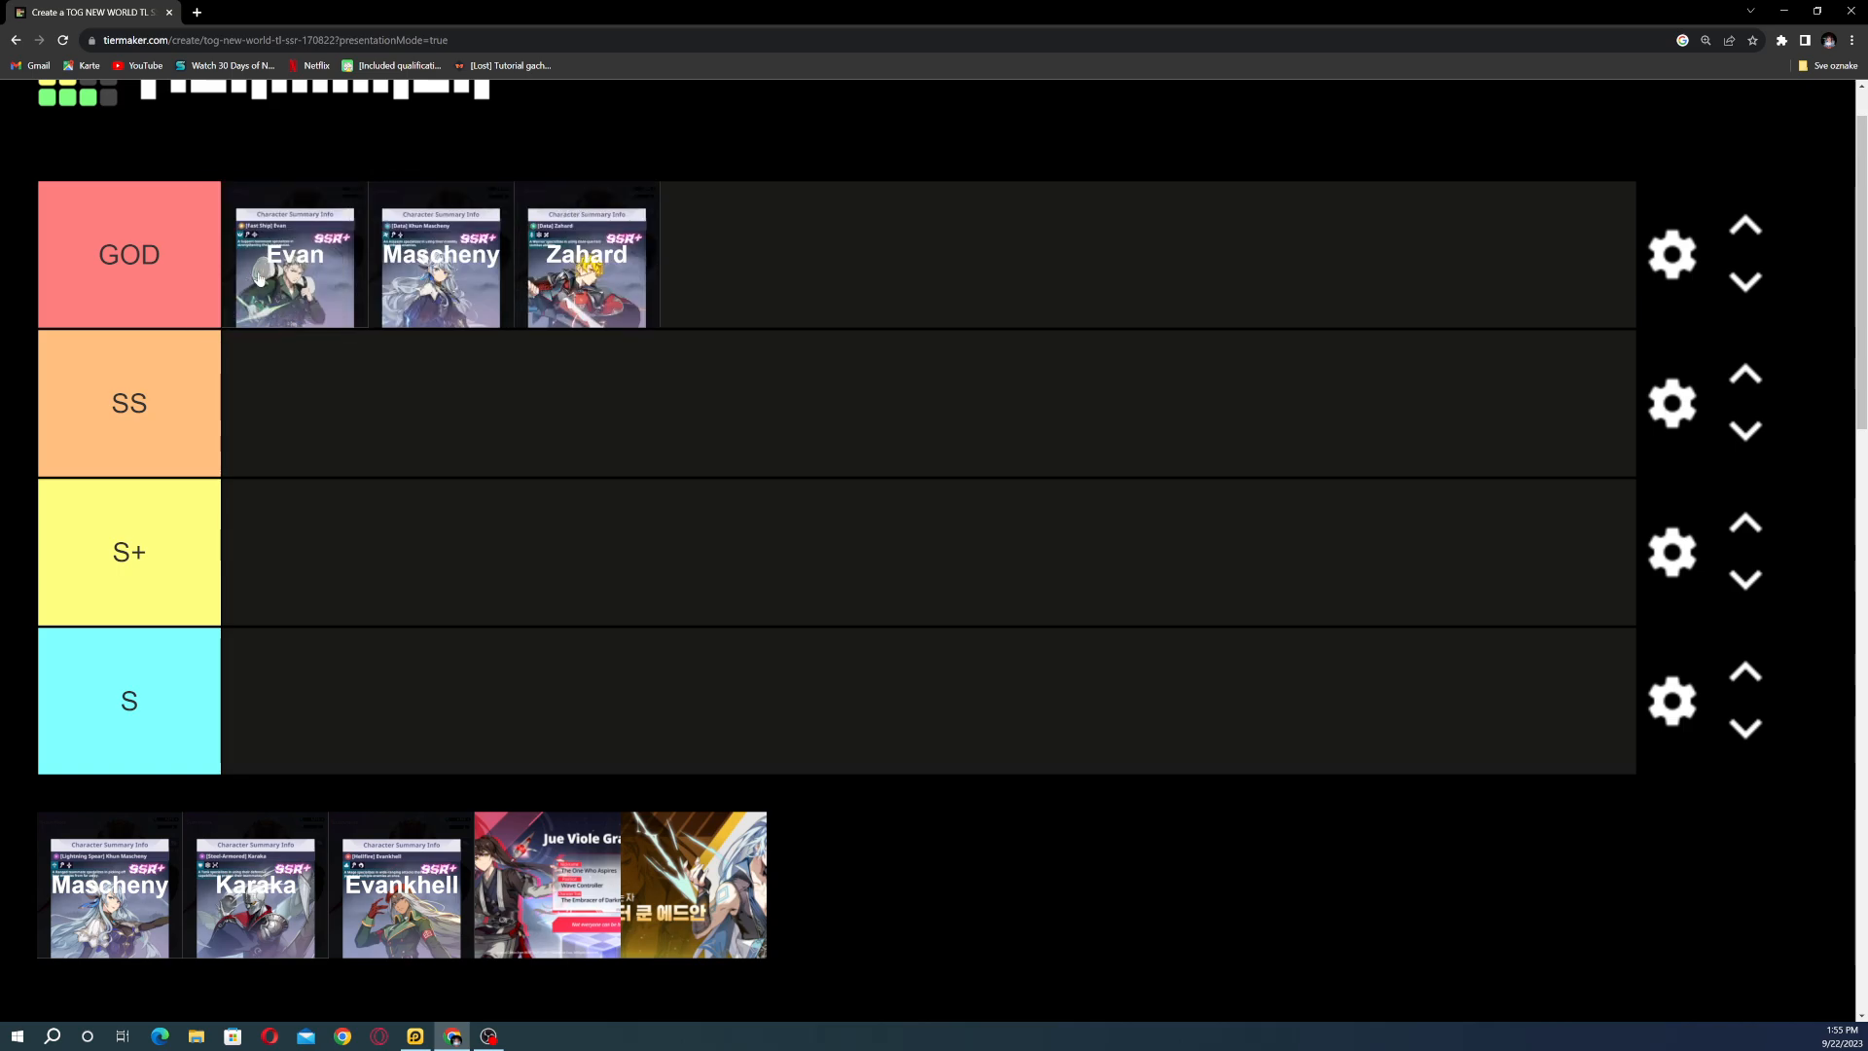
left_click_drag(586, 254, 366, 254)
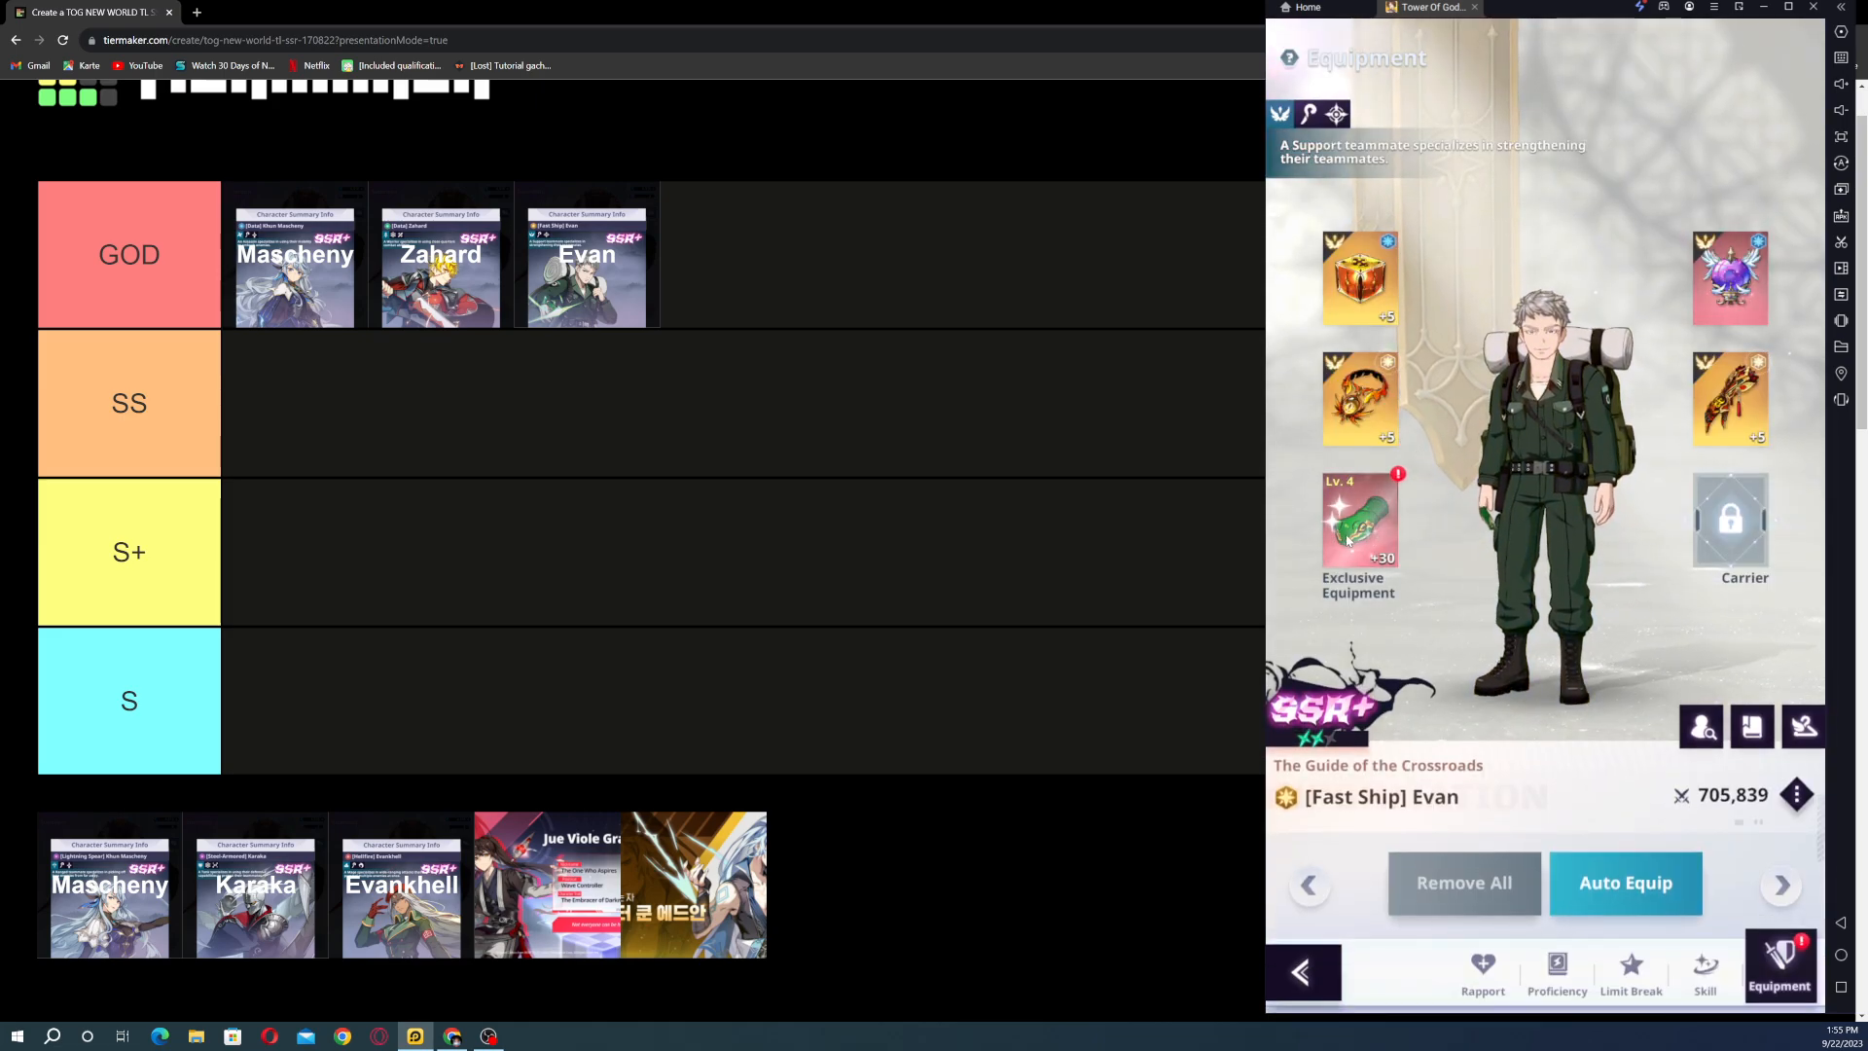
Step: Review Evan's Frog Fisher exclusive equipment details twice, then switch to his skills page
left_click(1358, 536)
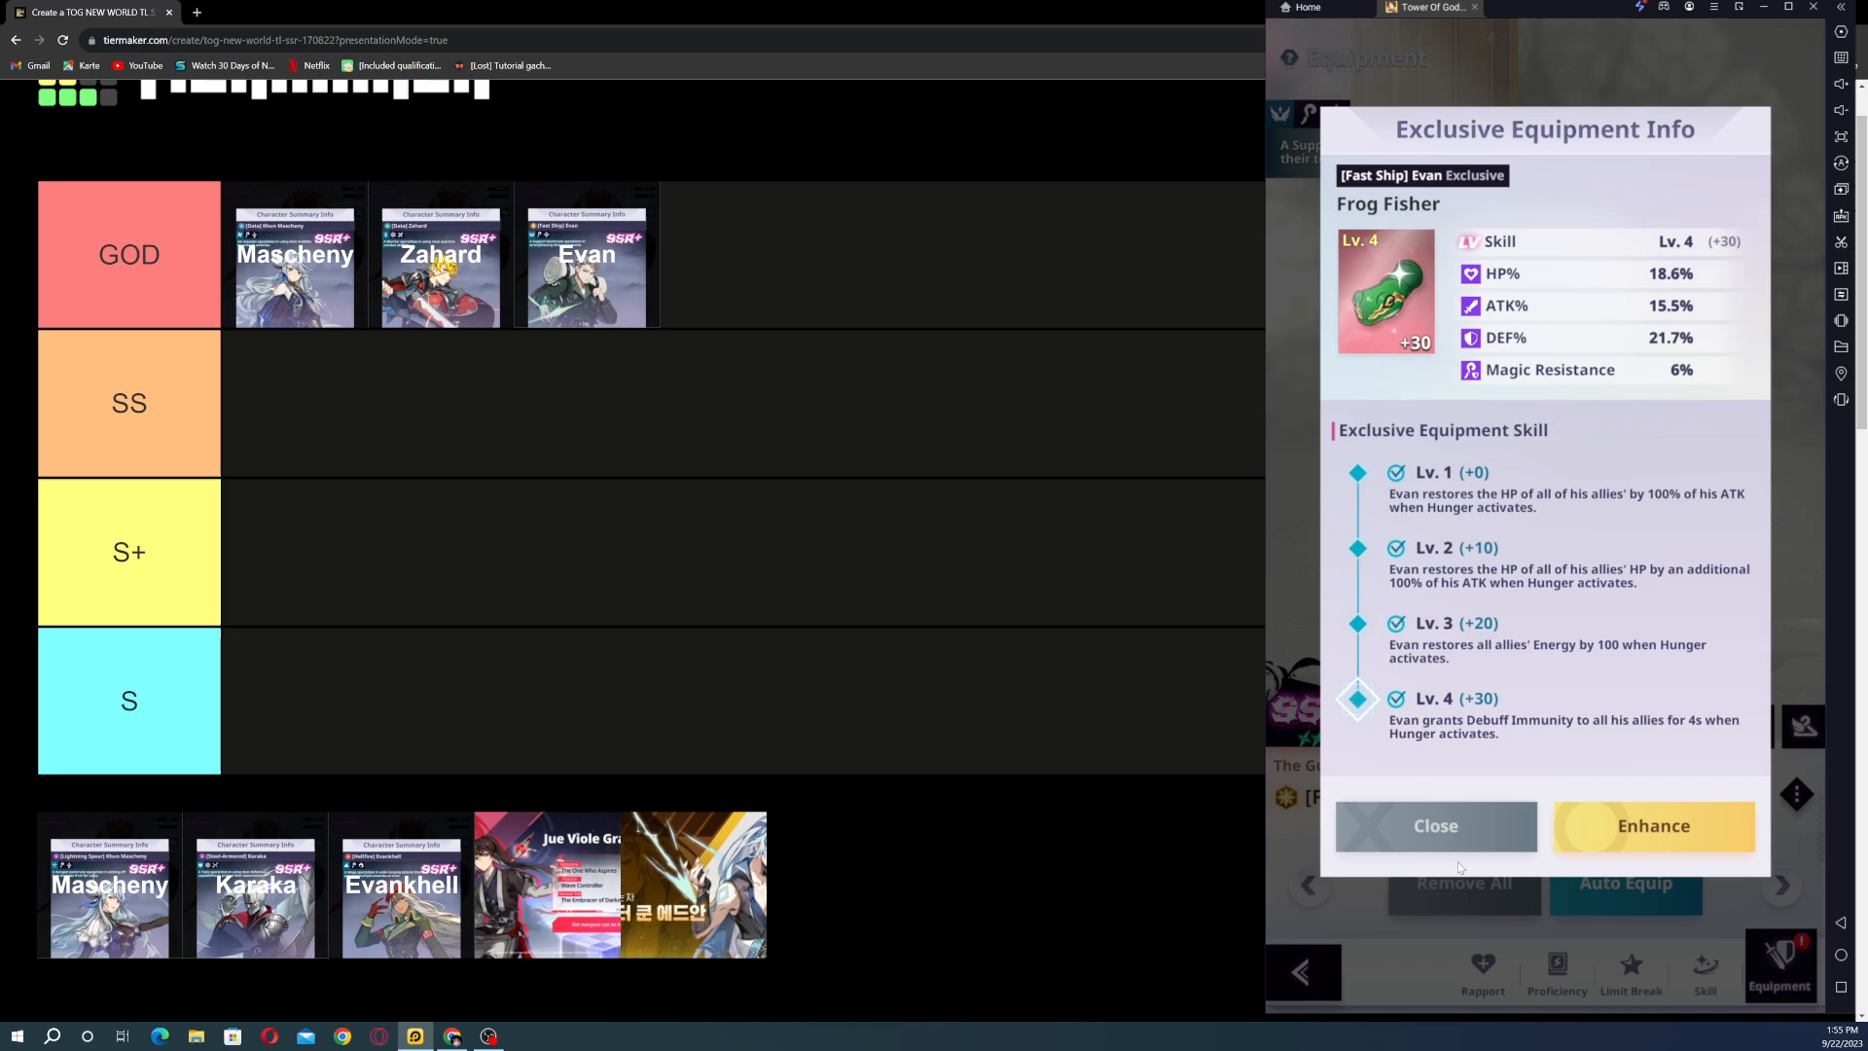
left_click(1434, 824)
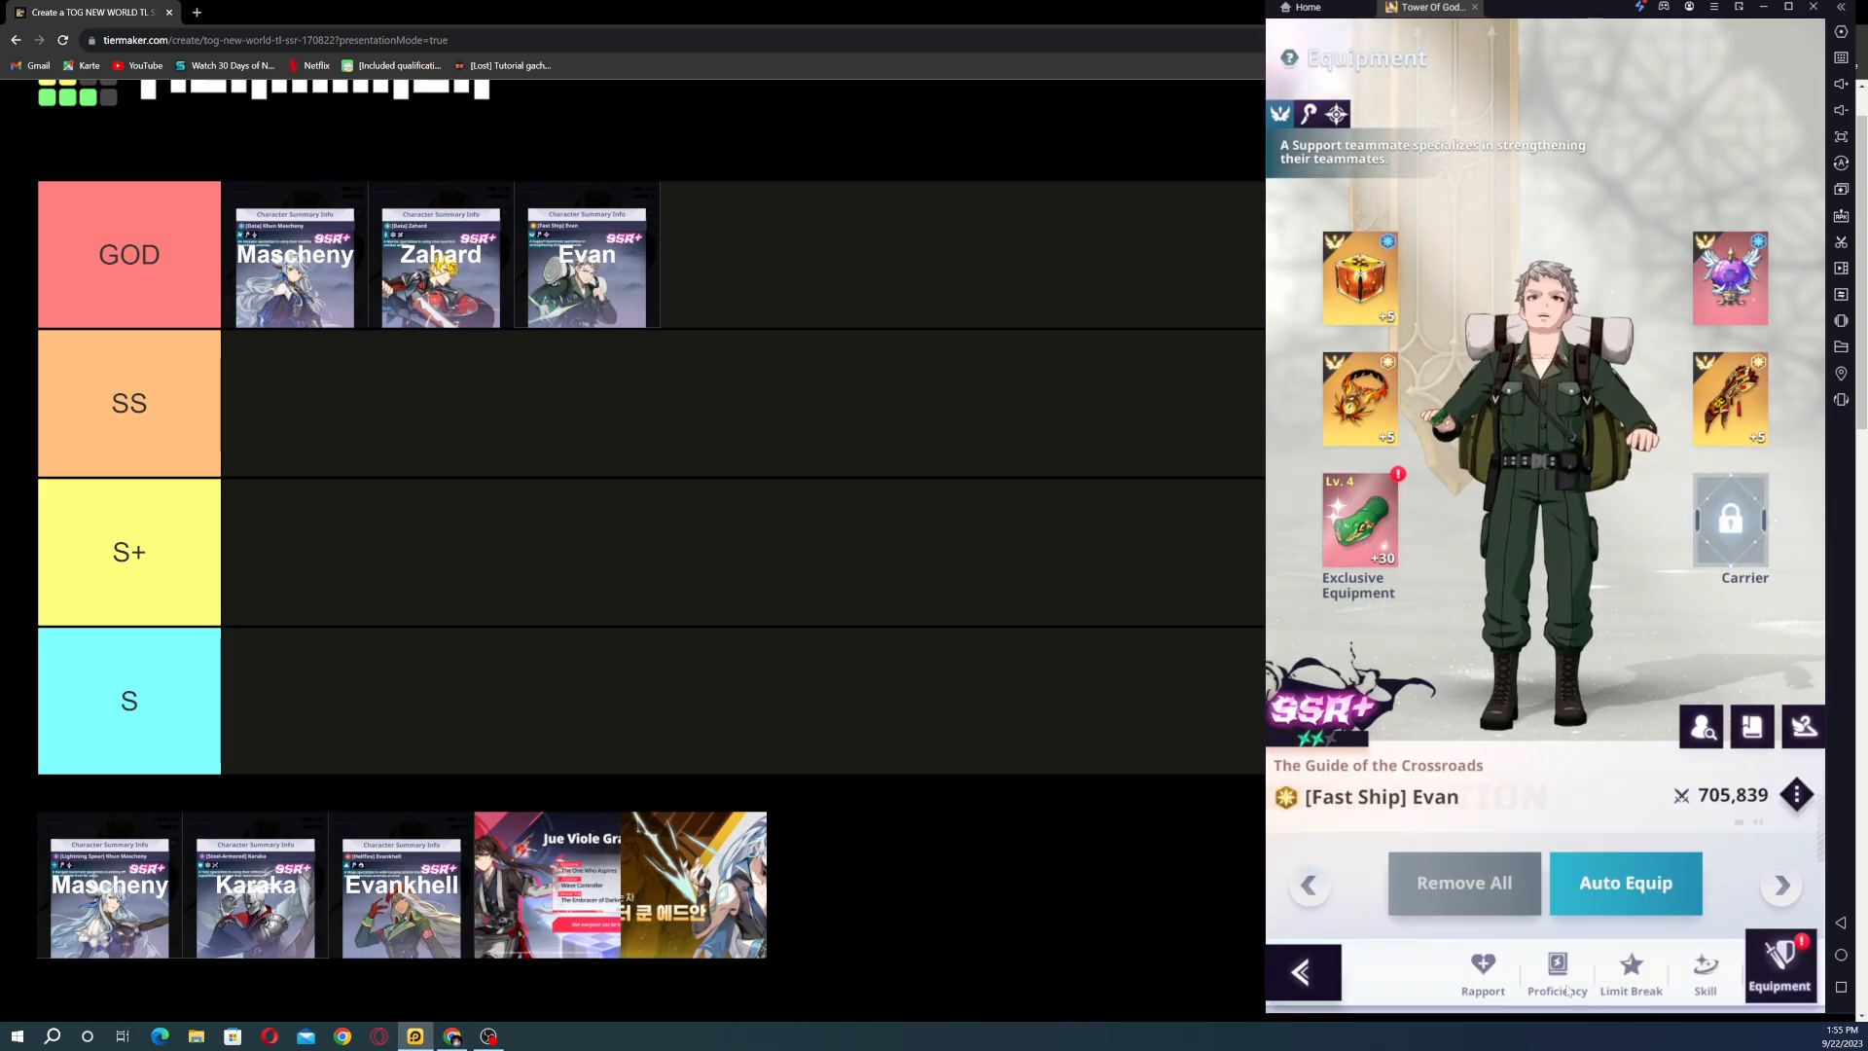
left_click(1358, 519)
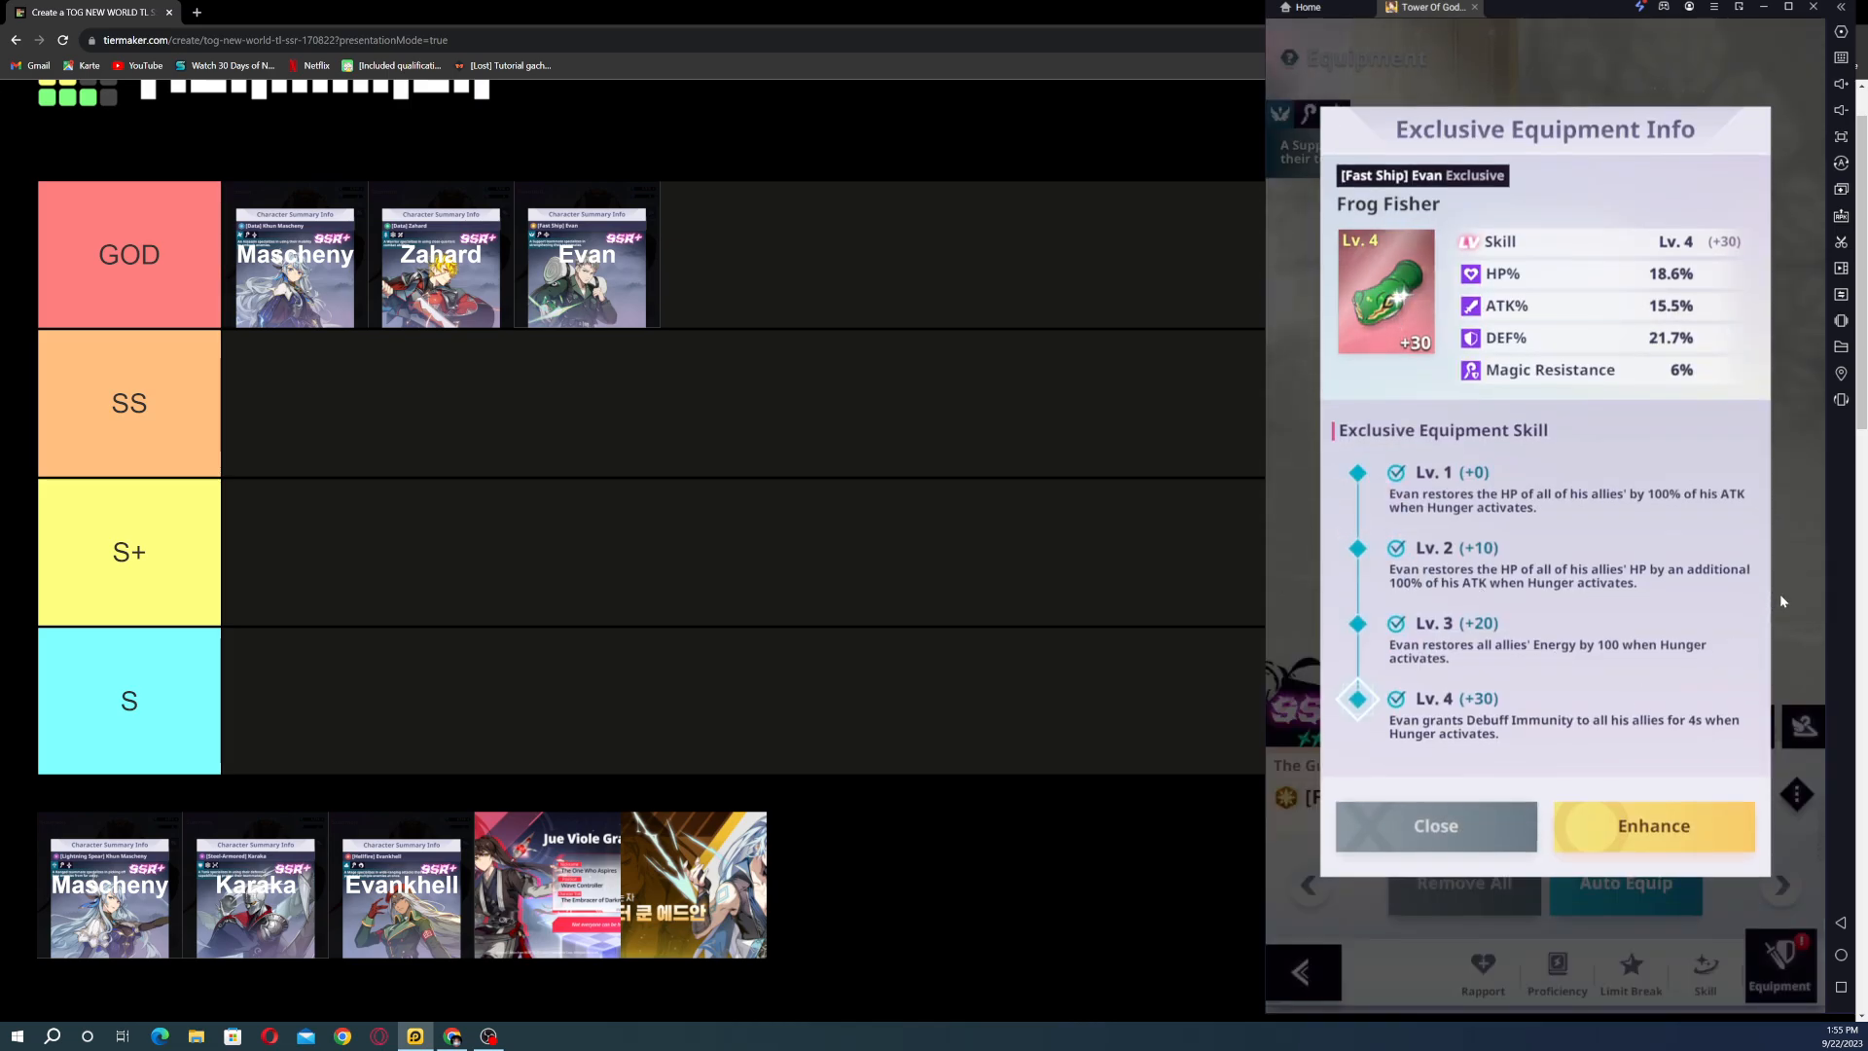
left_click(1434, 824)
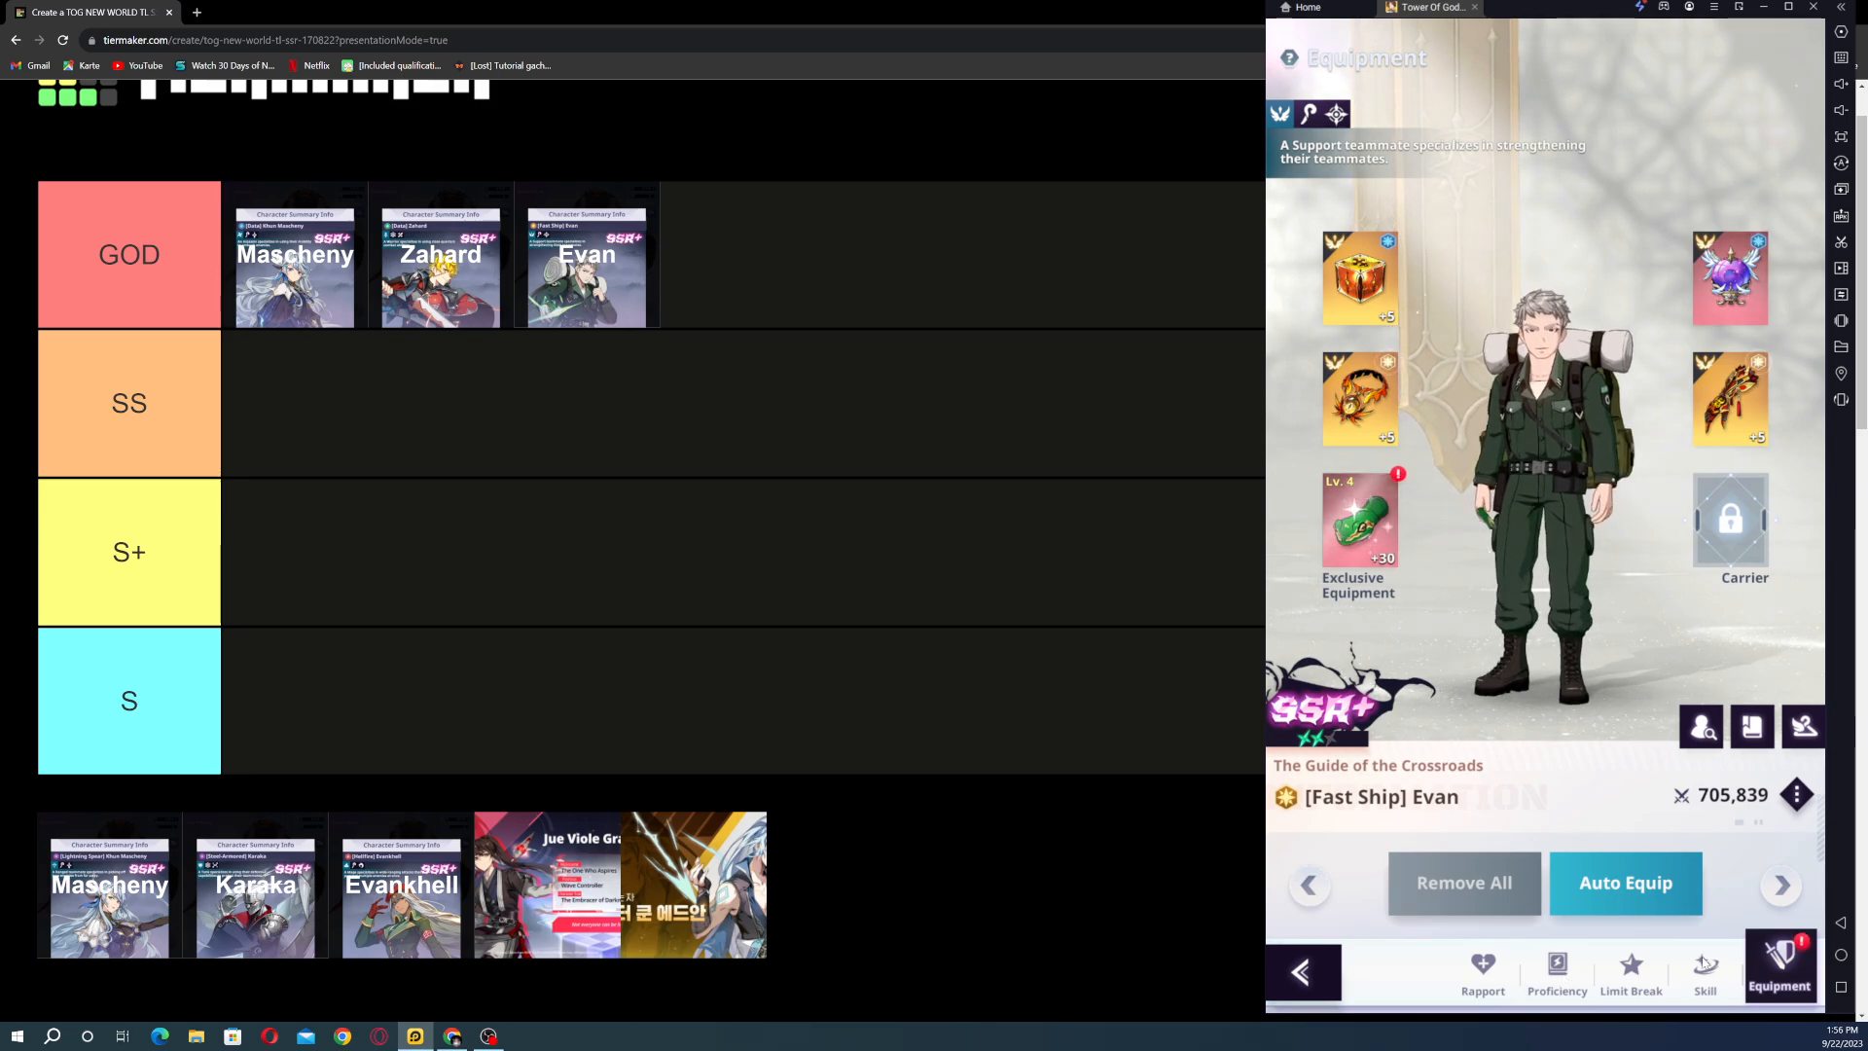
left_click(1703, 971)
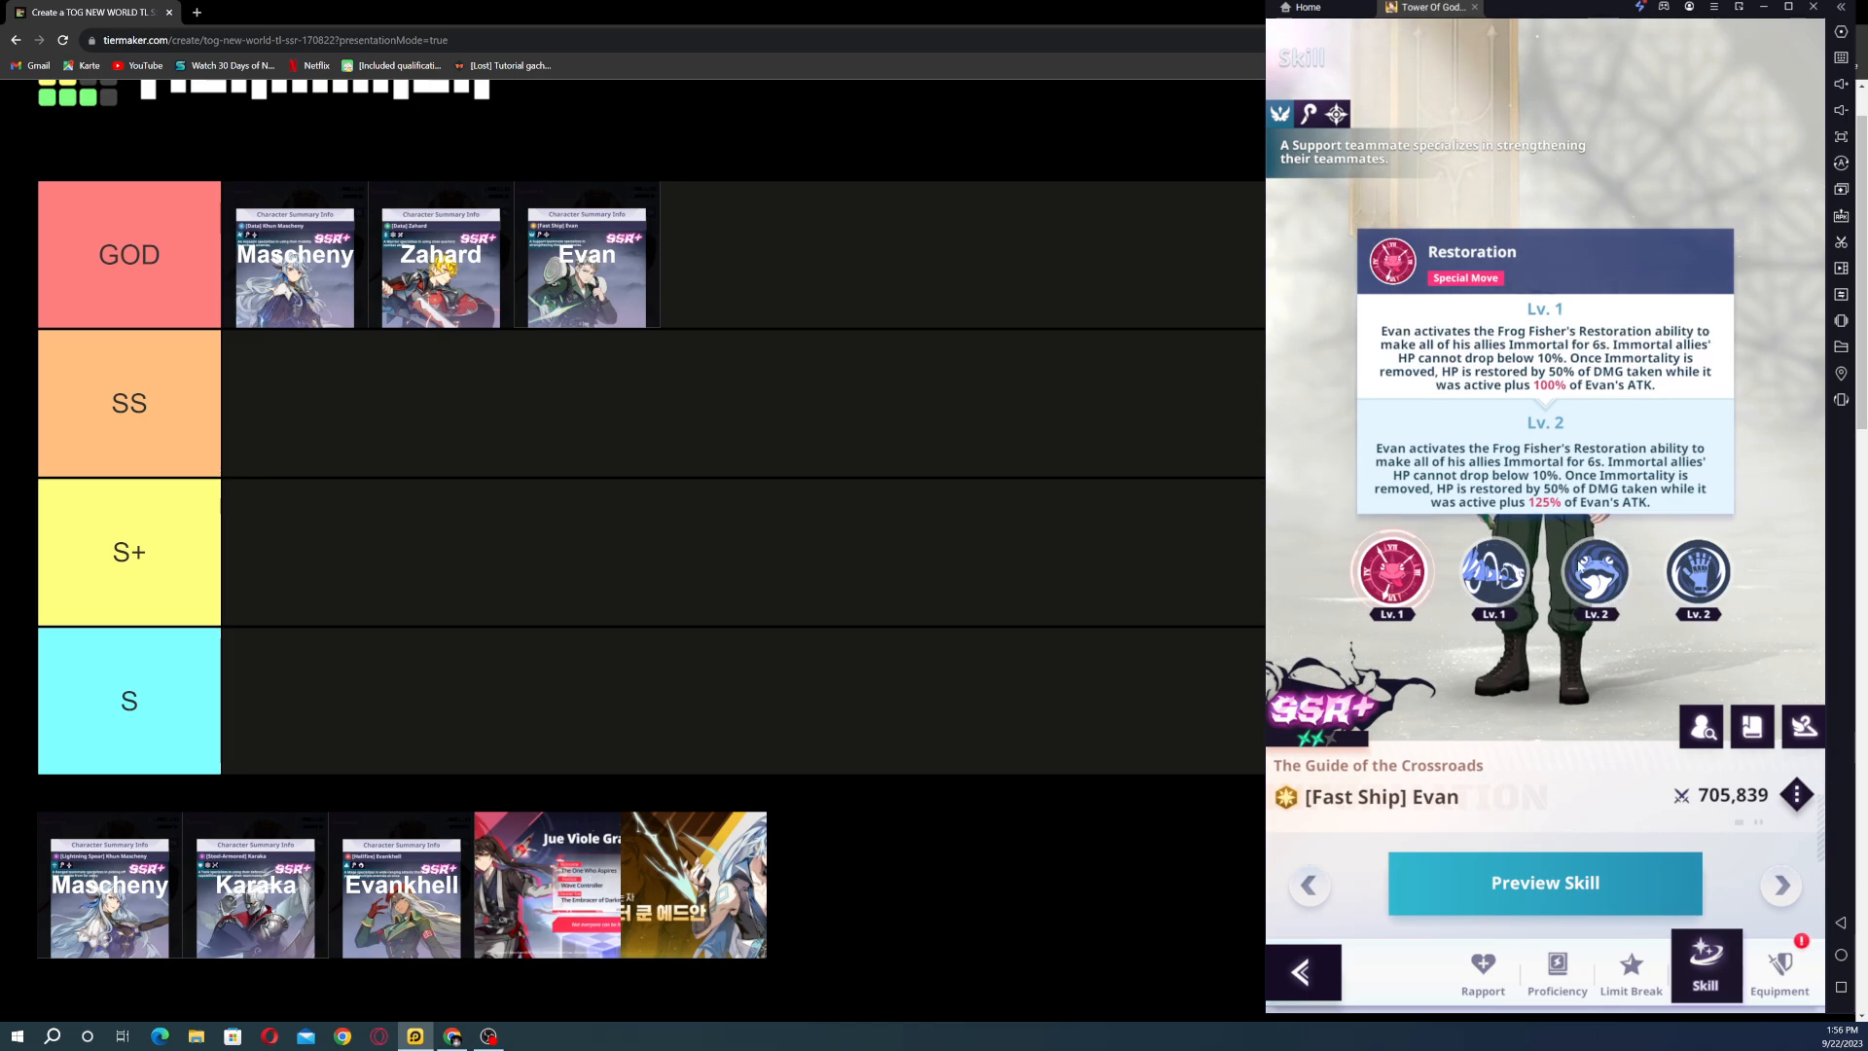
Step: Read each of Evan's skill descriptions, including Destructive Urge and Hunger
left_click(1493, 574)
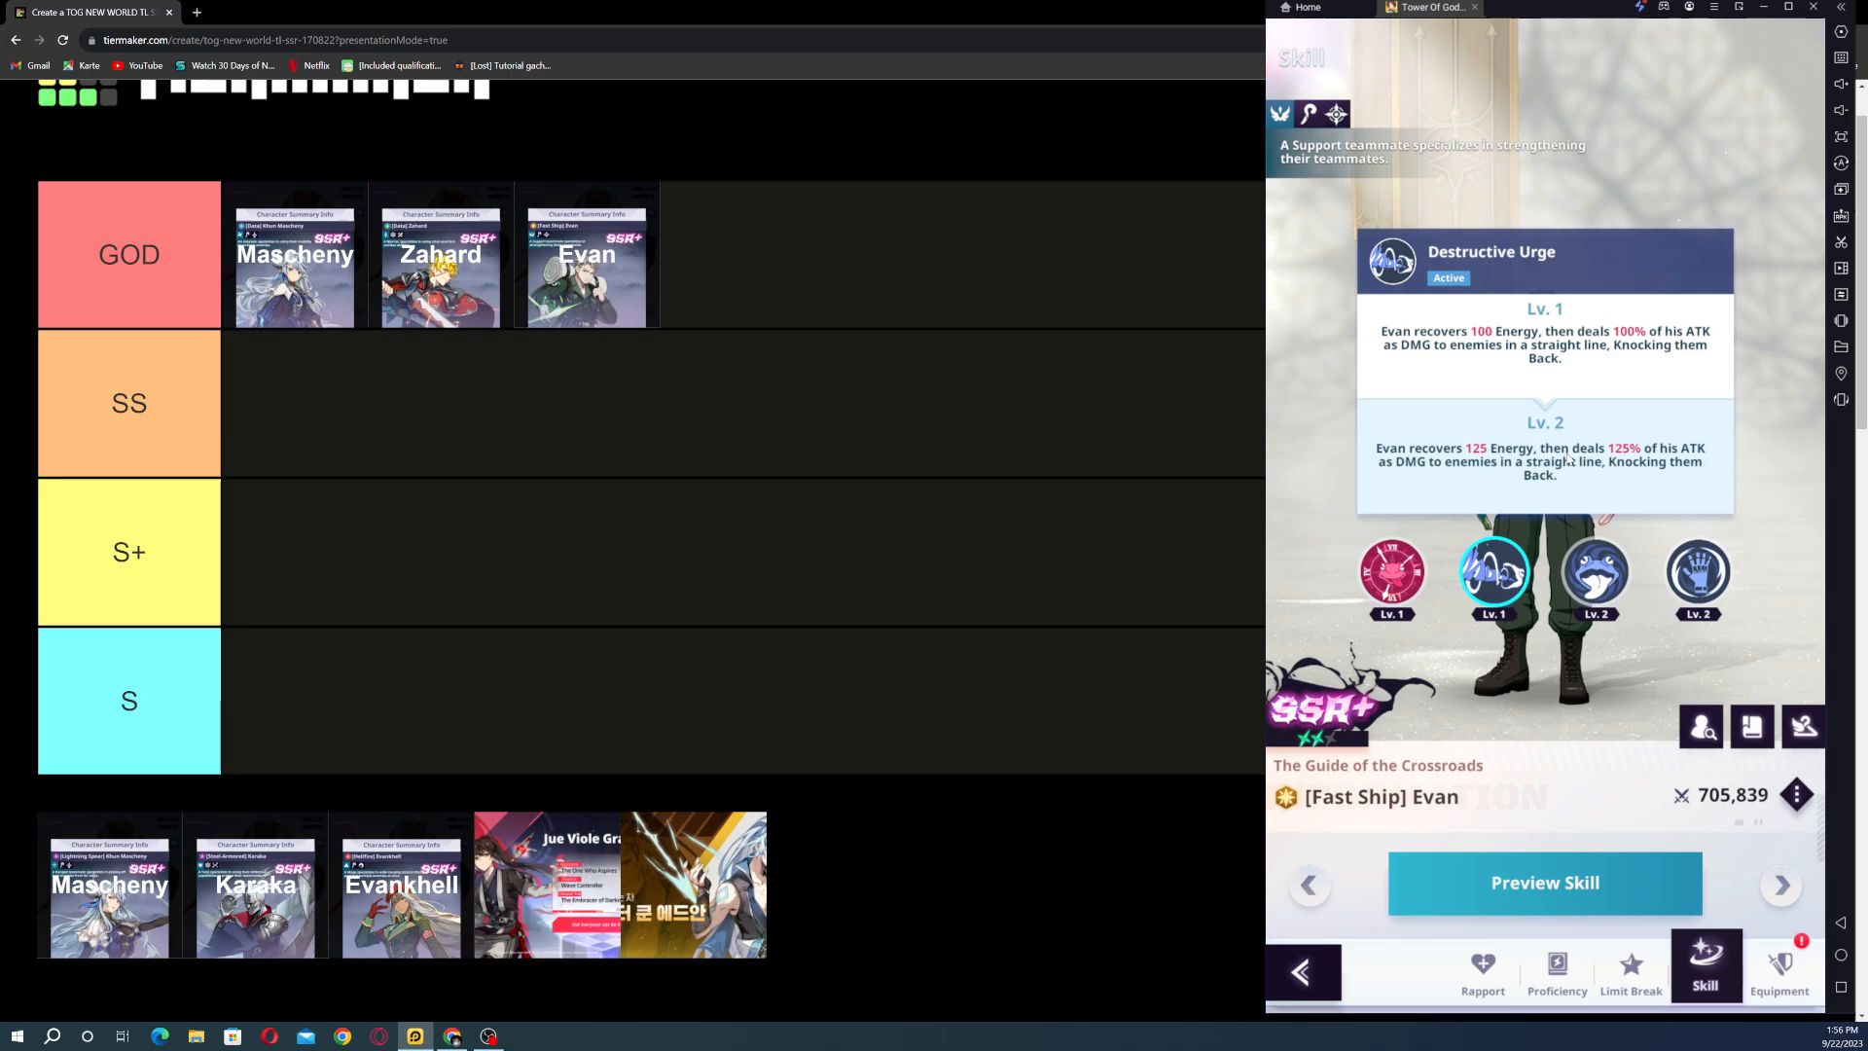
mouse_move(1501, 483)
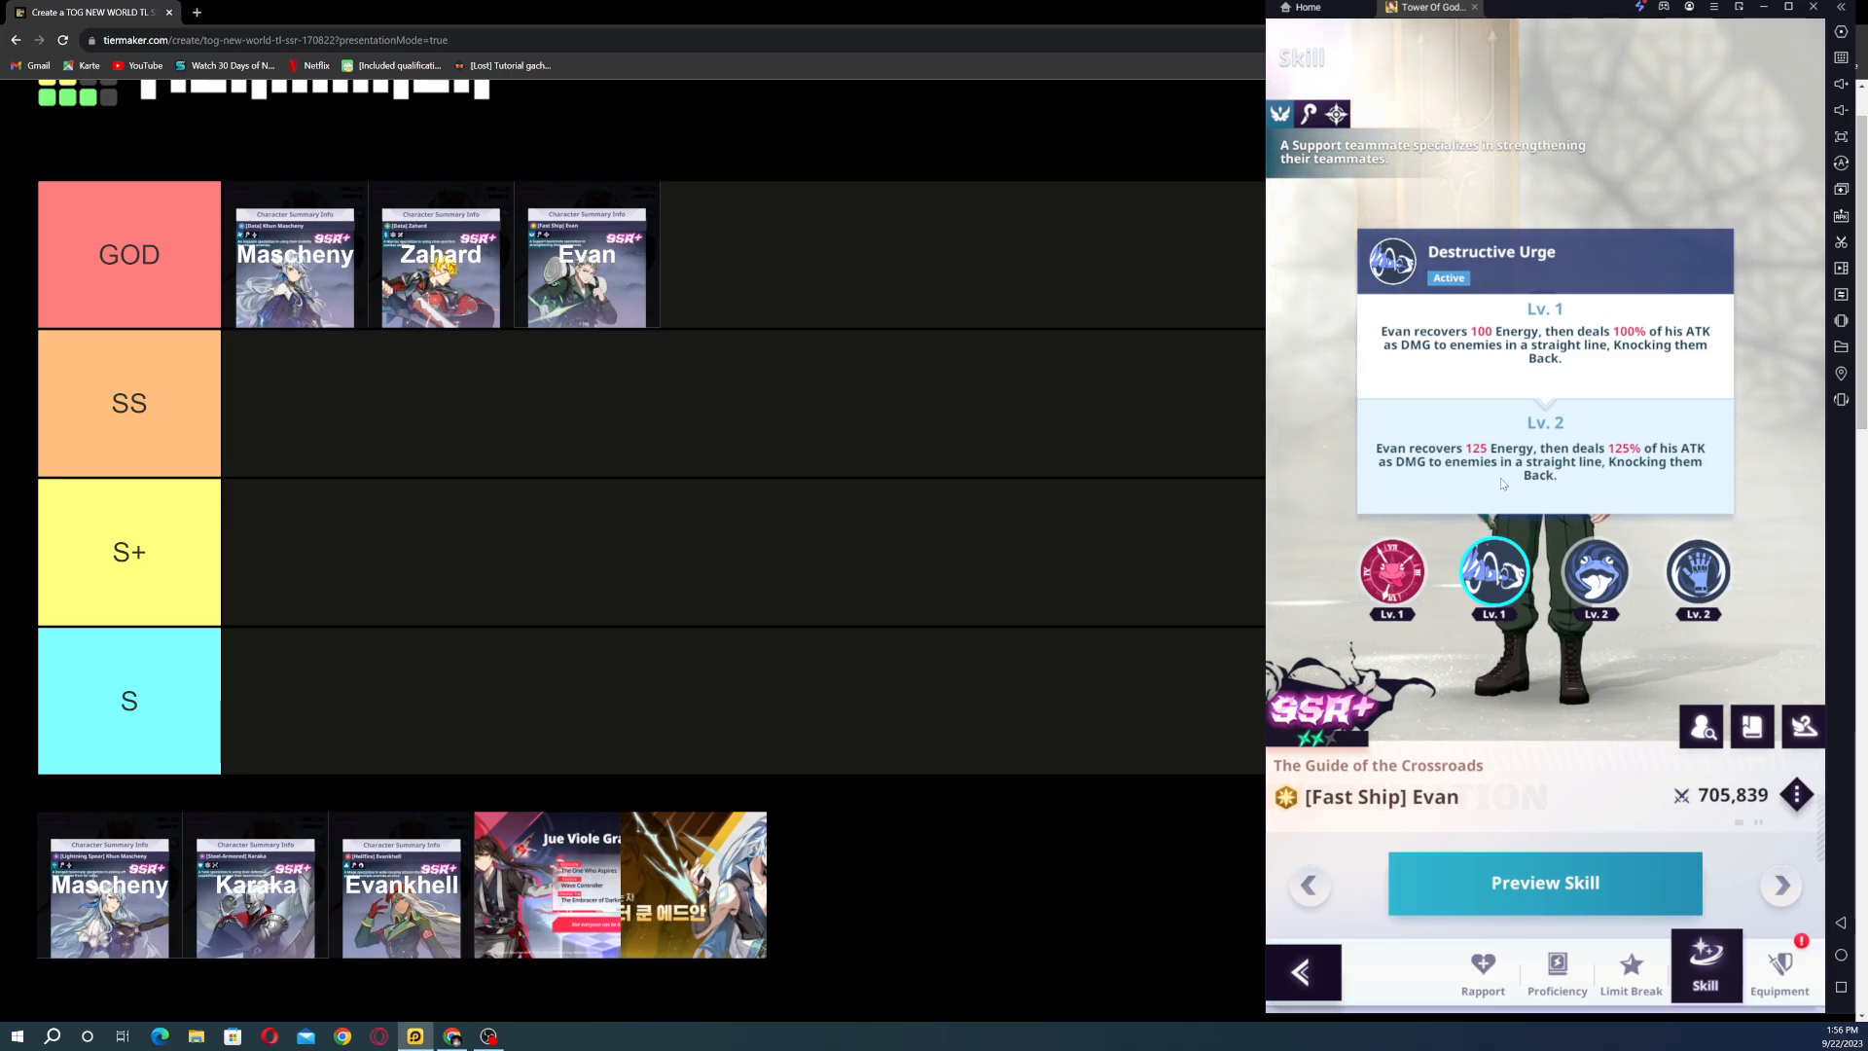
left_click(1596, 572)
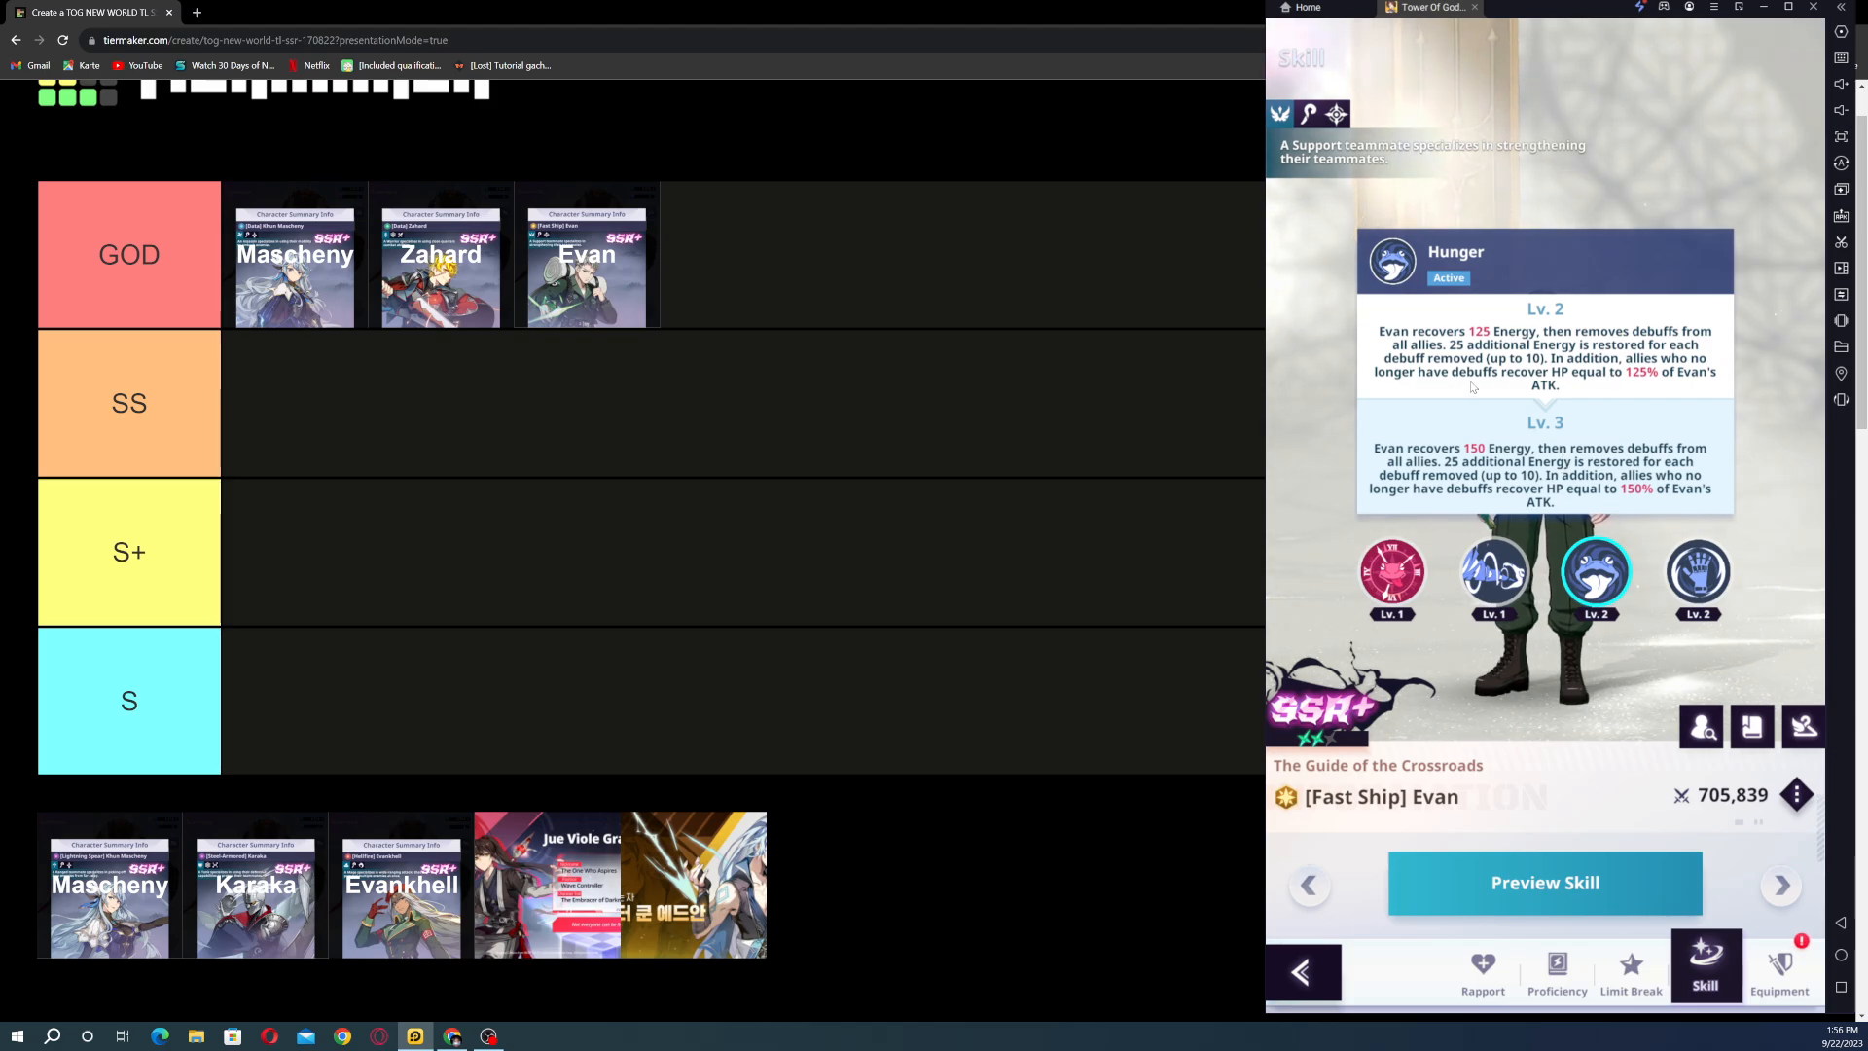
left_click(1697, 574)
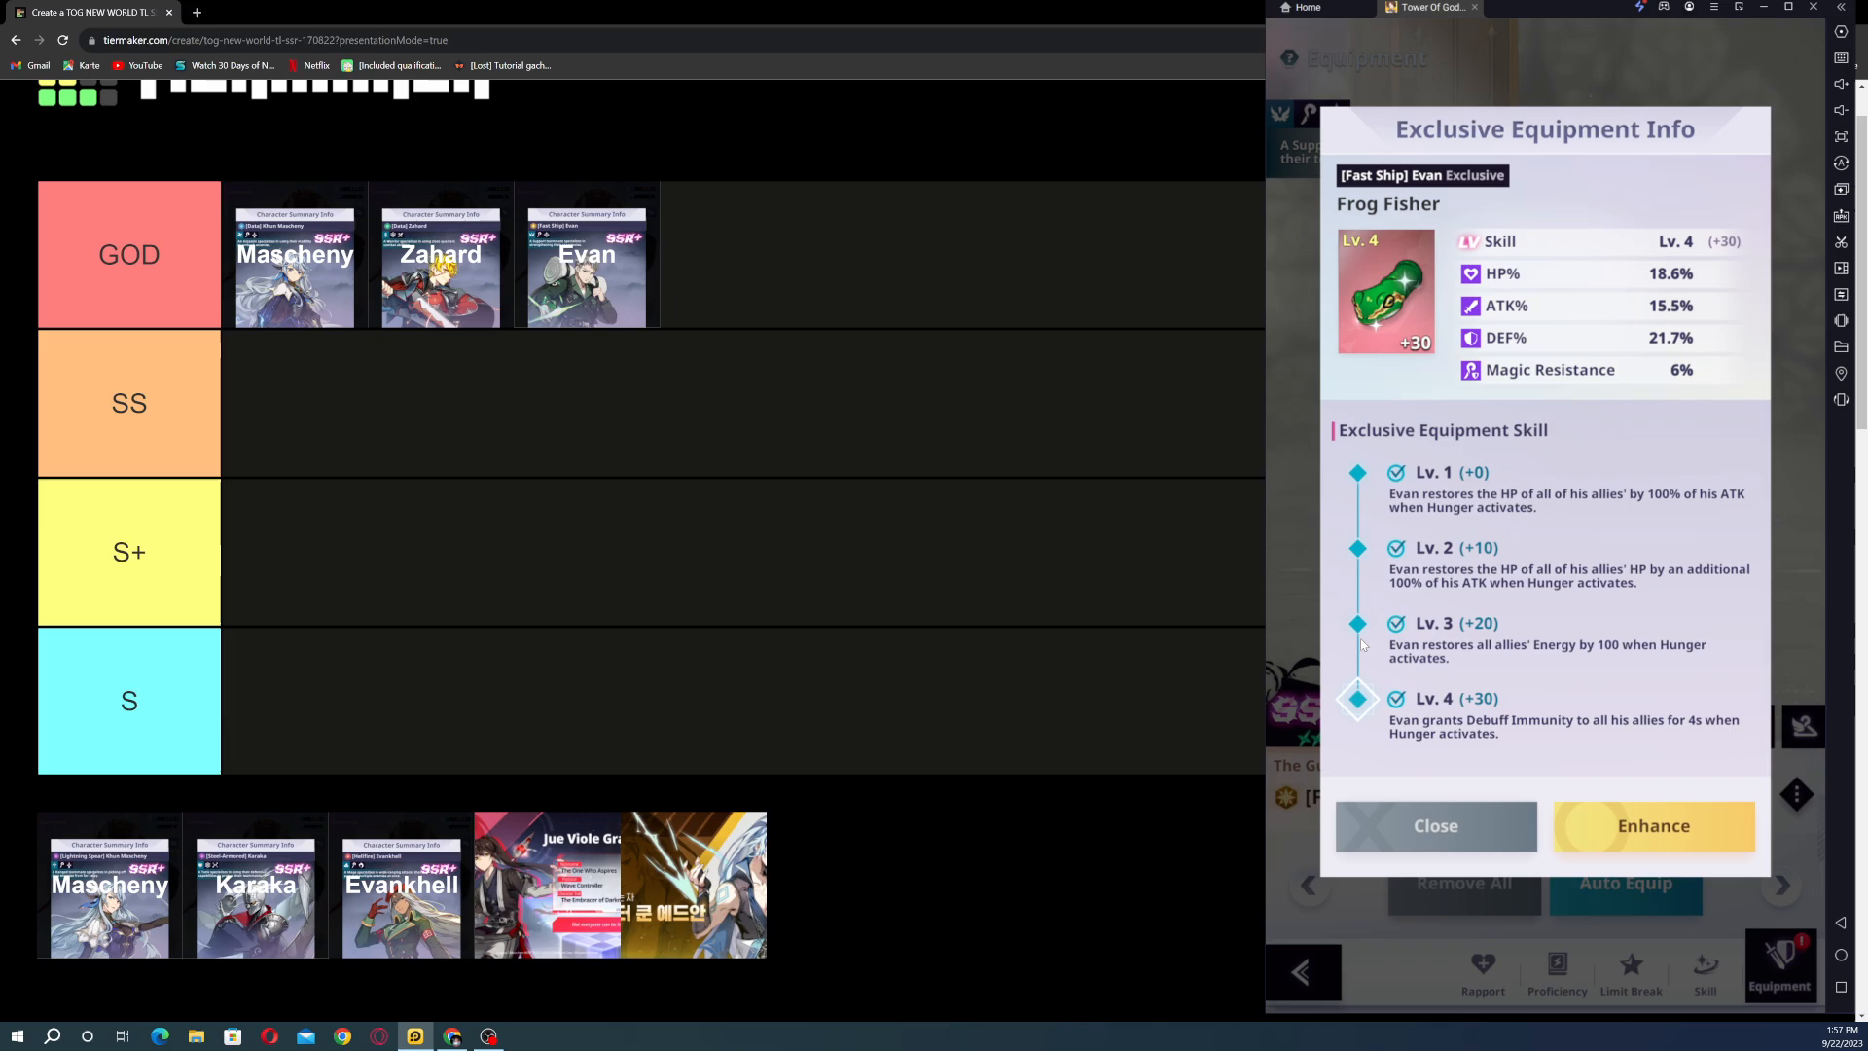
mouse_move(1034, 611)
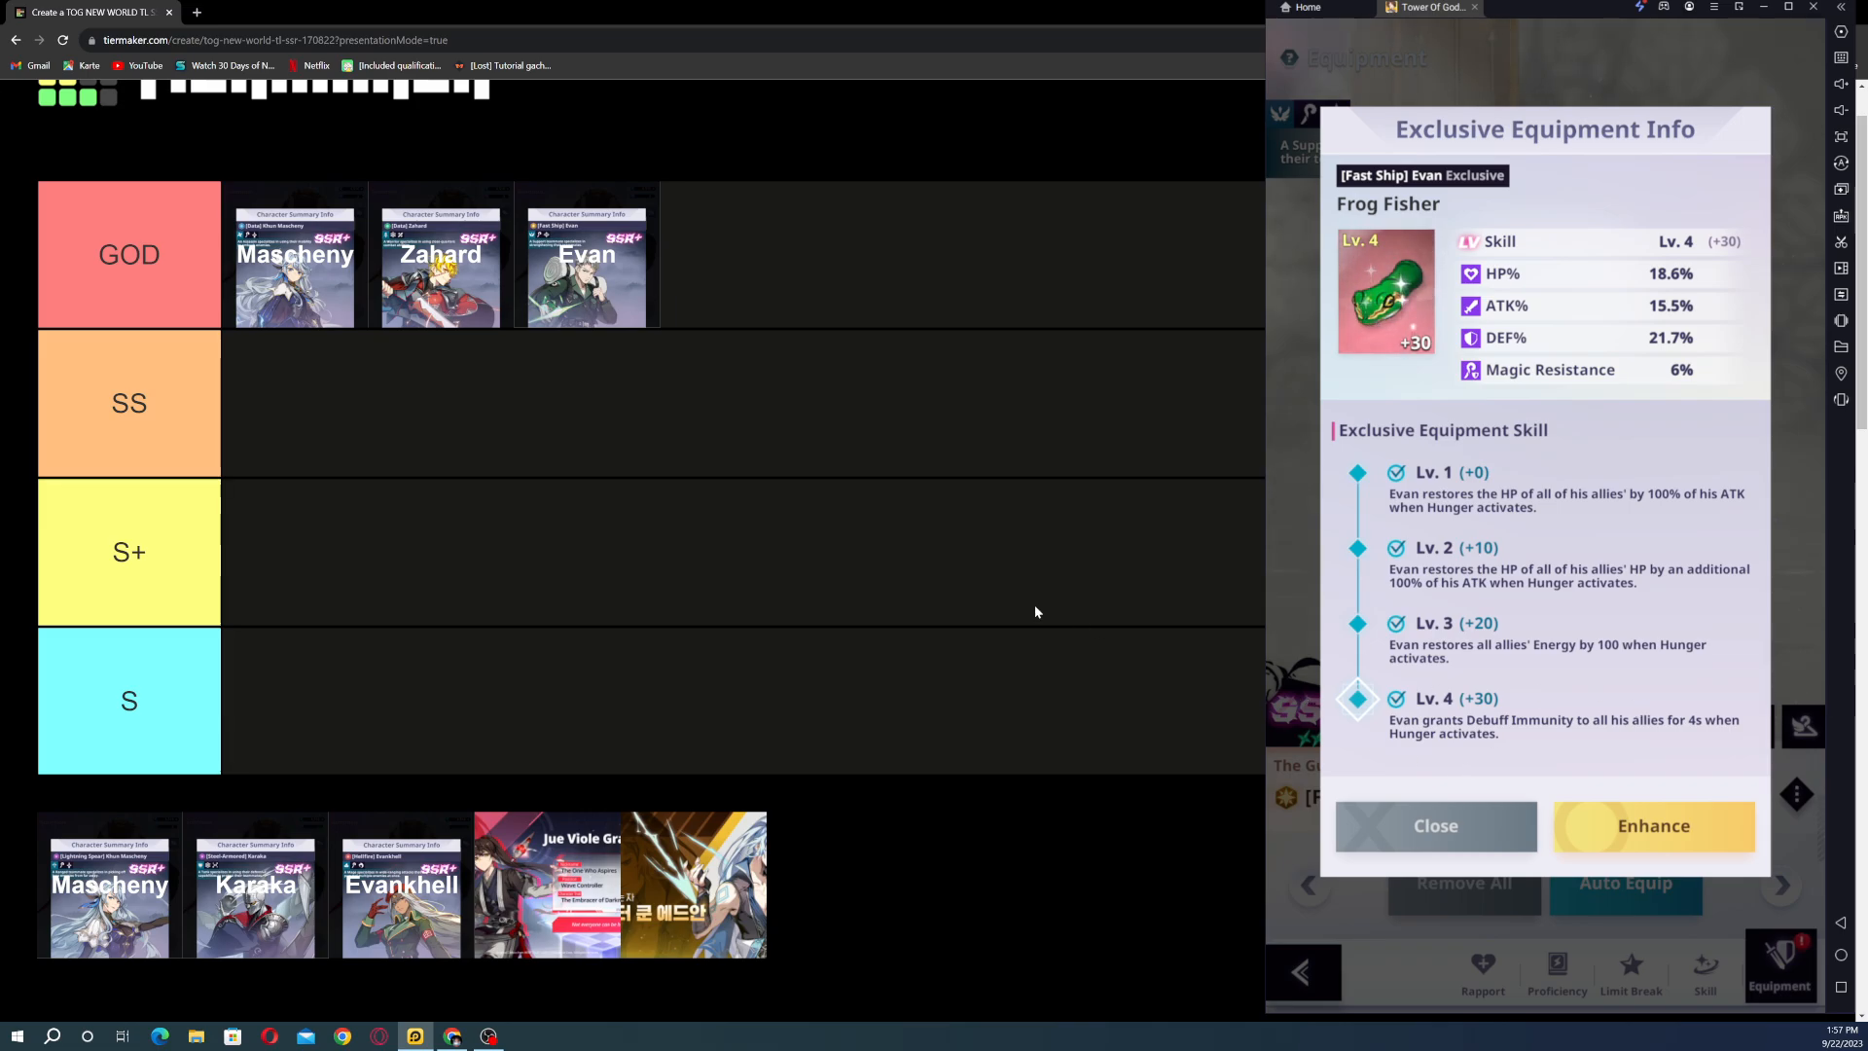
mouse_move(647, 336)
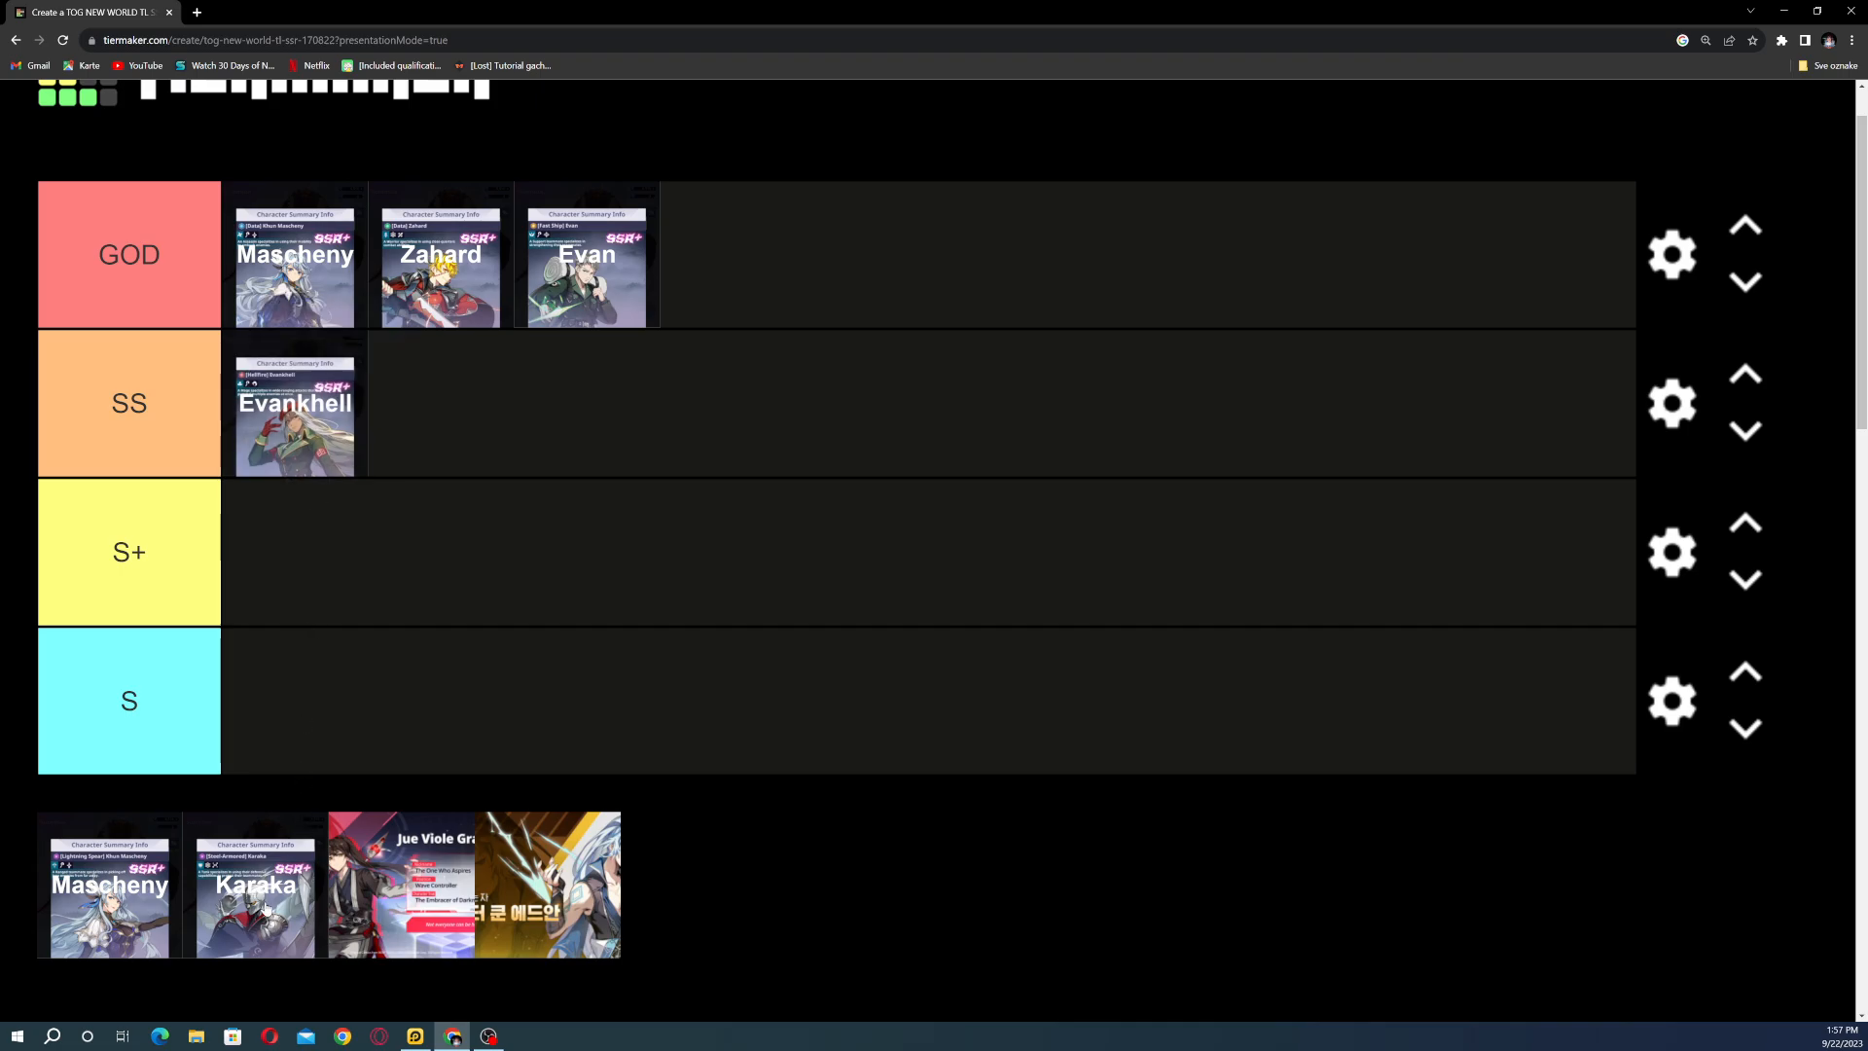
Step: Move the second Mascheny card from the pool into the SS row beside Evankhell
left_click_drag(110, 884, 394, 473)
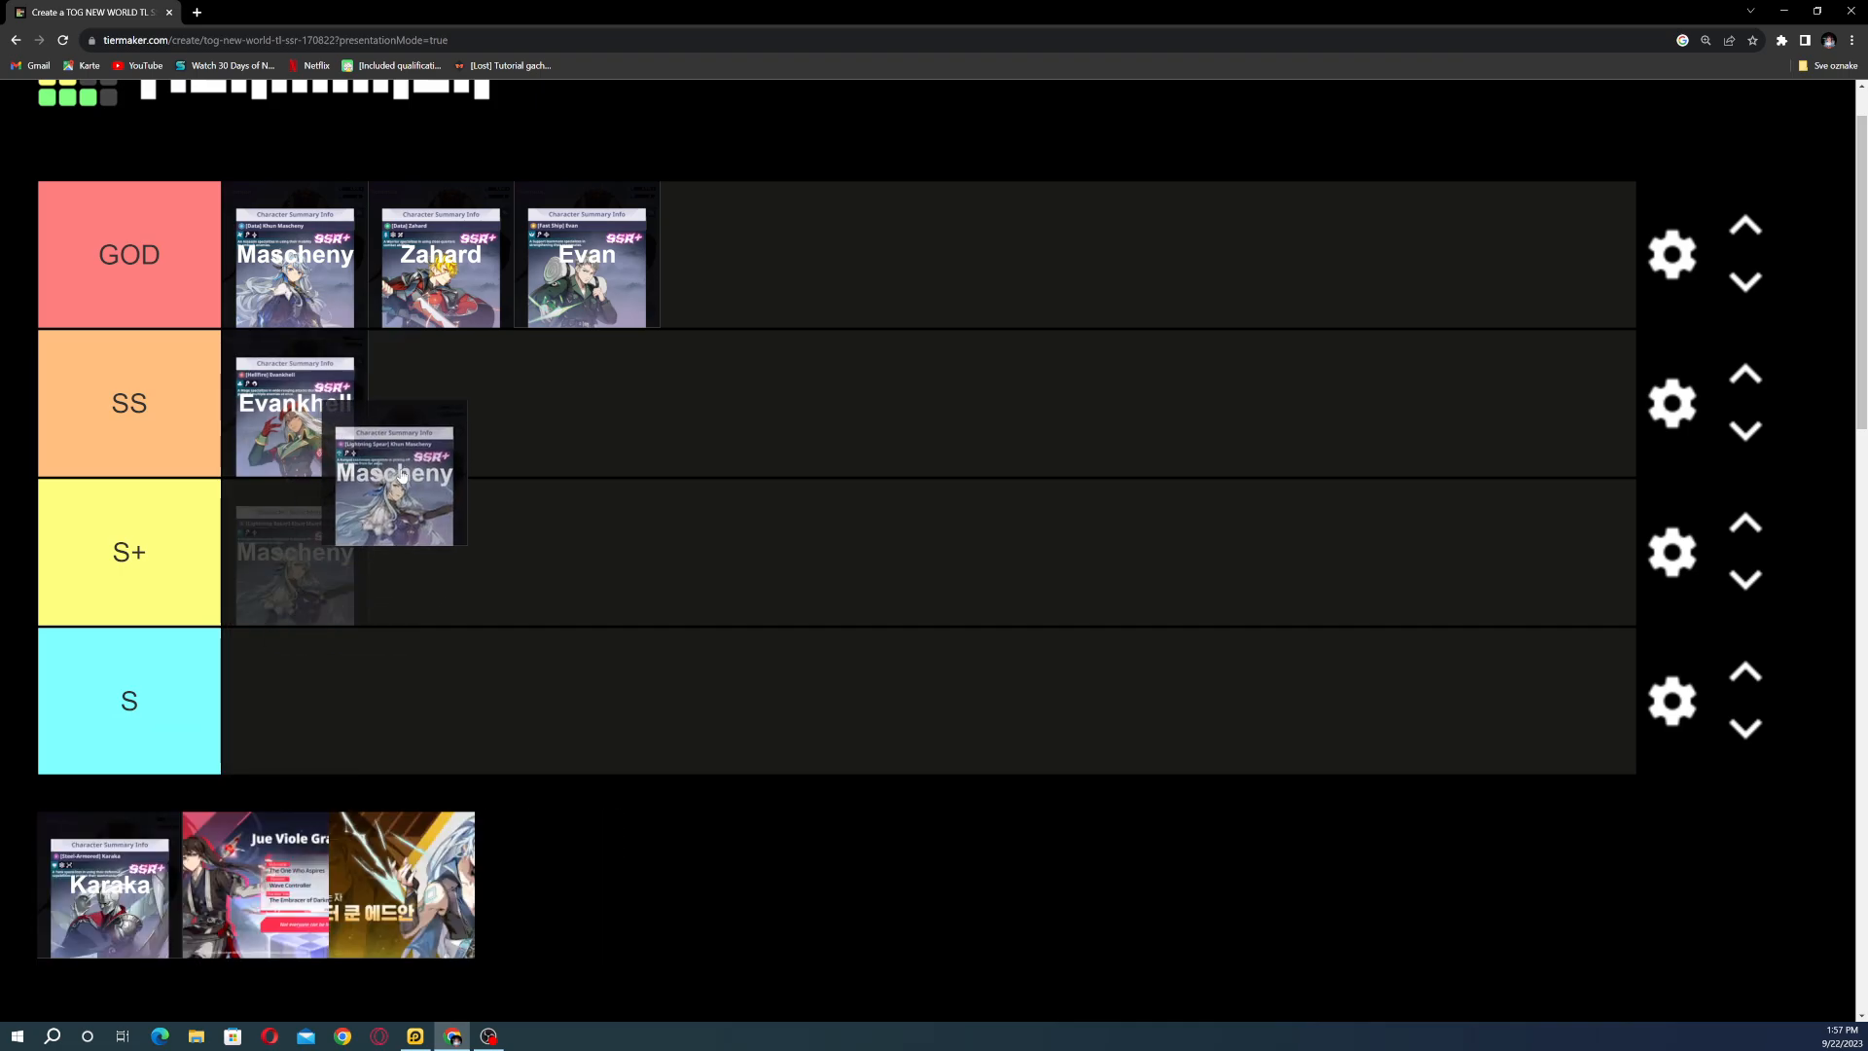
left_click_drag(394, 472, 441, 402)
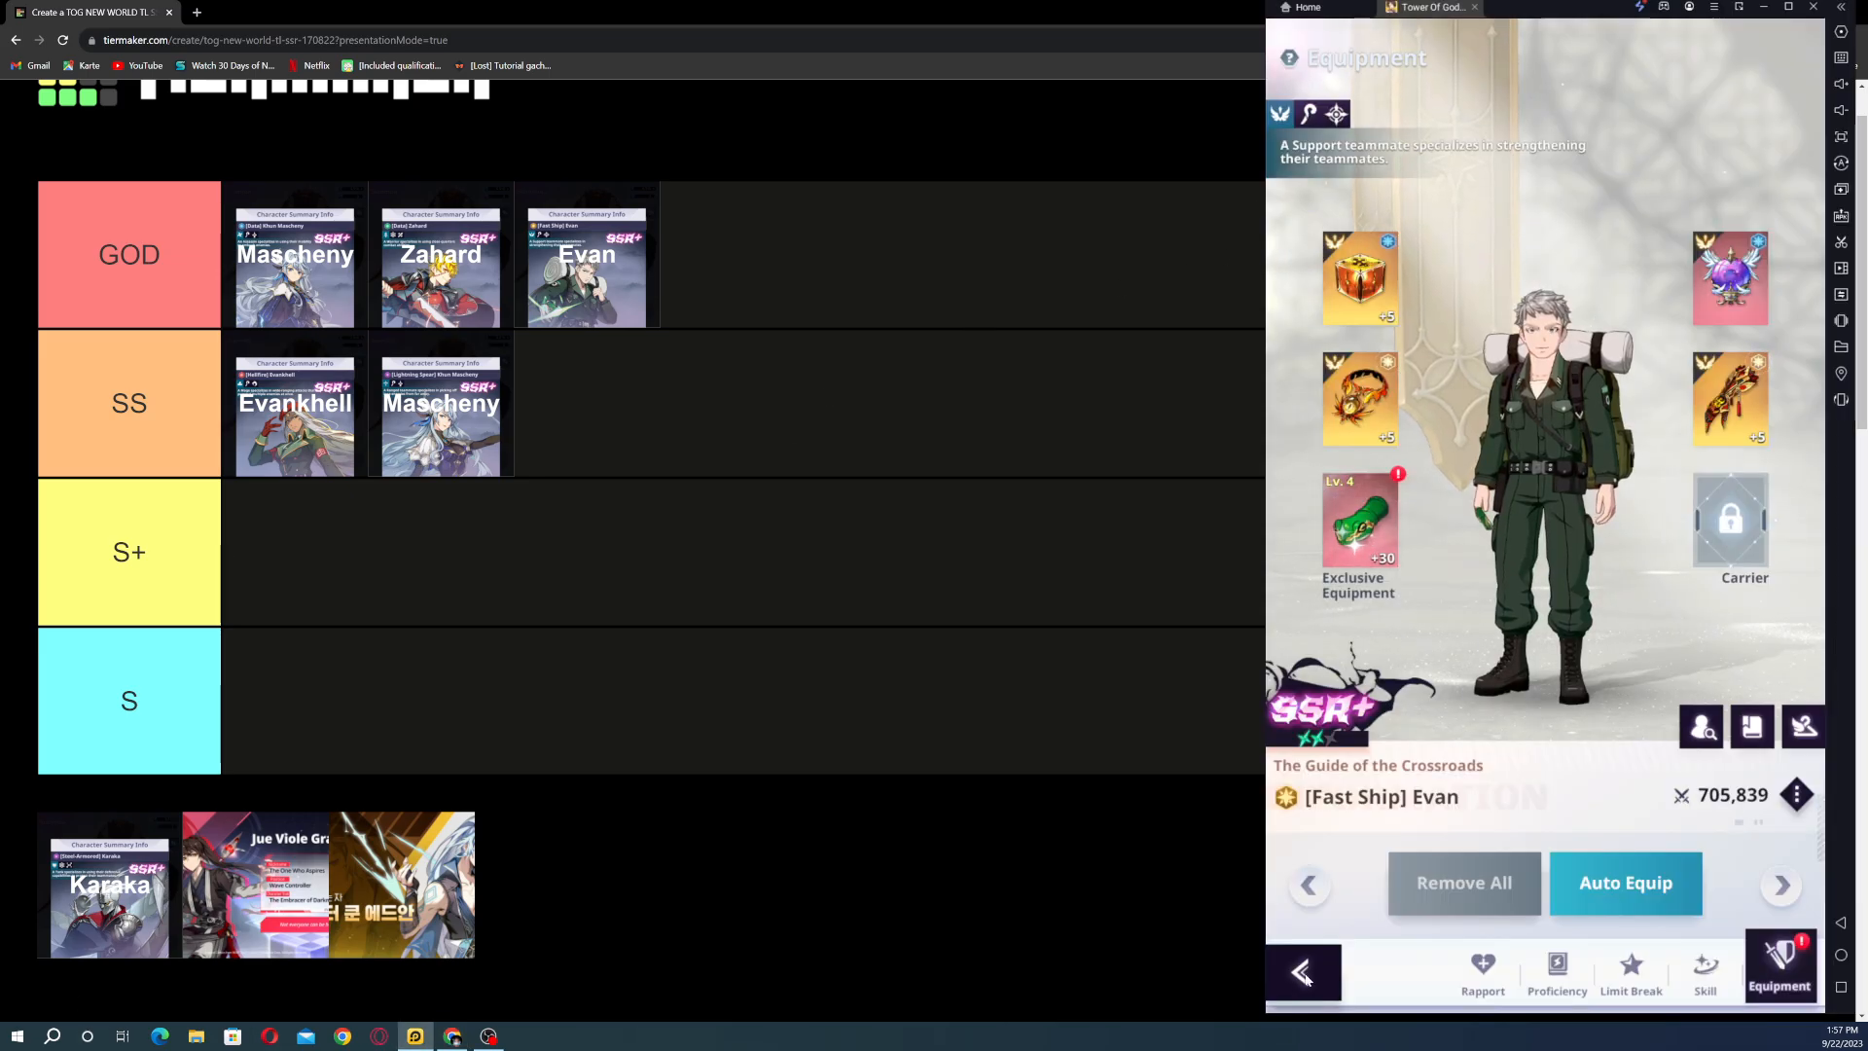
Step: Return to the Teammates list, scroll to Hellfire Evankhell and view his exclusive equipment
left_click(1302, 972)
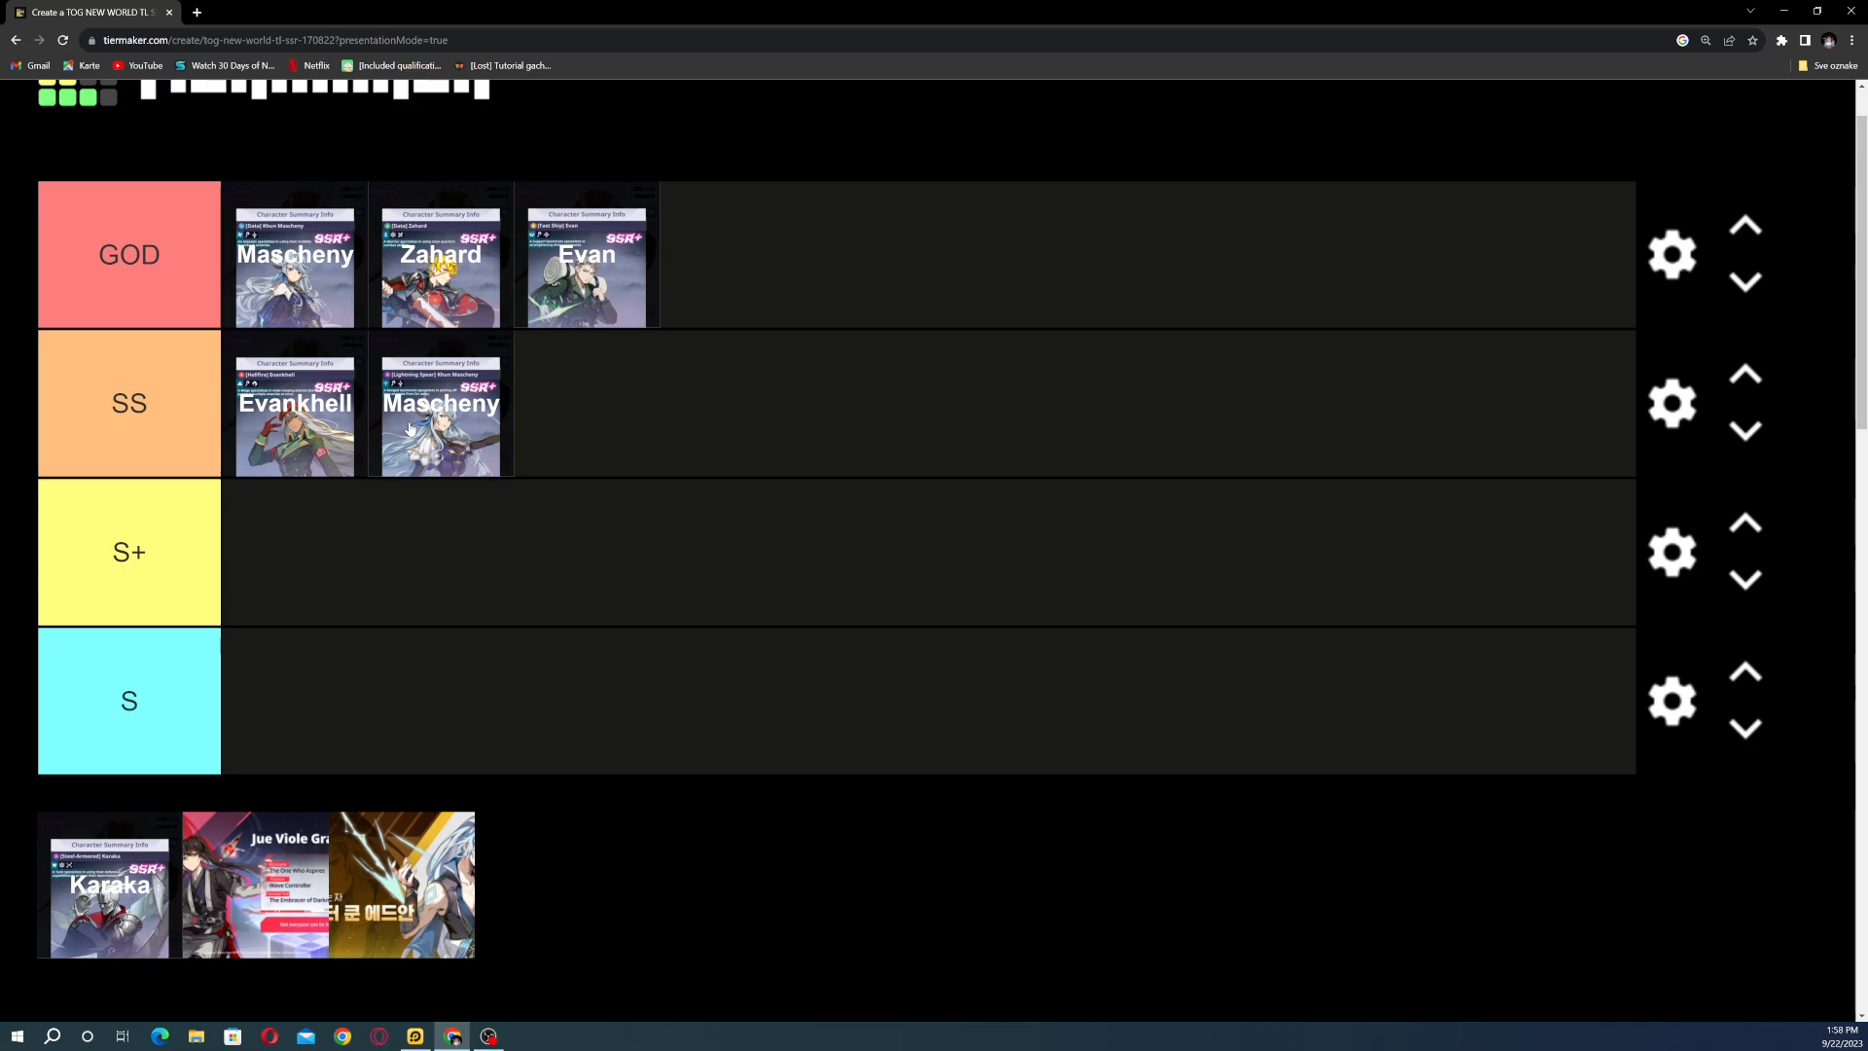
mouse_move(409, 437)
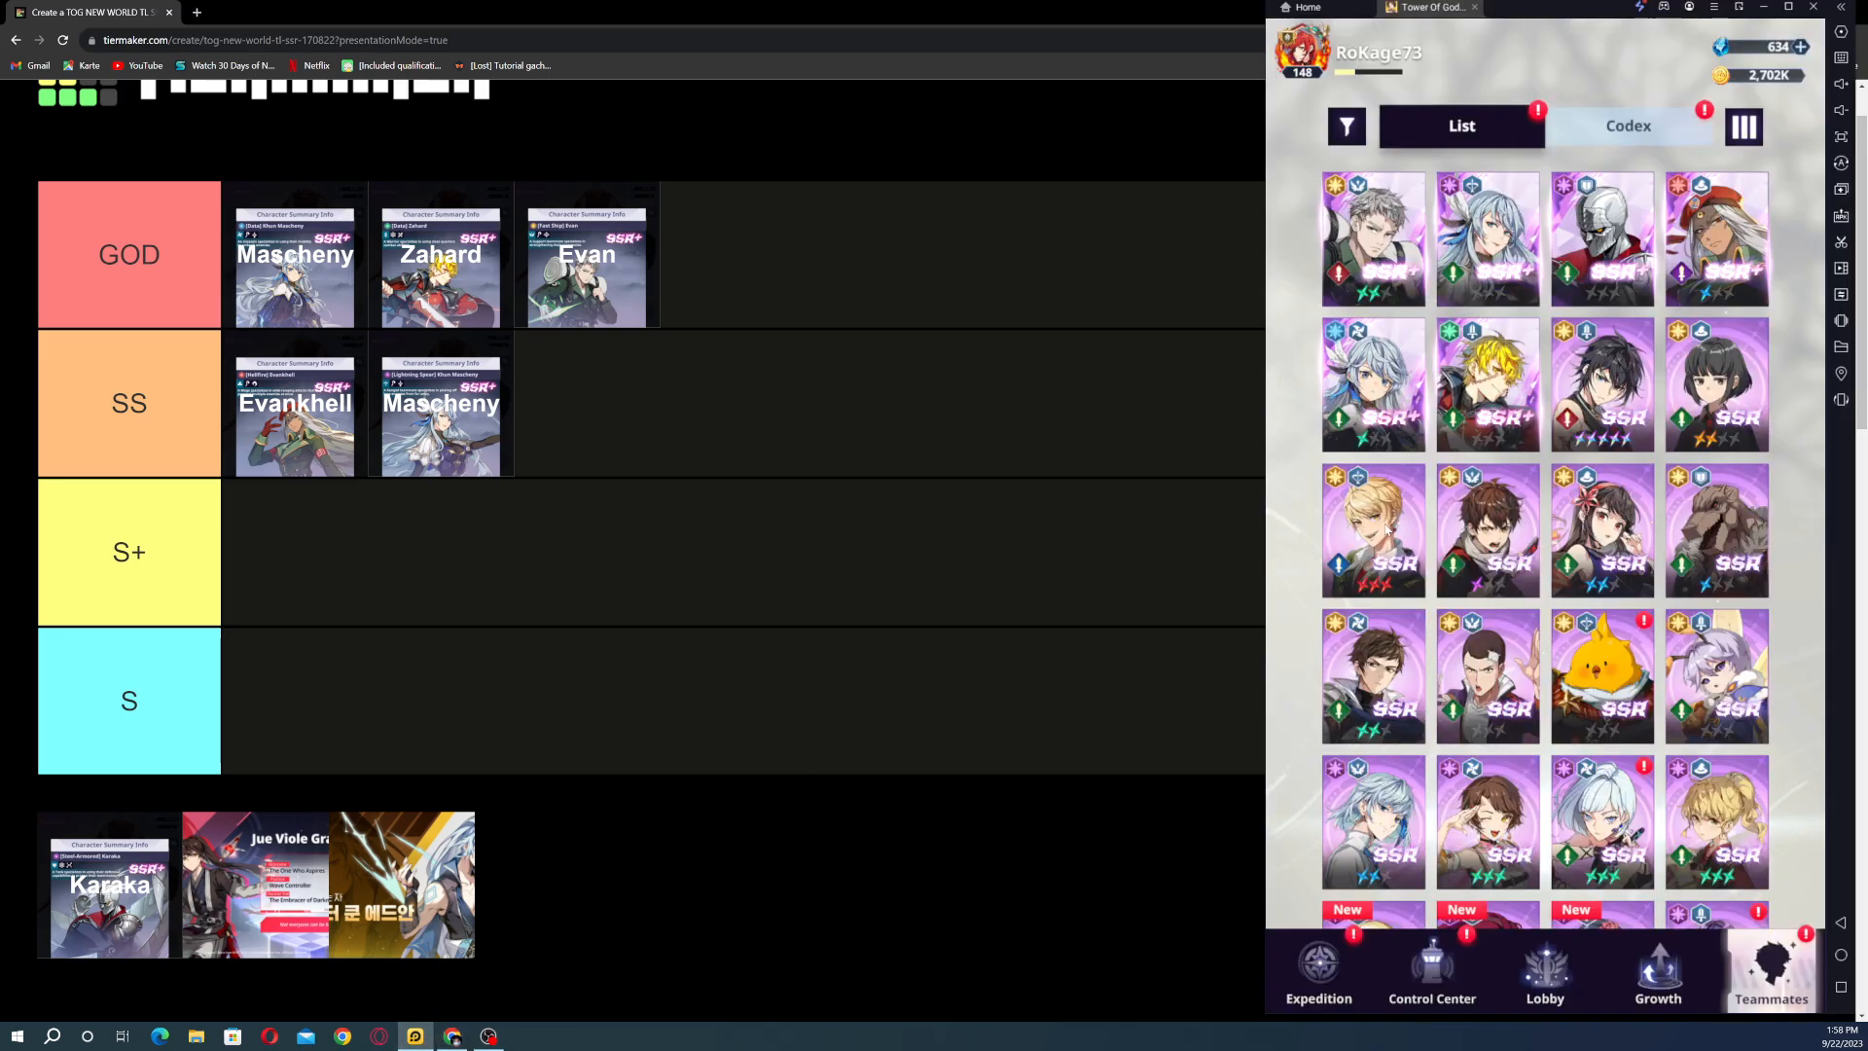
scroll("down", 3)
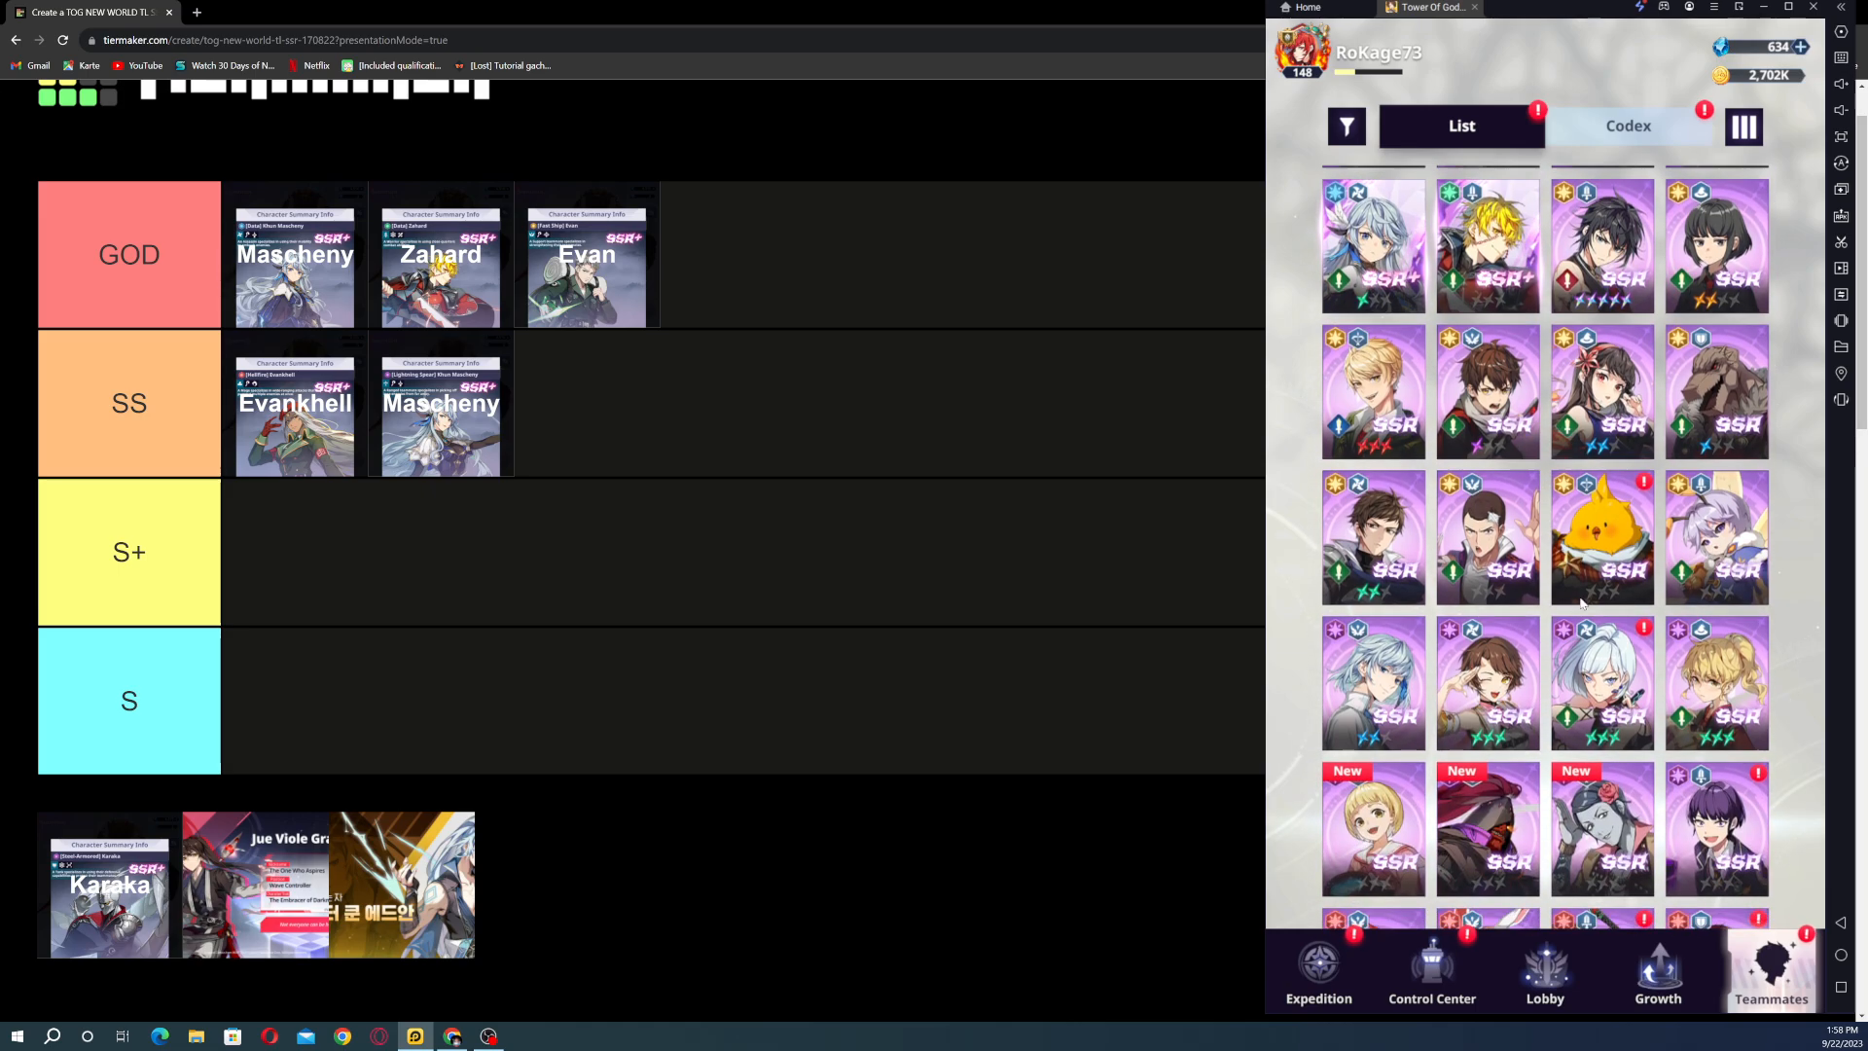
scroll("down", 3)
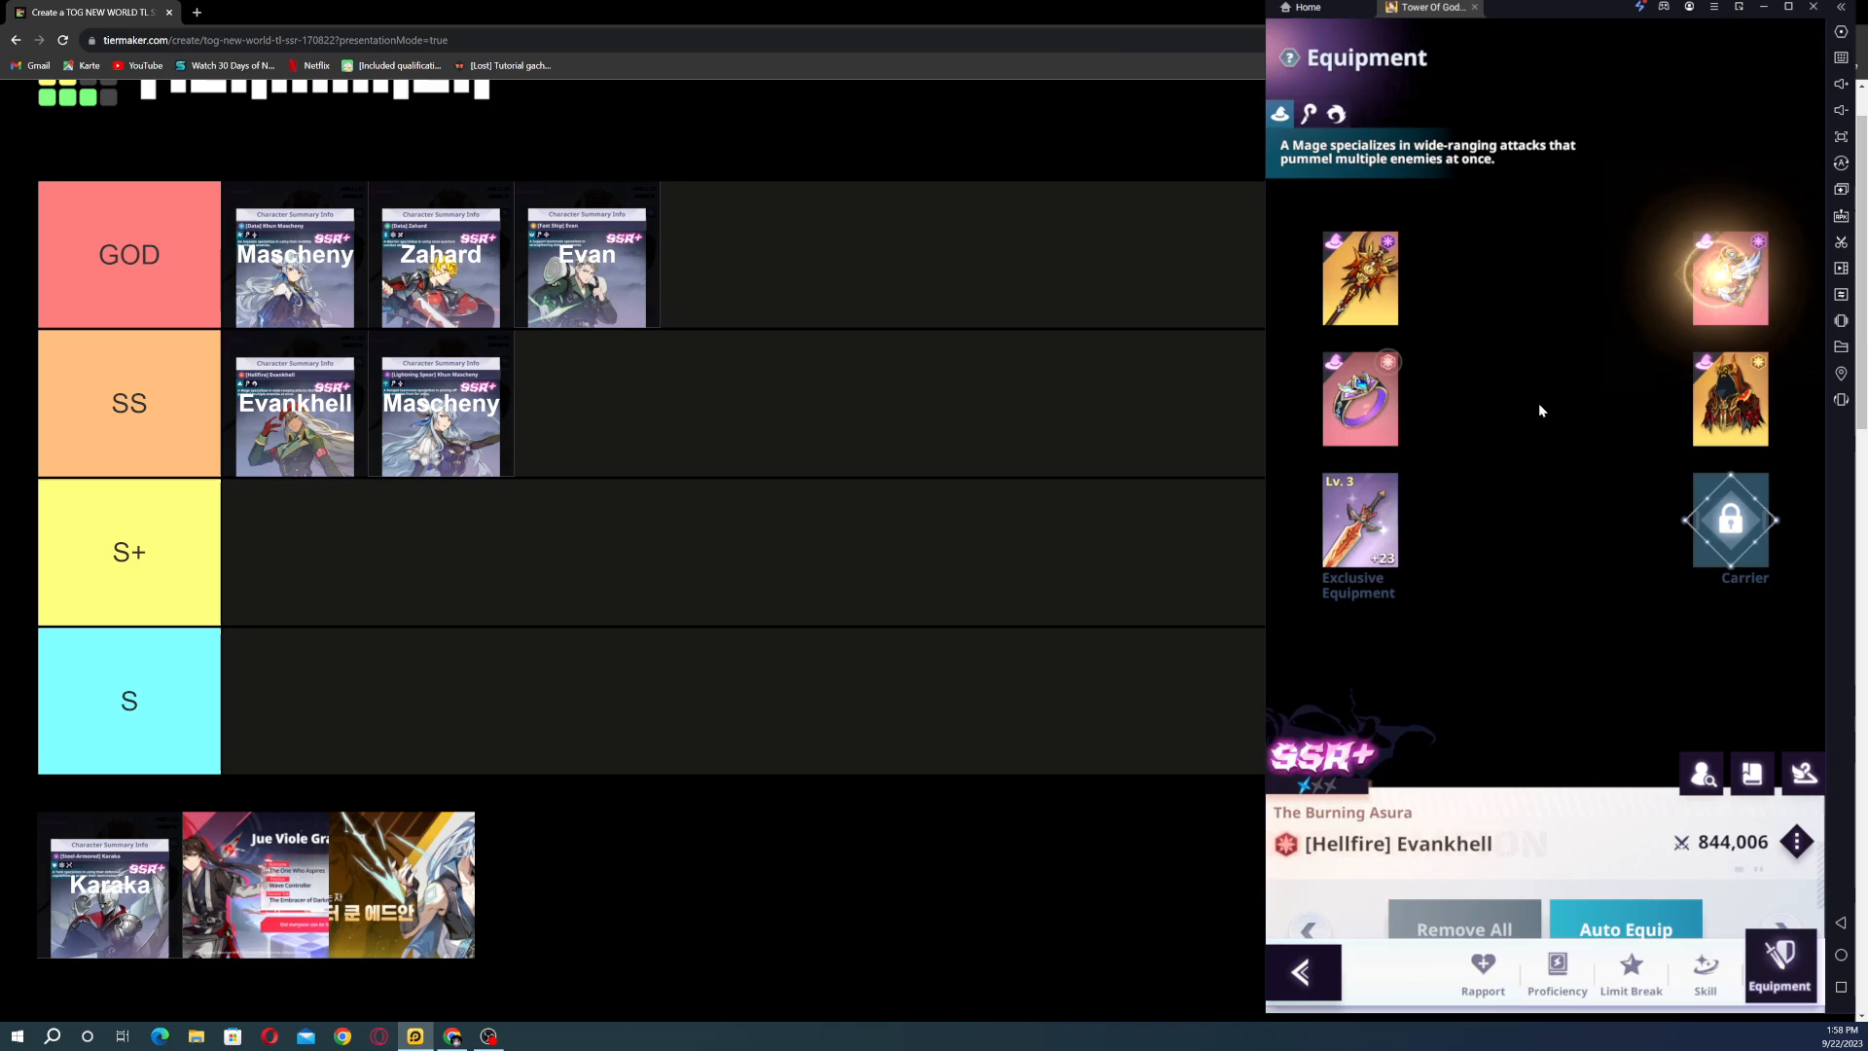
left_click(1358, 521)
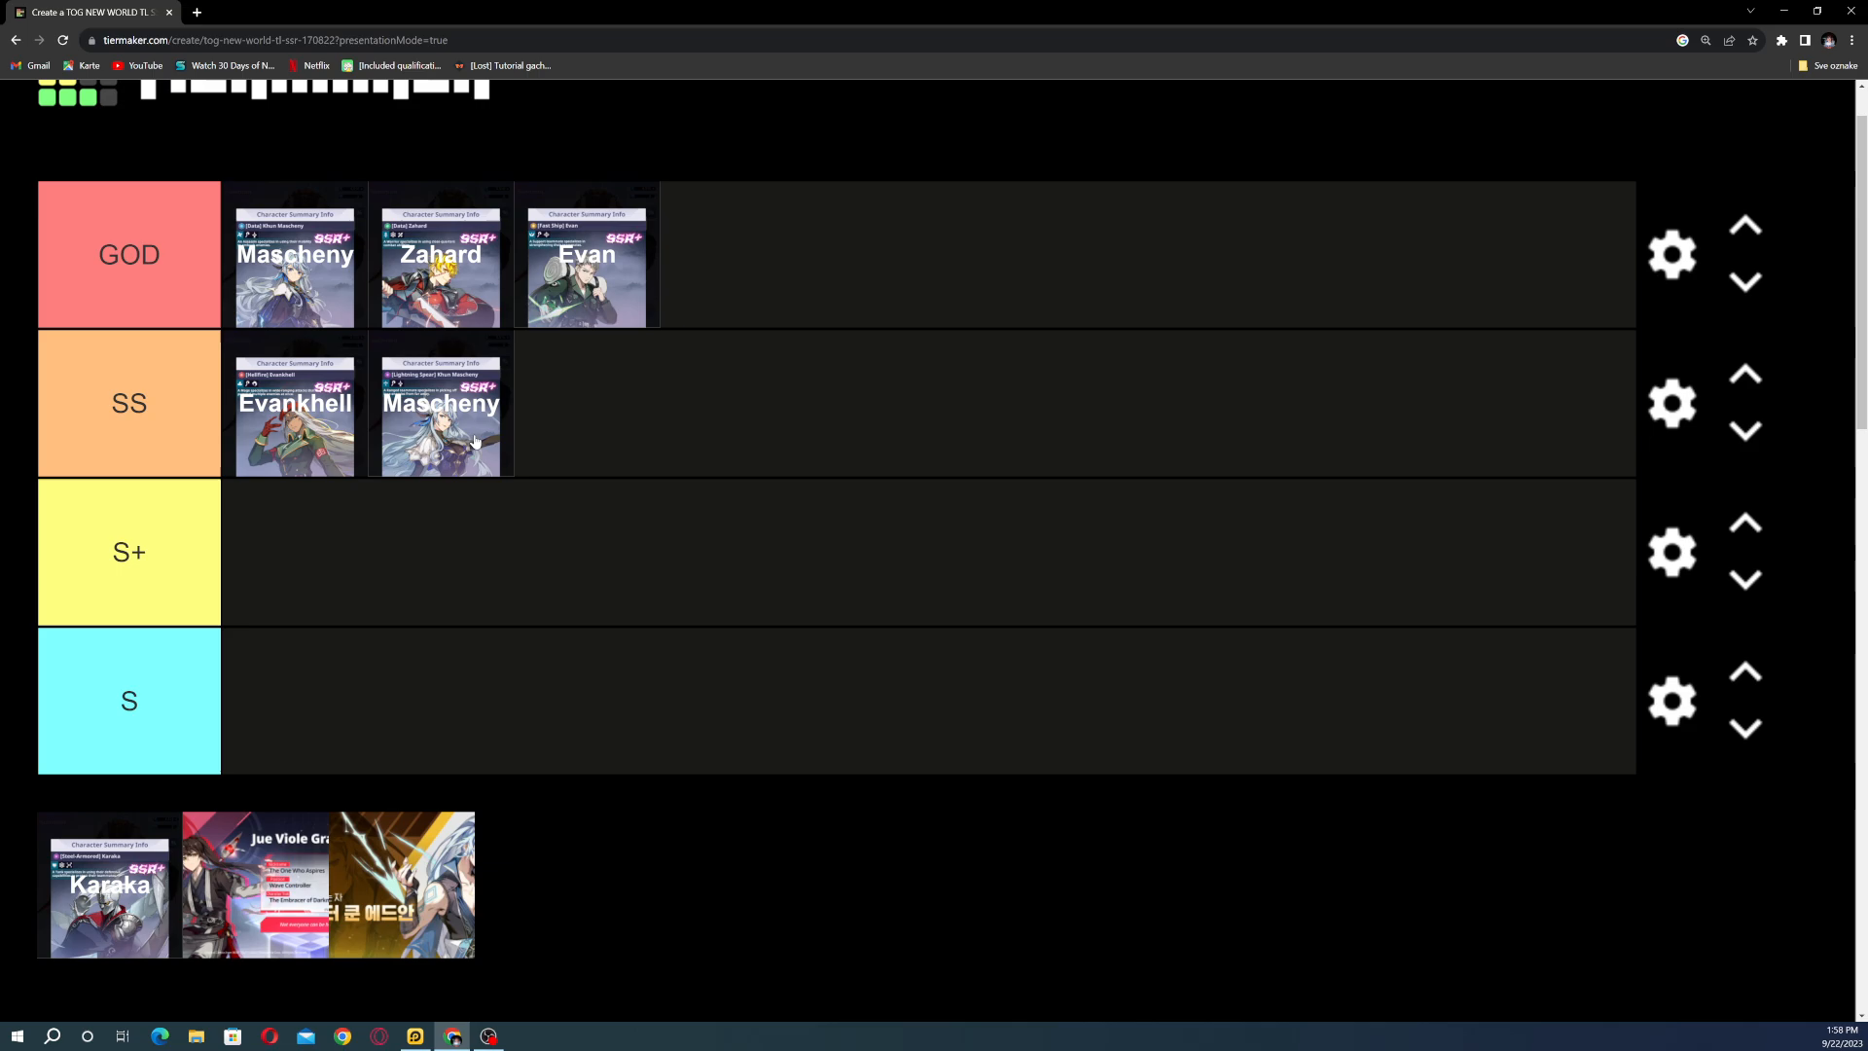
mouse_move(468, 431)
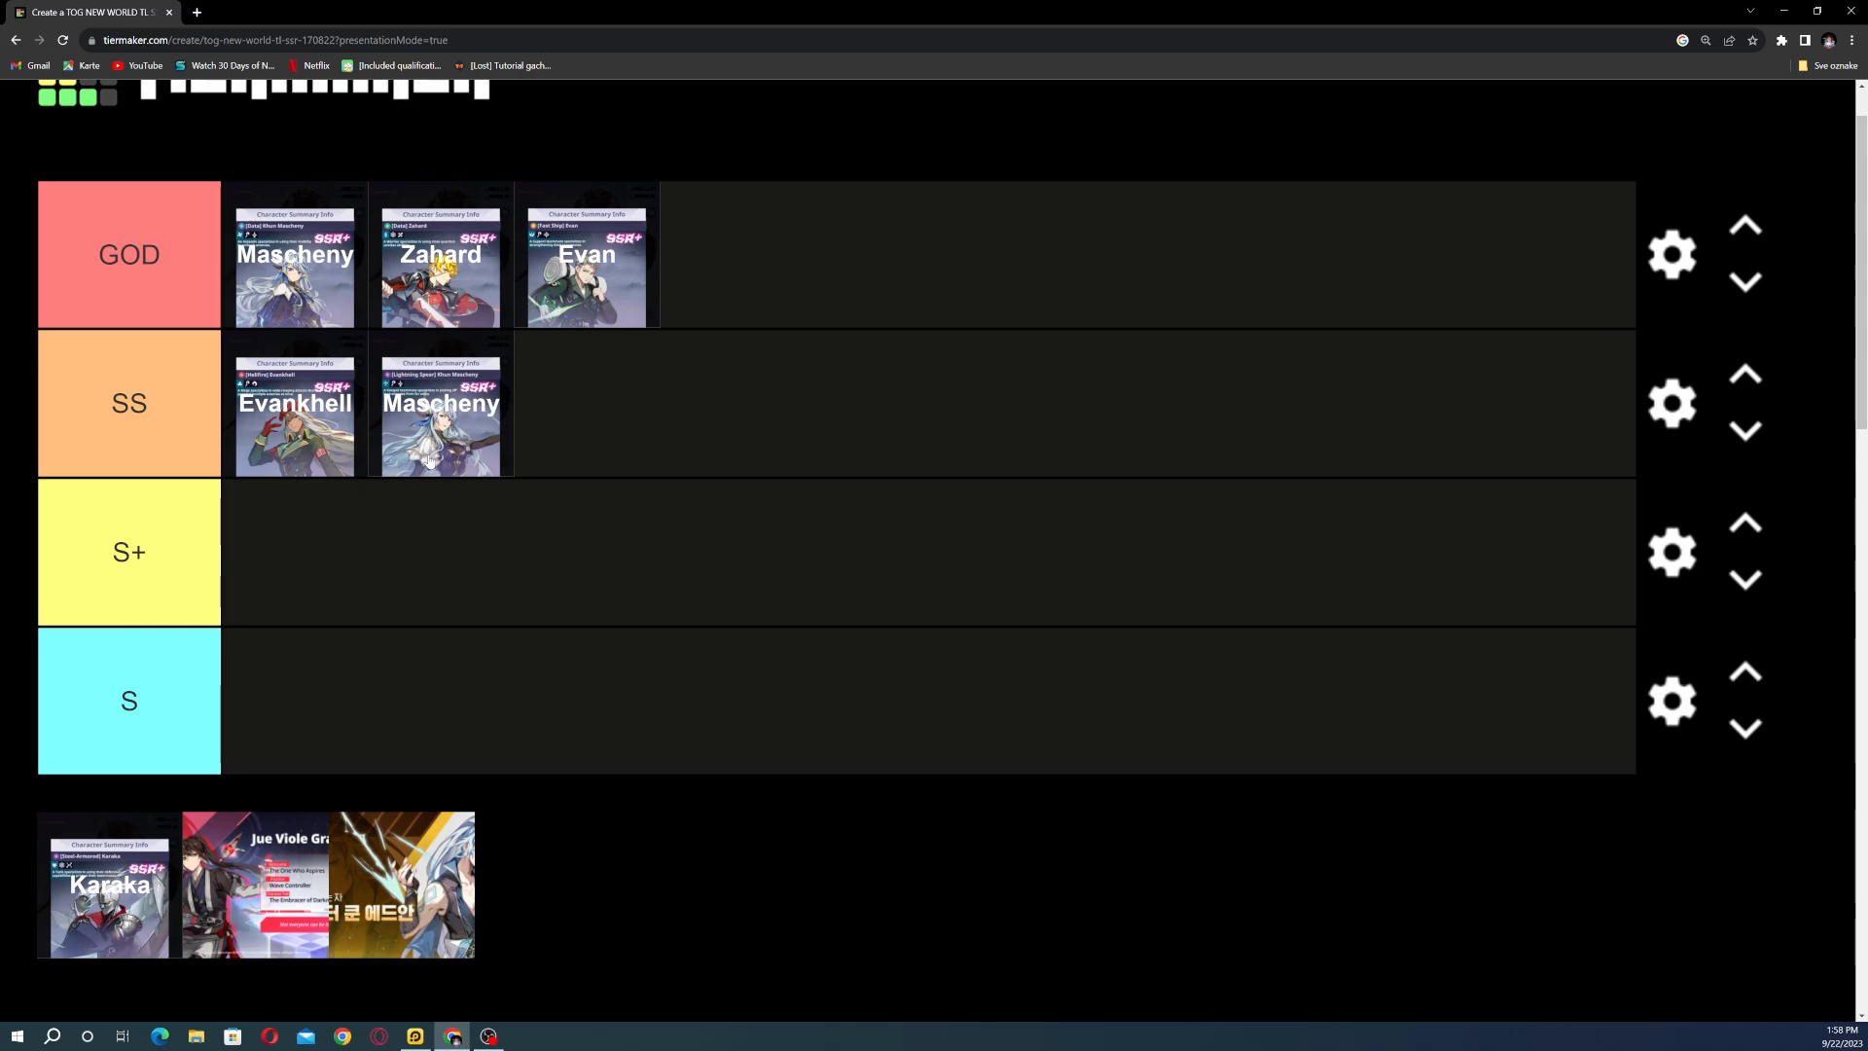
Step: Move the second Mascheny card from SS down into the S+ row
left_click_drag(440, 405, 294, 552)
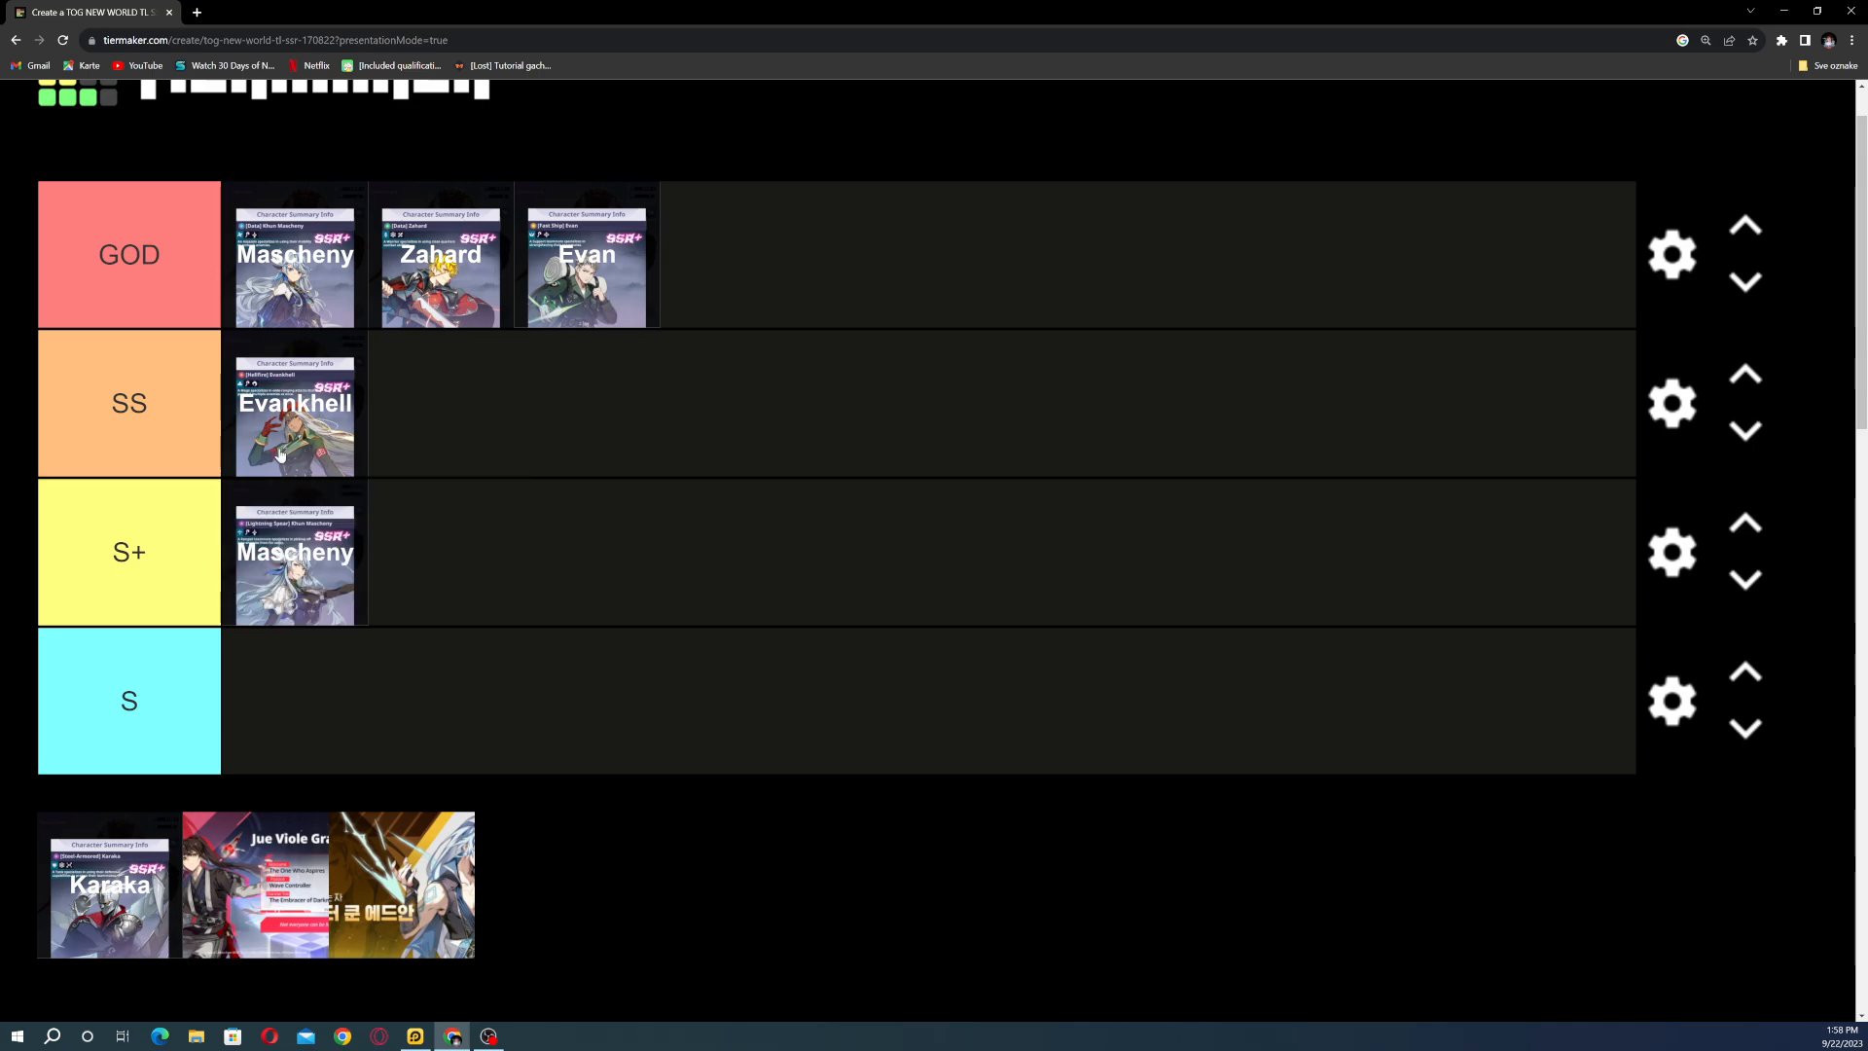
mouse_move(370, 513)
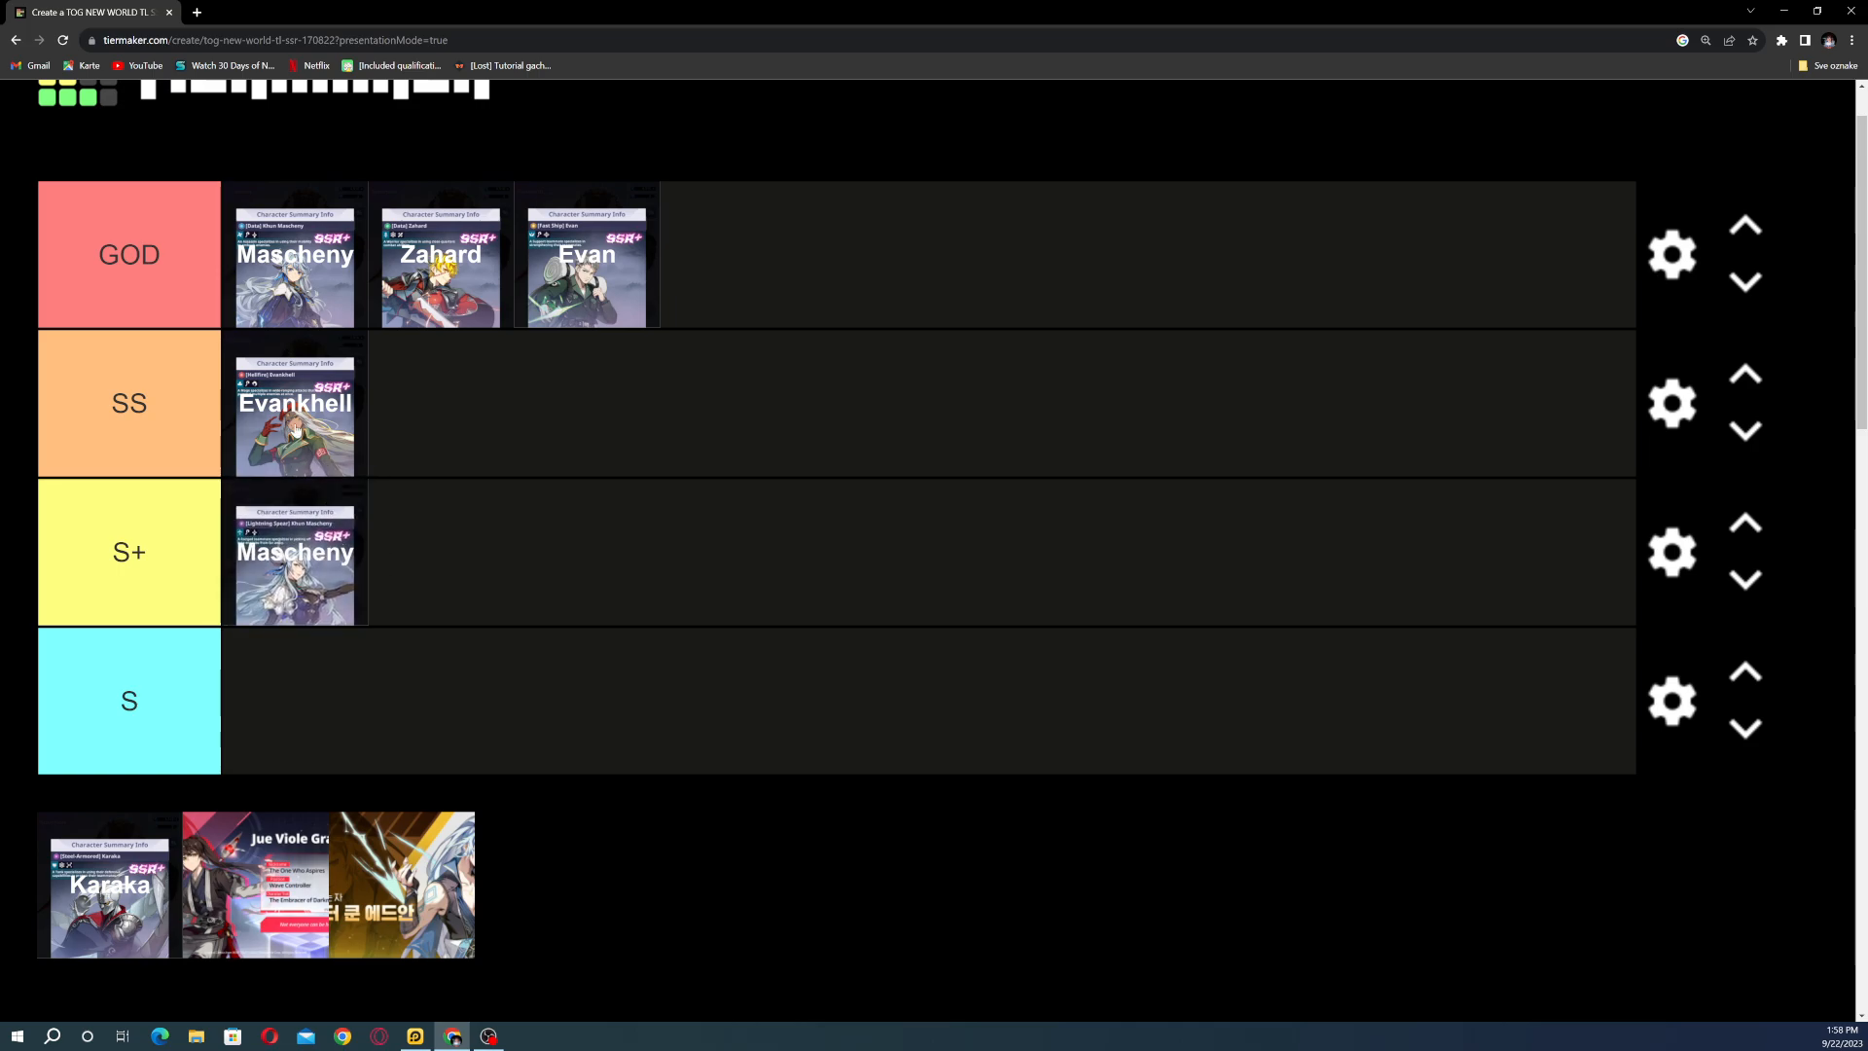
mouse_move(304, 551)
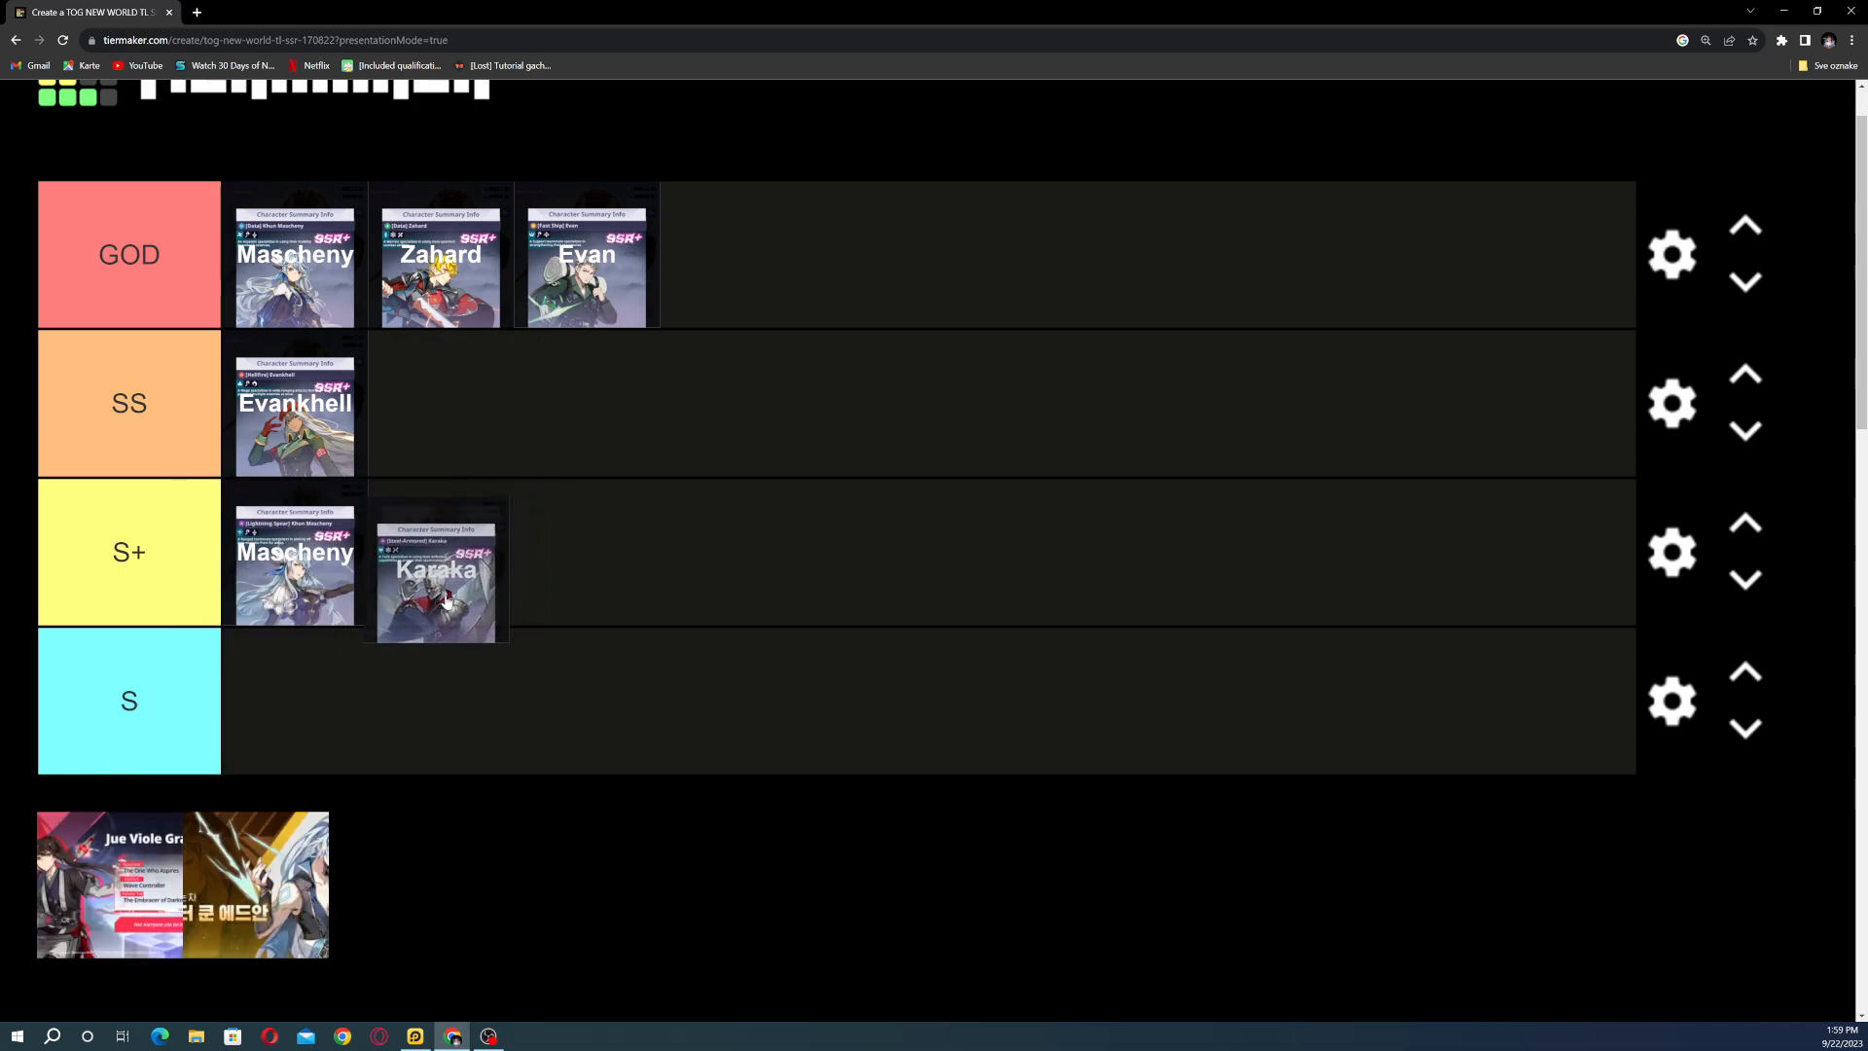
Step: Move Karaka into the S+ row and position it ahead of the second Mascheny
left_click_drag(436, 568, 441, 552)
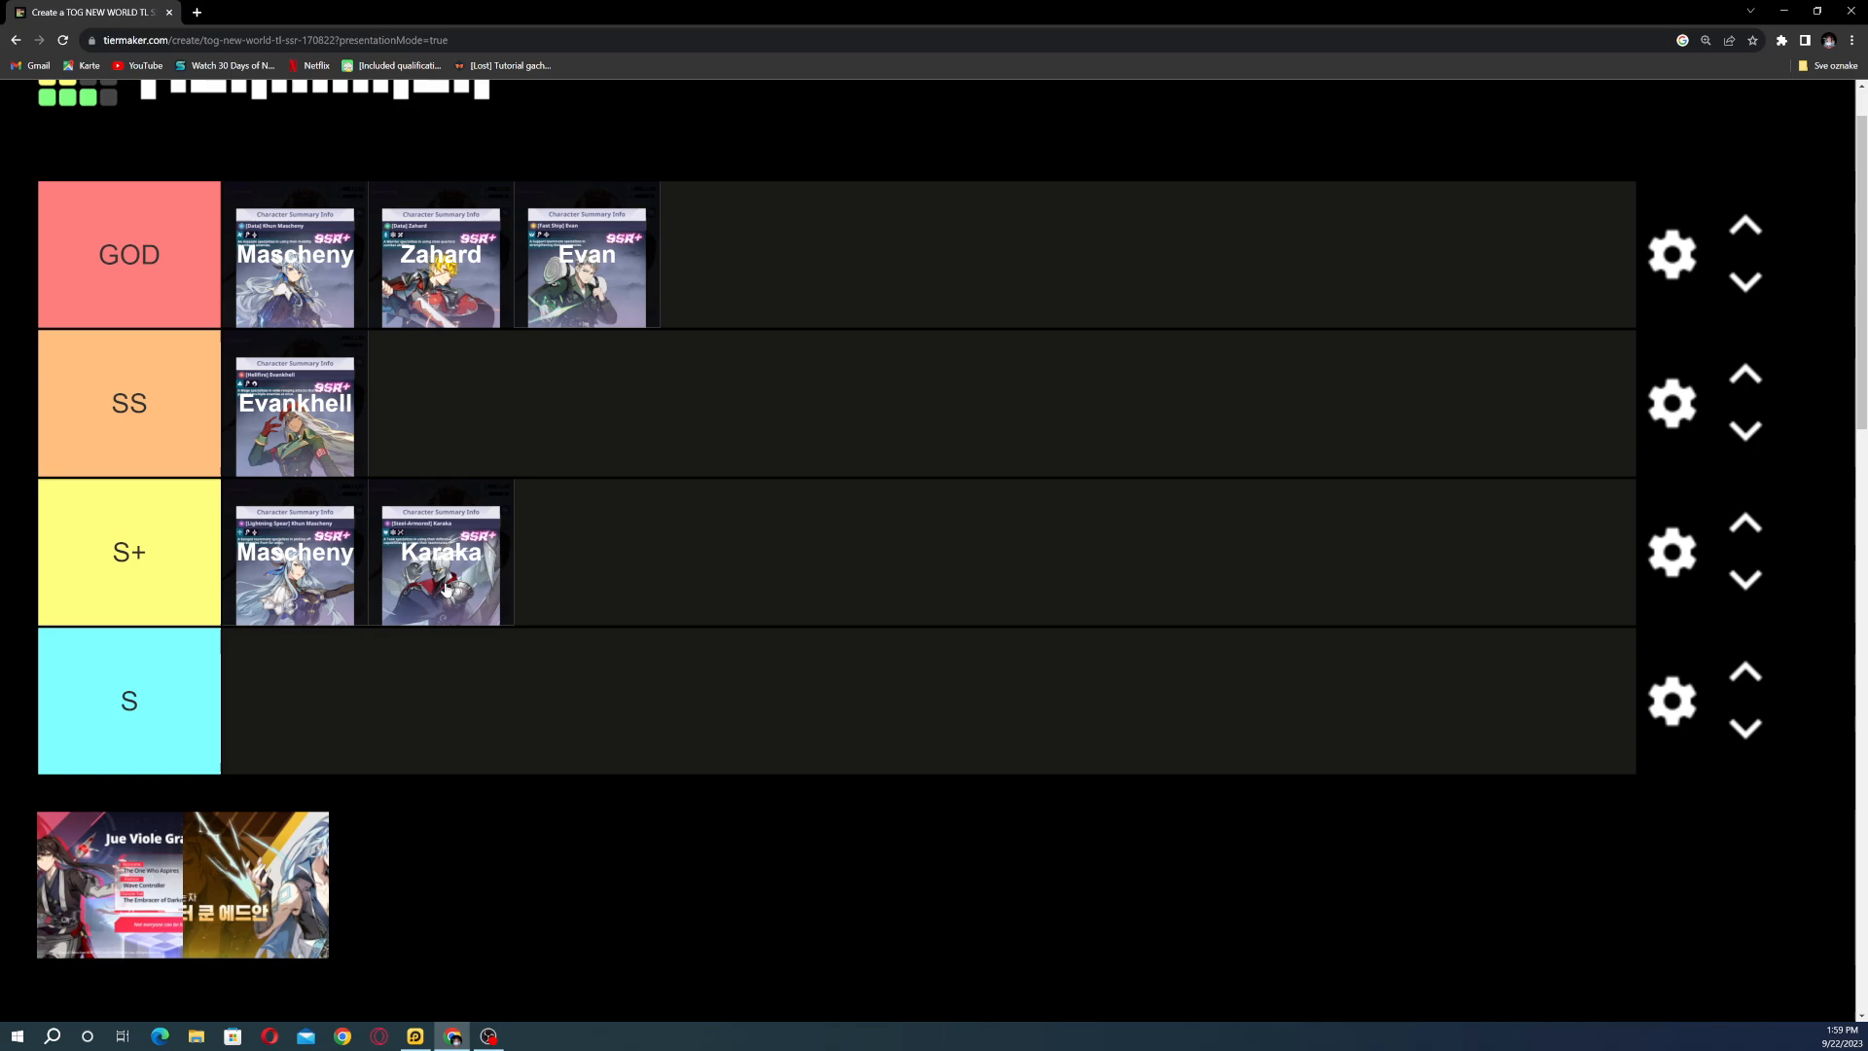
left_click_drag(440, 552, 440, 403)
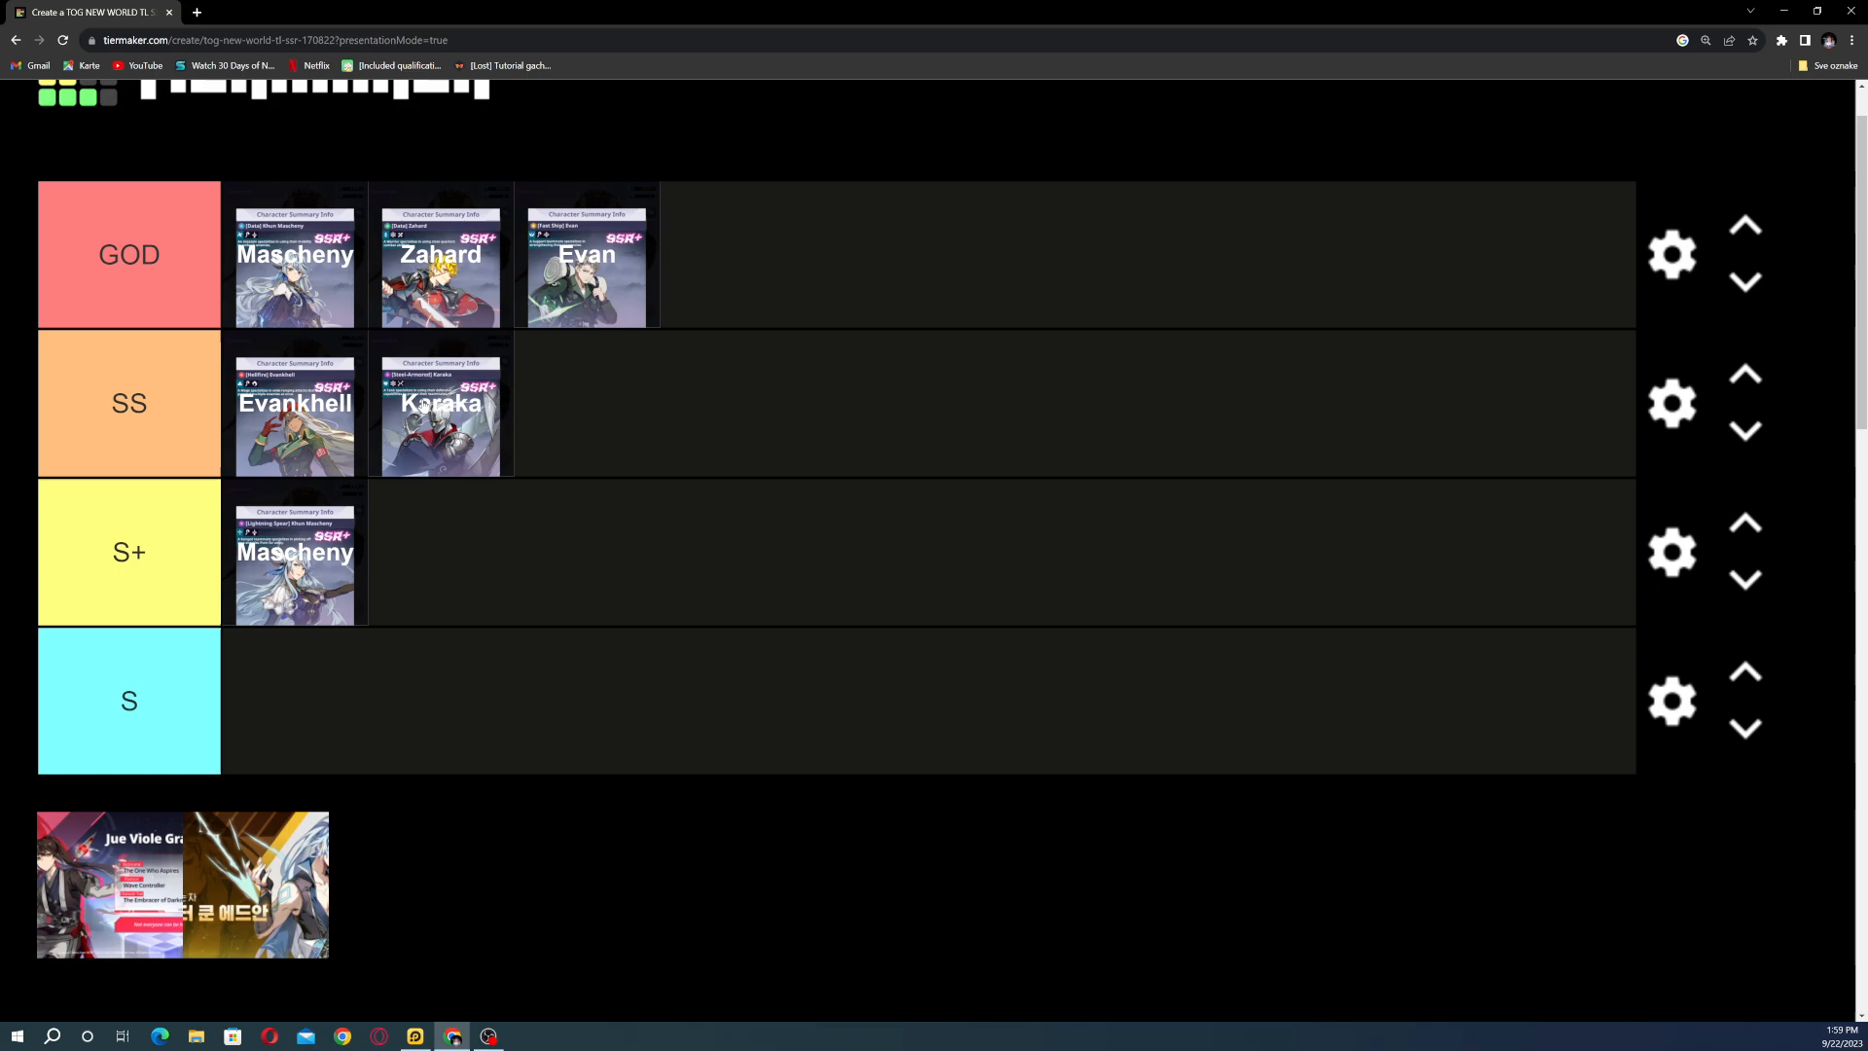
left_click_drag(440, 403, 440, 551)
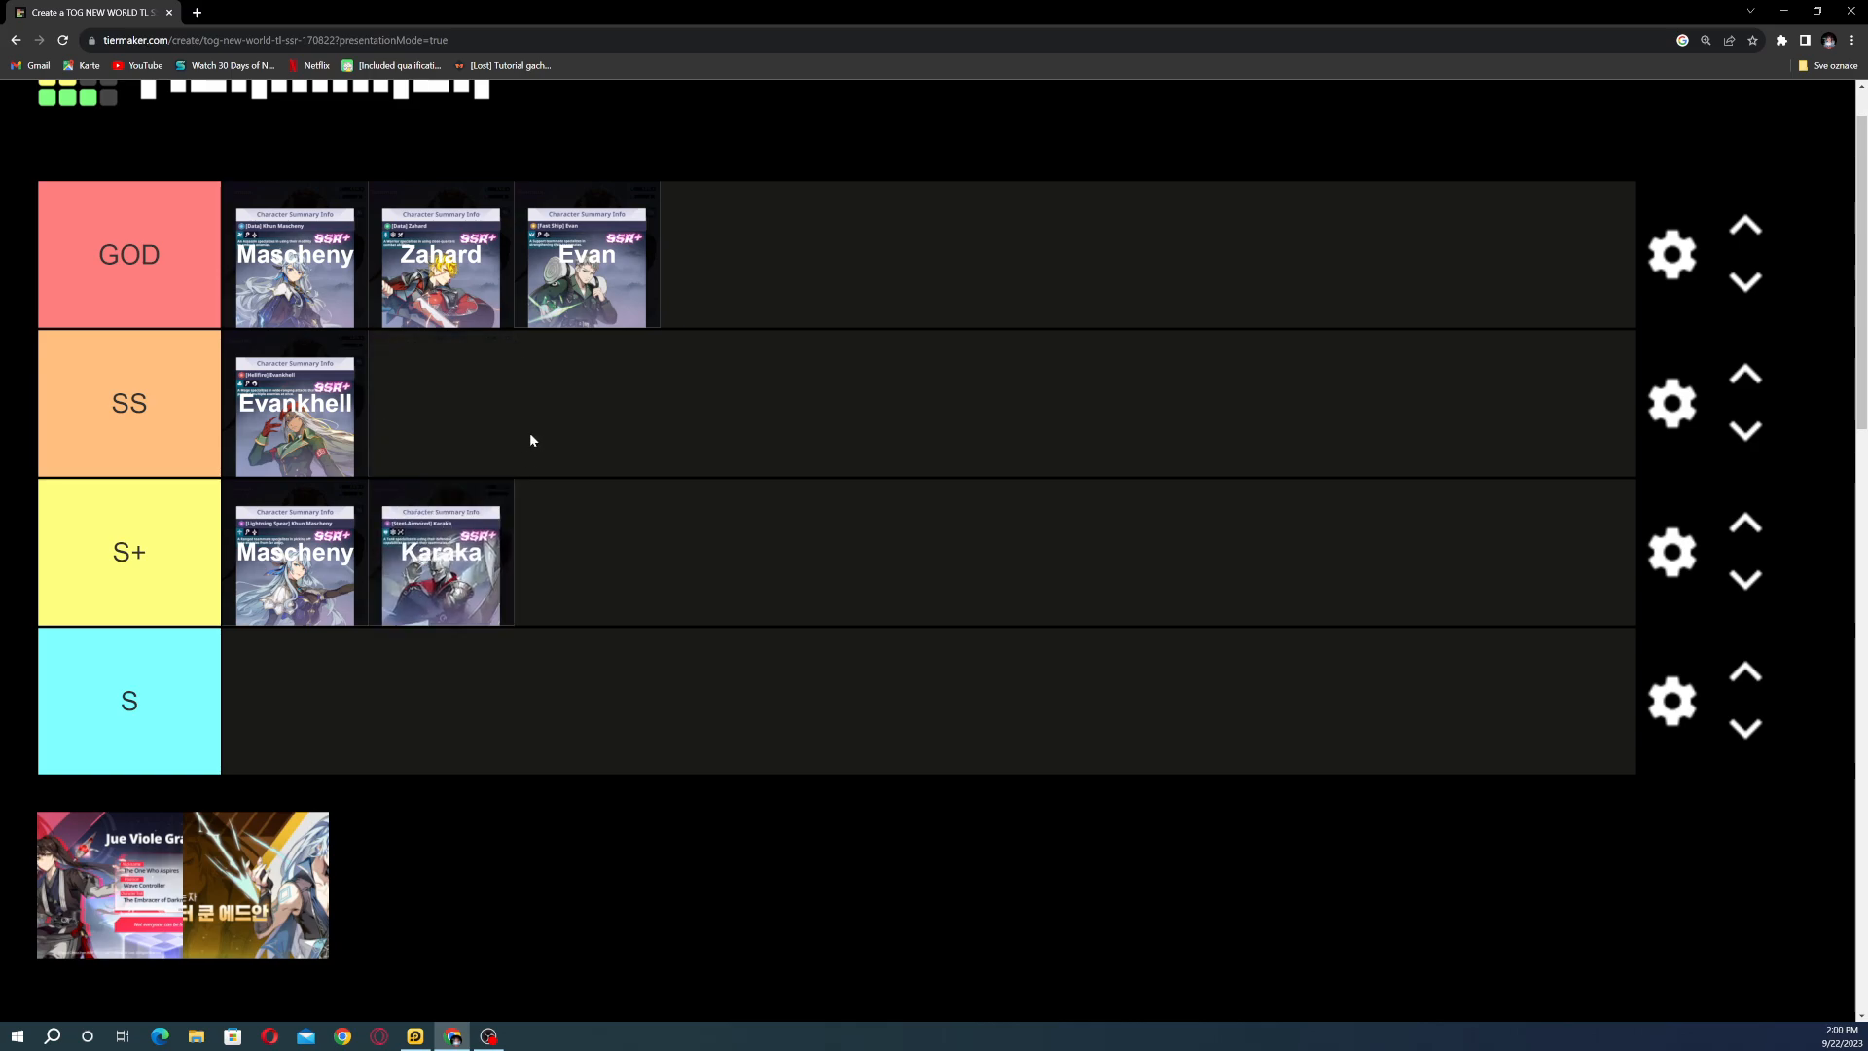
left_click_drag(294, 552, 441, 552)
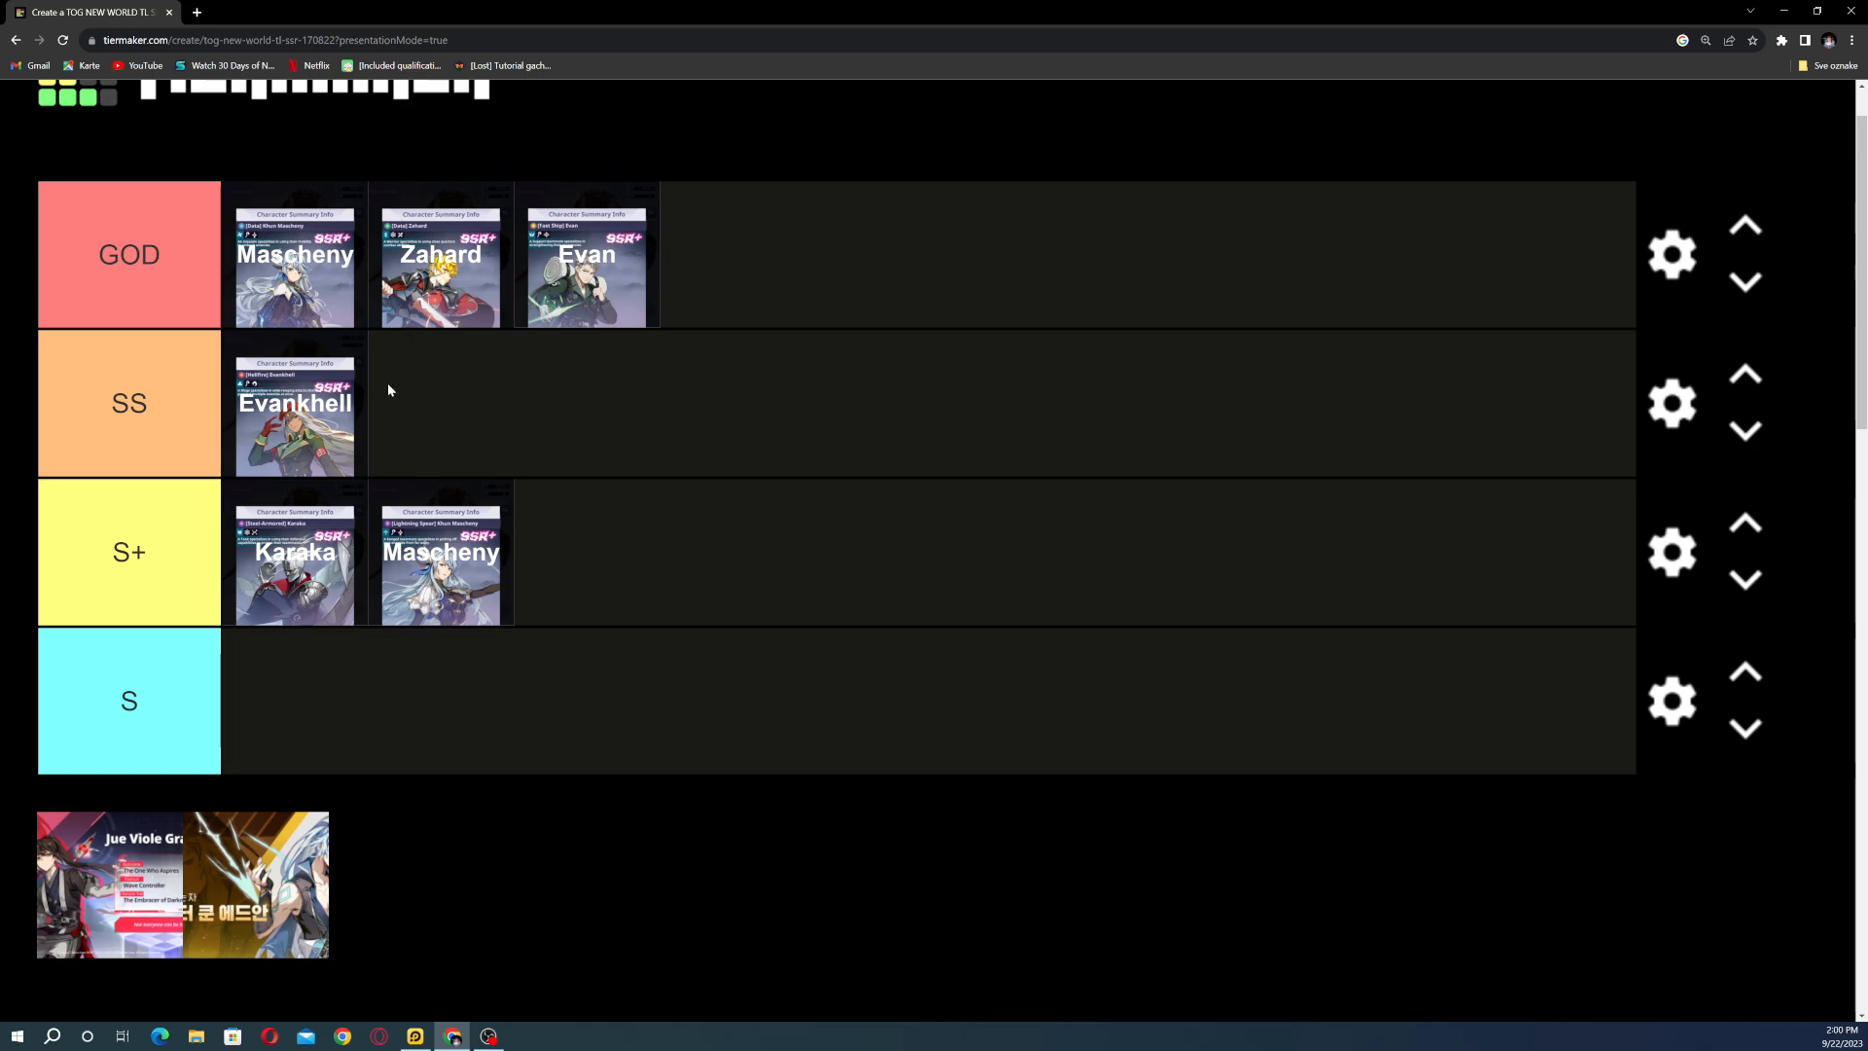
mouse_move(334, 814)
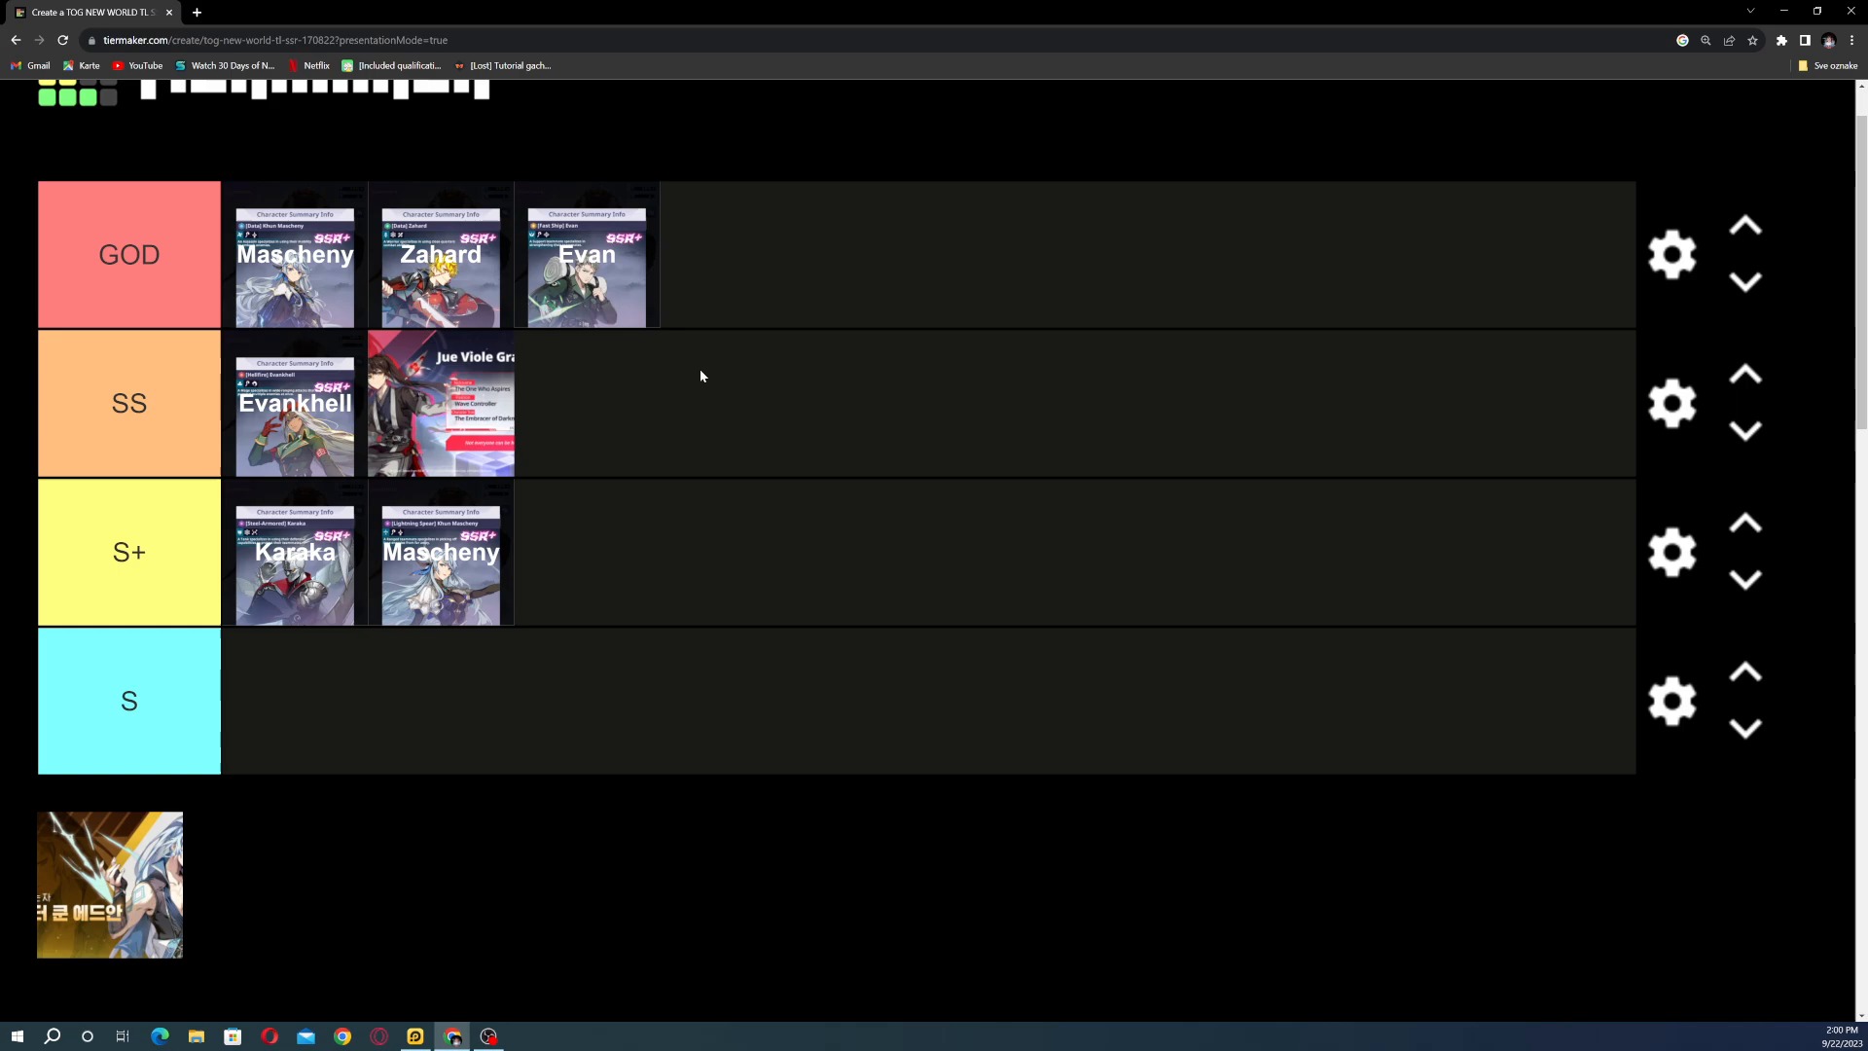
Step: Place the Jue Viole Grace banner first in S+, ahead of Karaka and Mascheny
left_click_drag(441, 405, 294, 552)
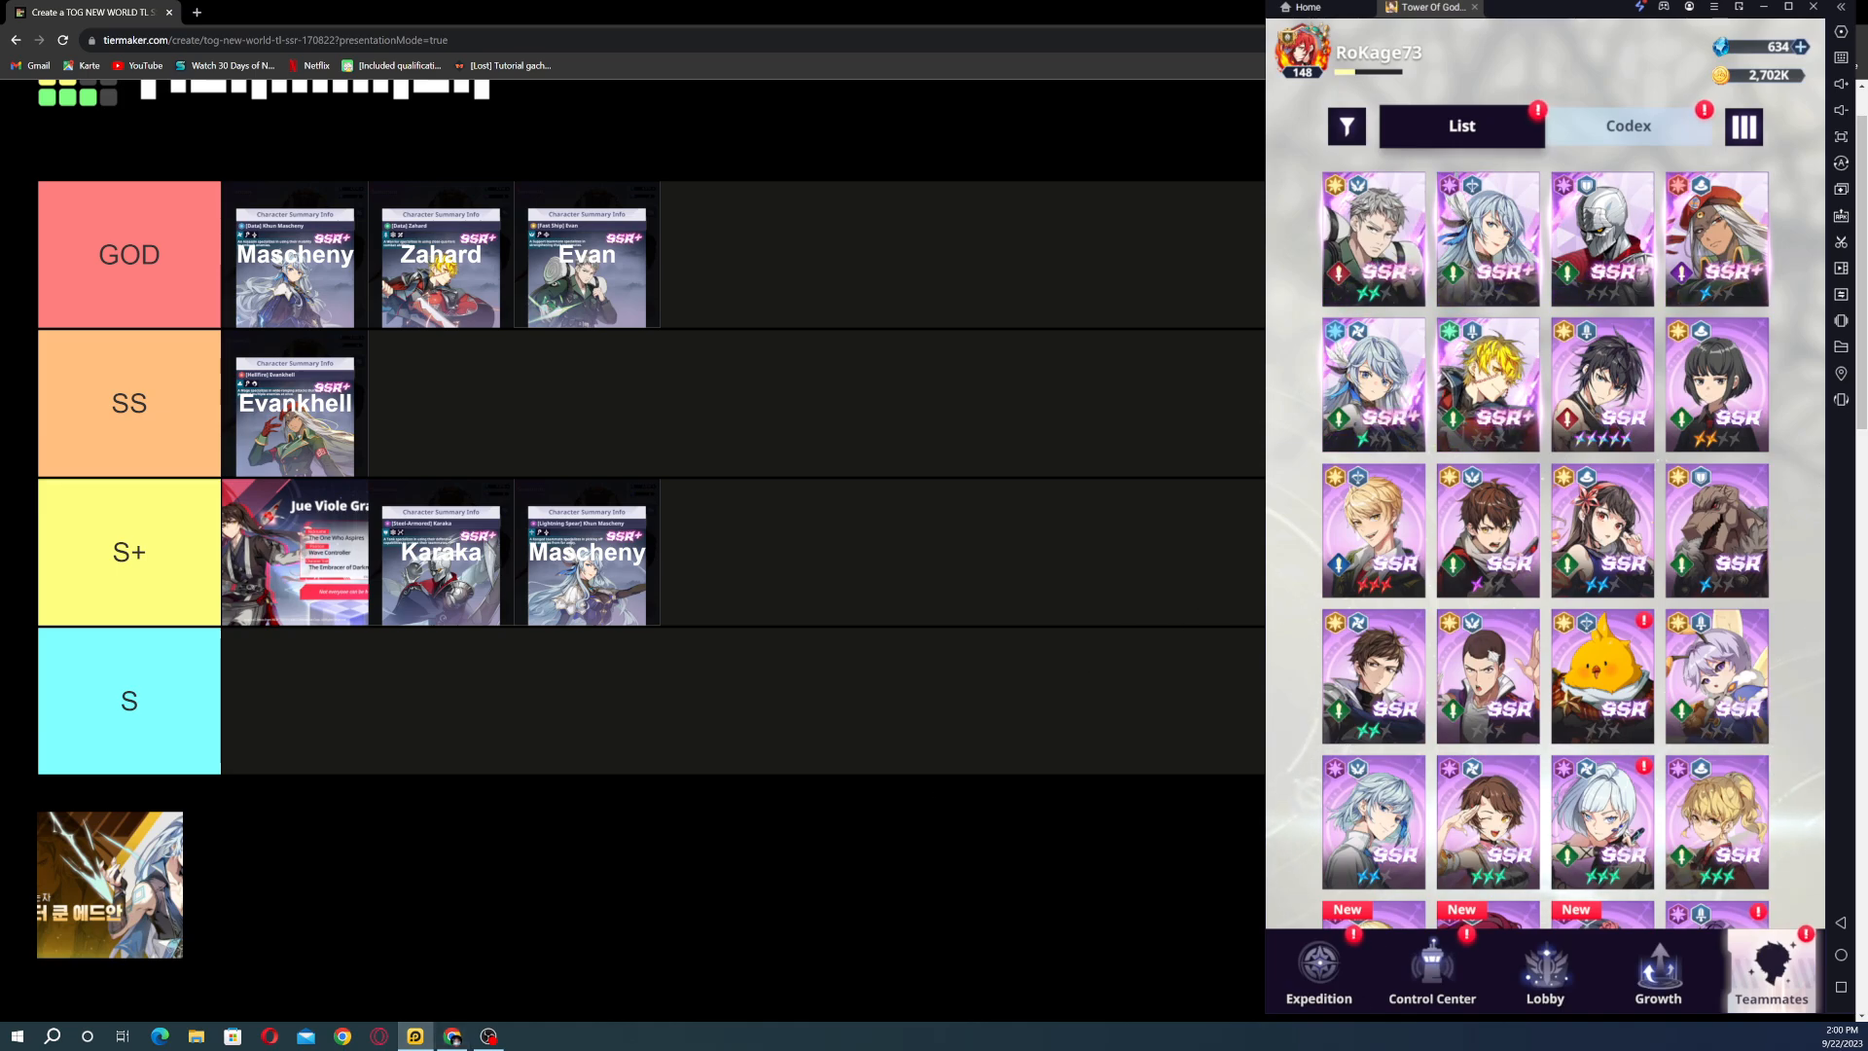
Step: Leave the teammates roster and go to the Tower of God: New World lobby
left_click(1317, 972)
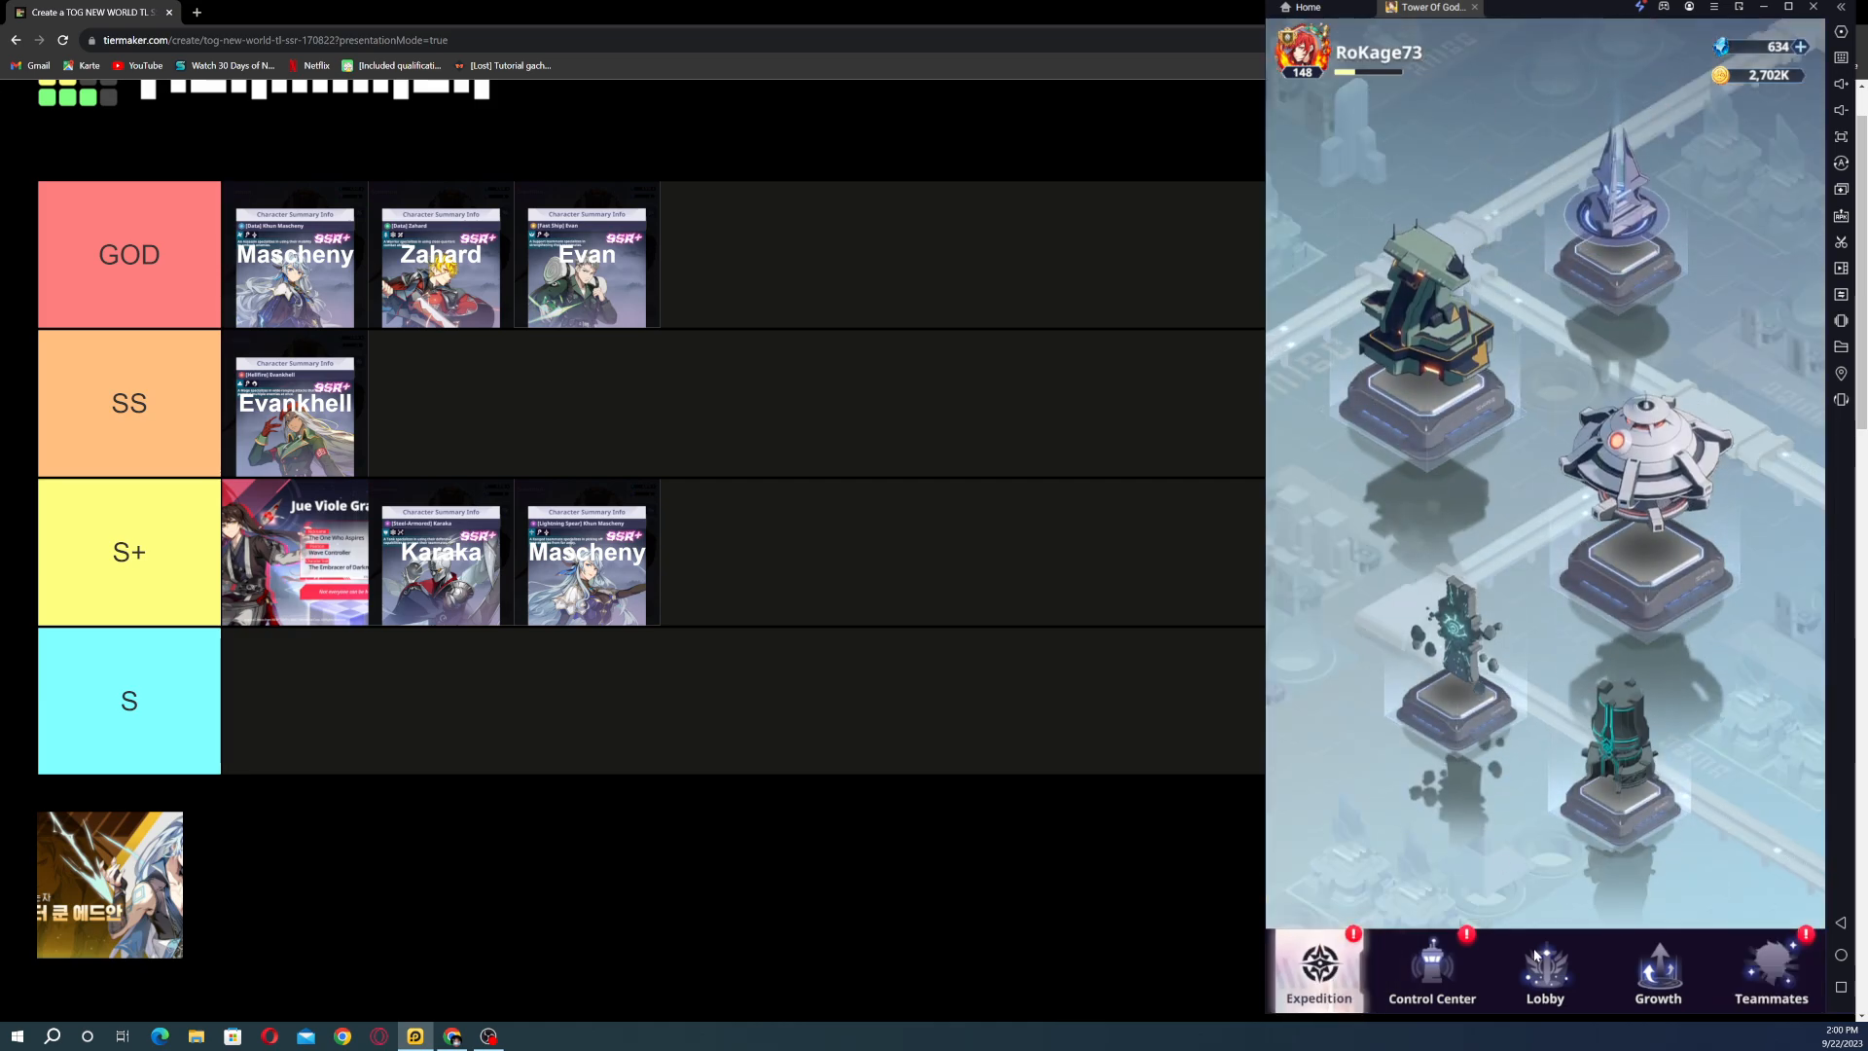
left_click(1544, 971)
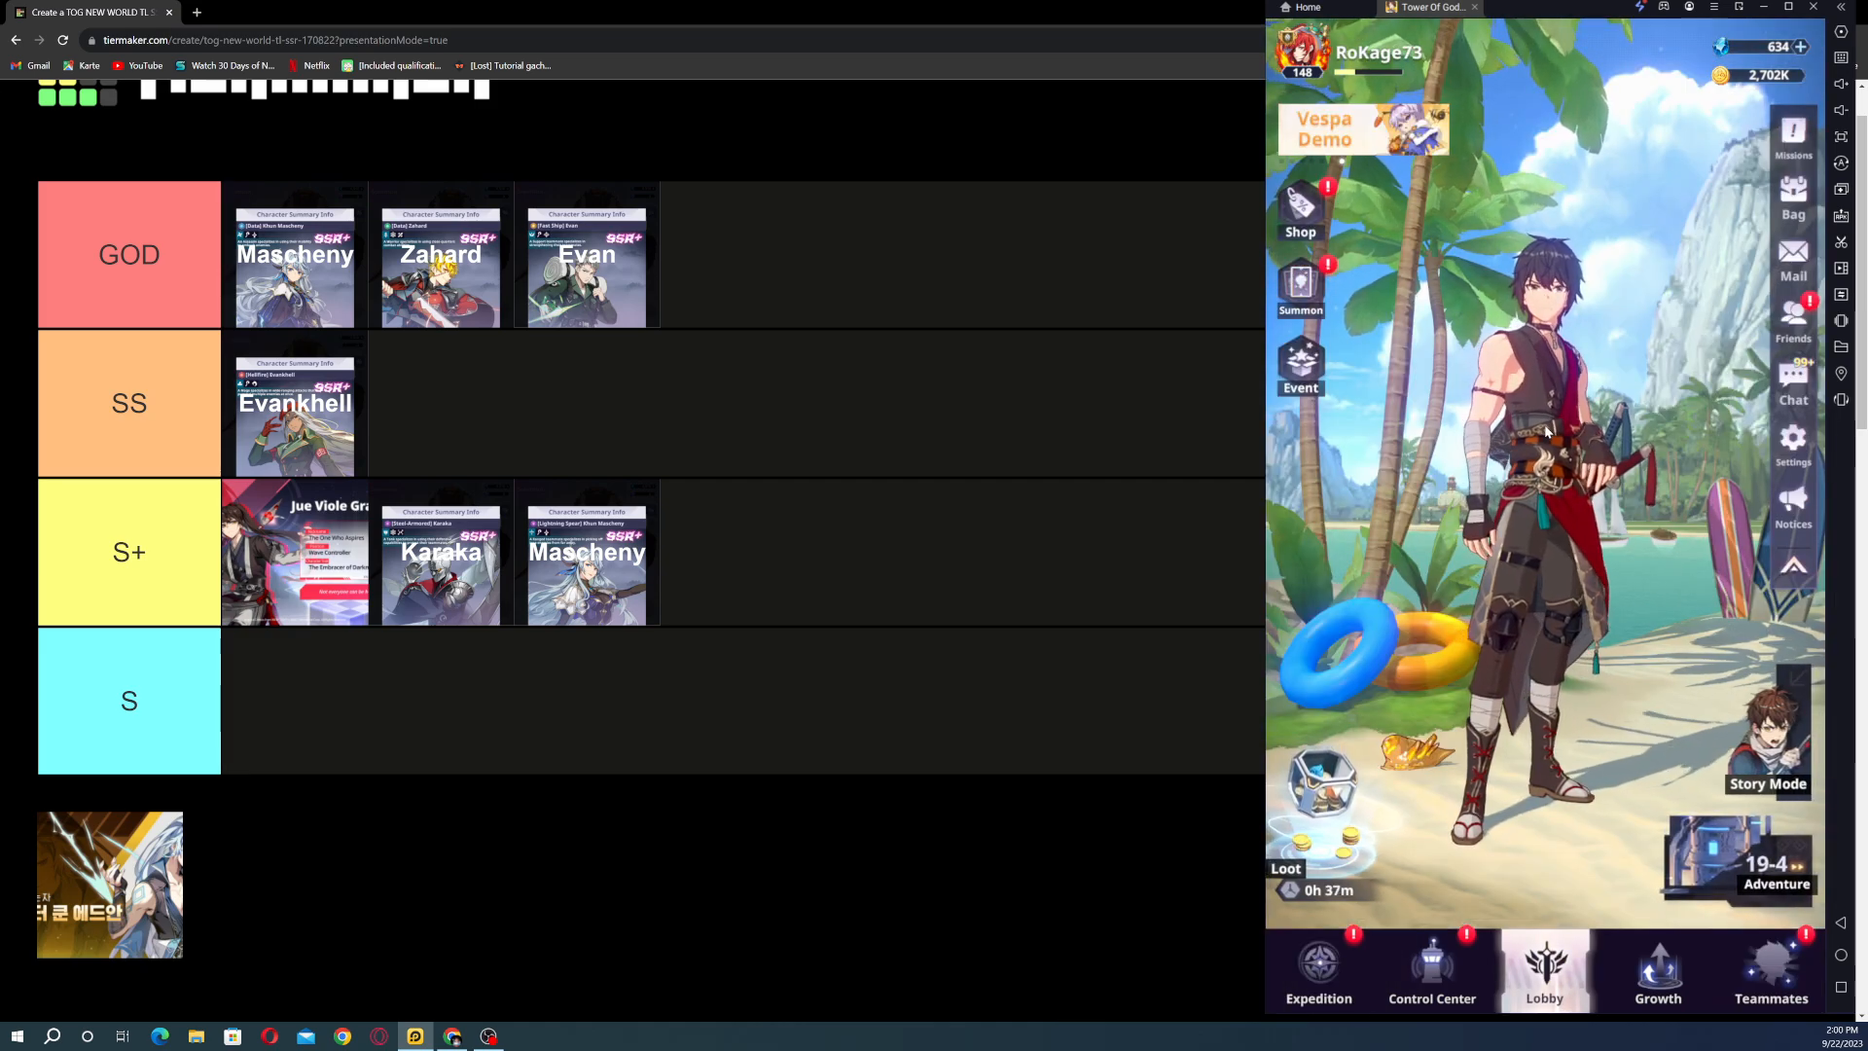
left_click(1300, 286)
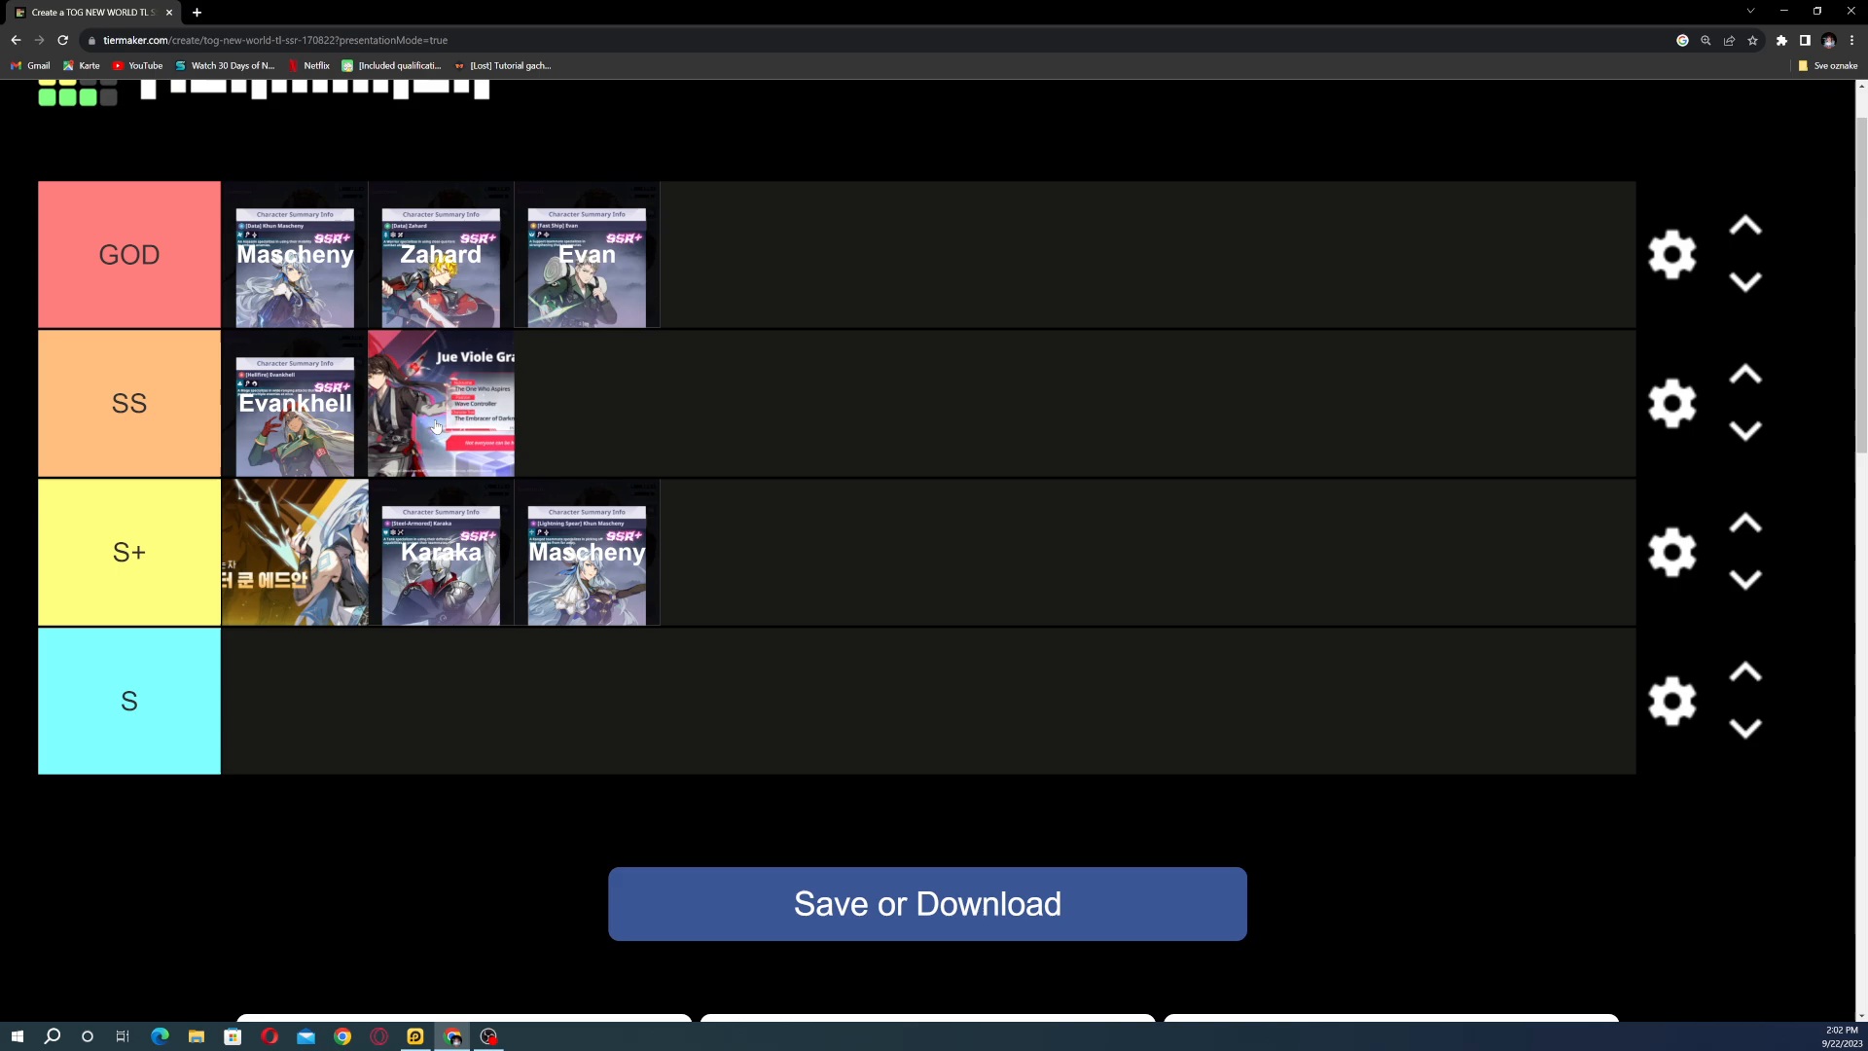
Step: Move the Jue Viole Grace banner down a row so it sits behind Mascheny in S+
left_click_drag(294, 552, 294, 701)
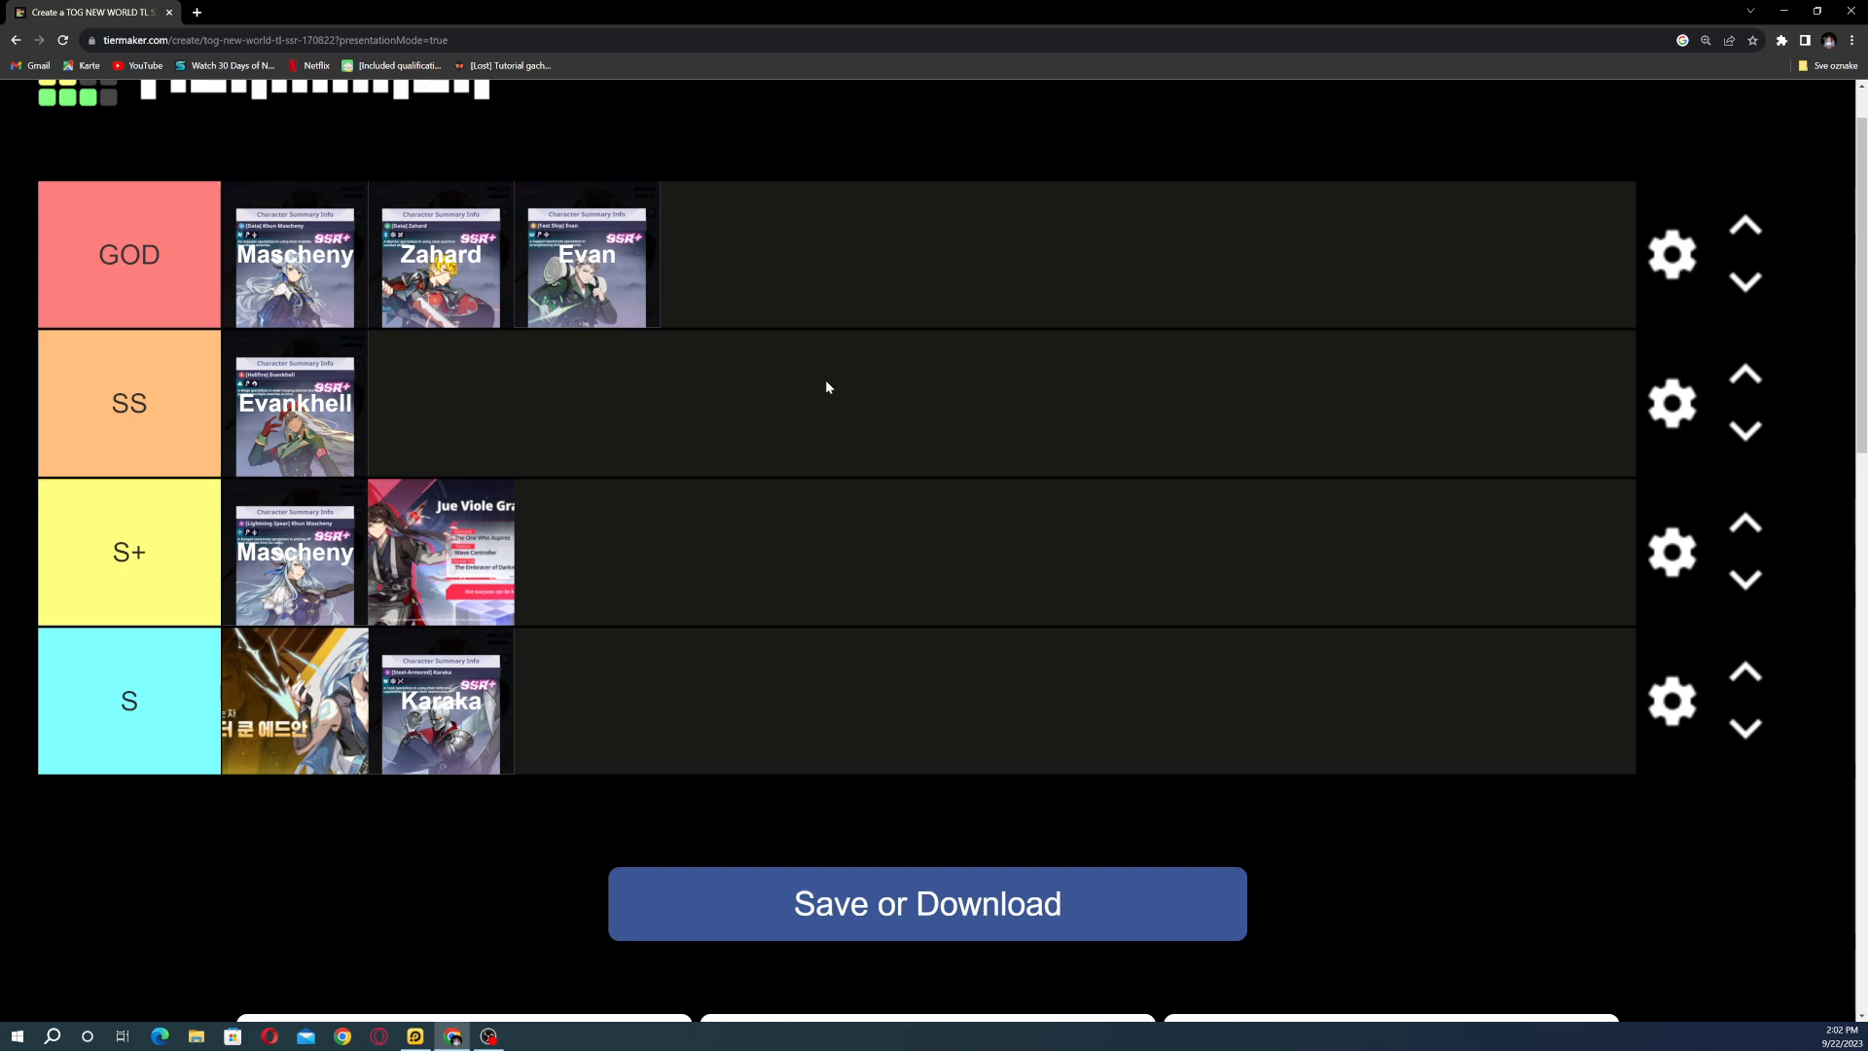
mouse_move(1774, 135)
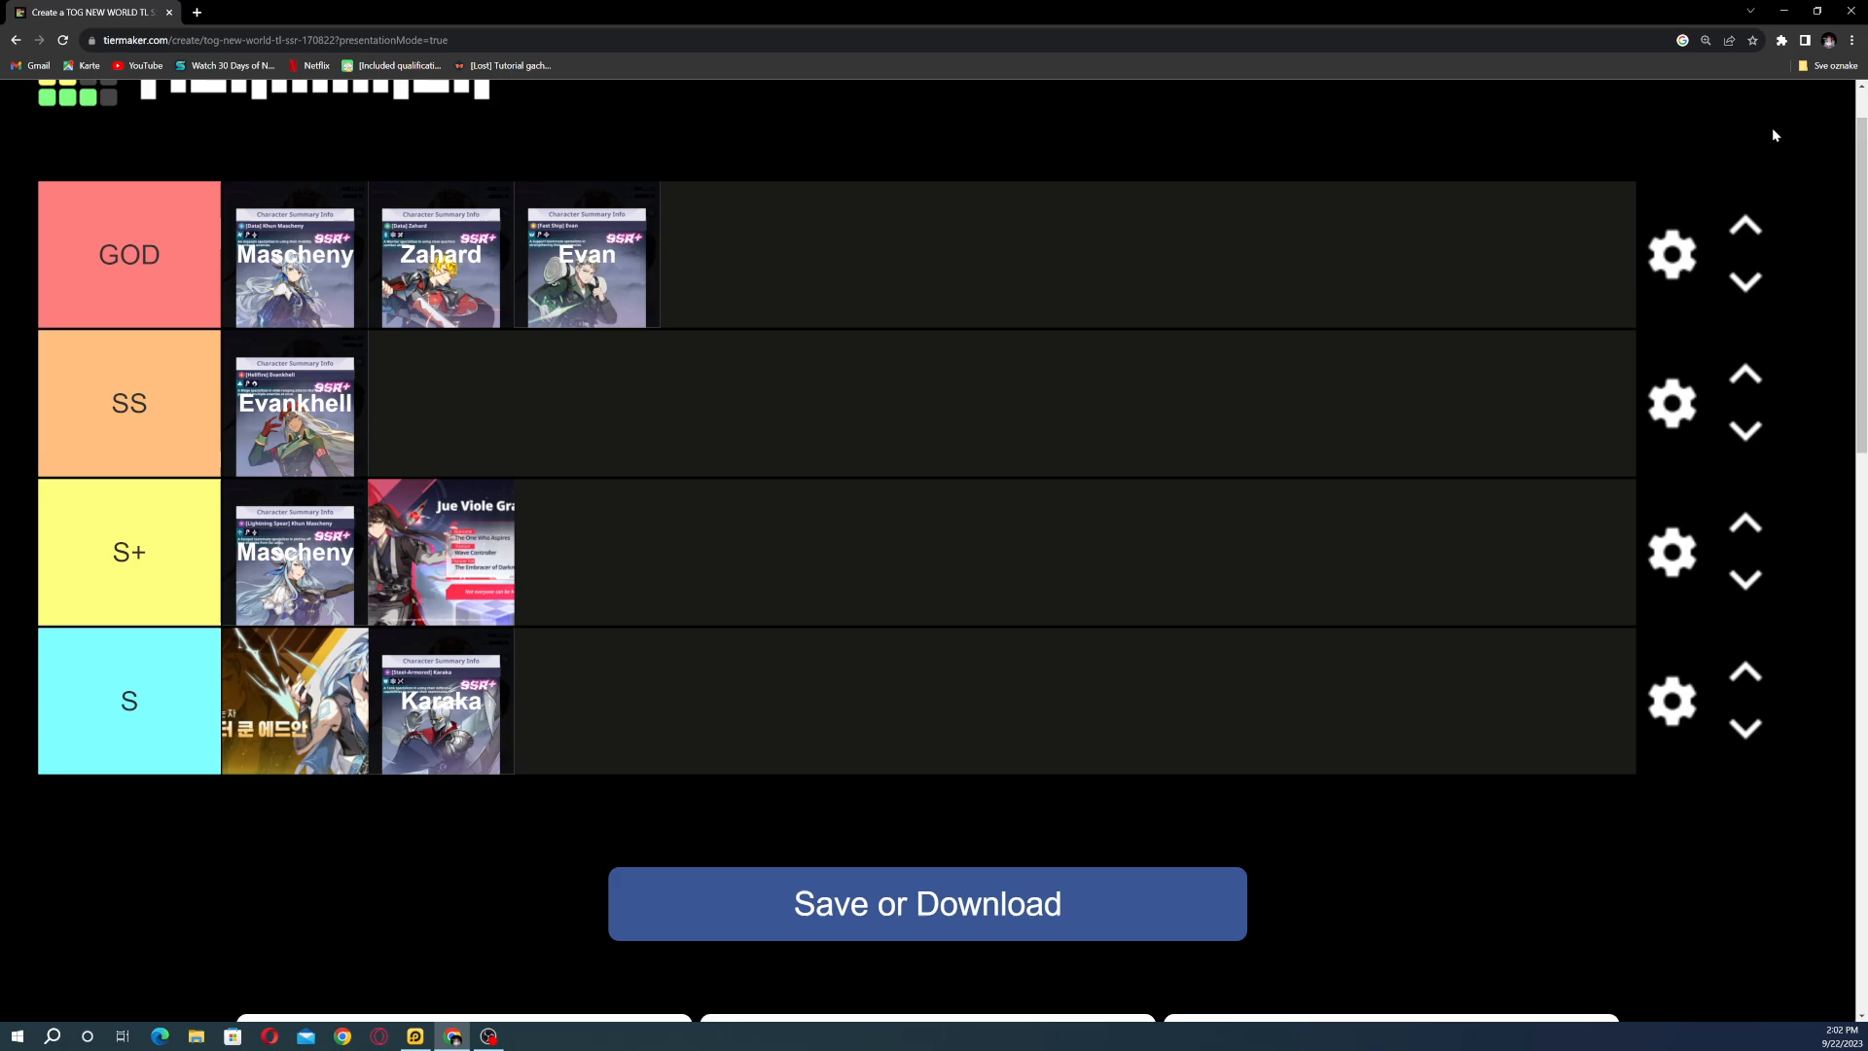
Step: Place Mascheny in SS beside Evankhell and the white-haired banner in S+
left_click(1851, 39)
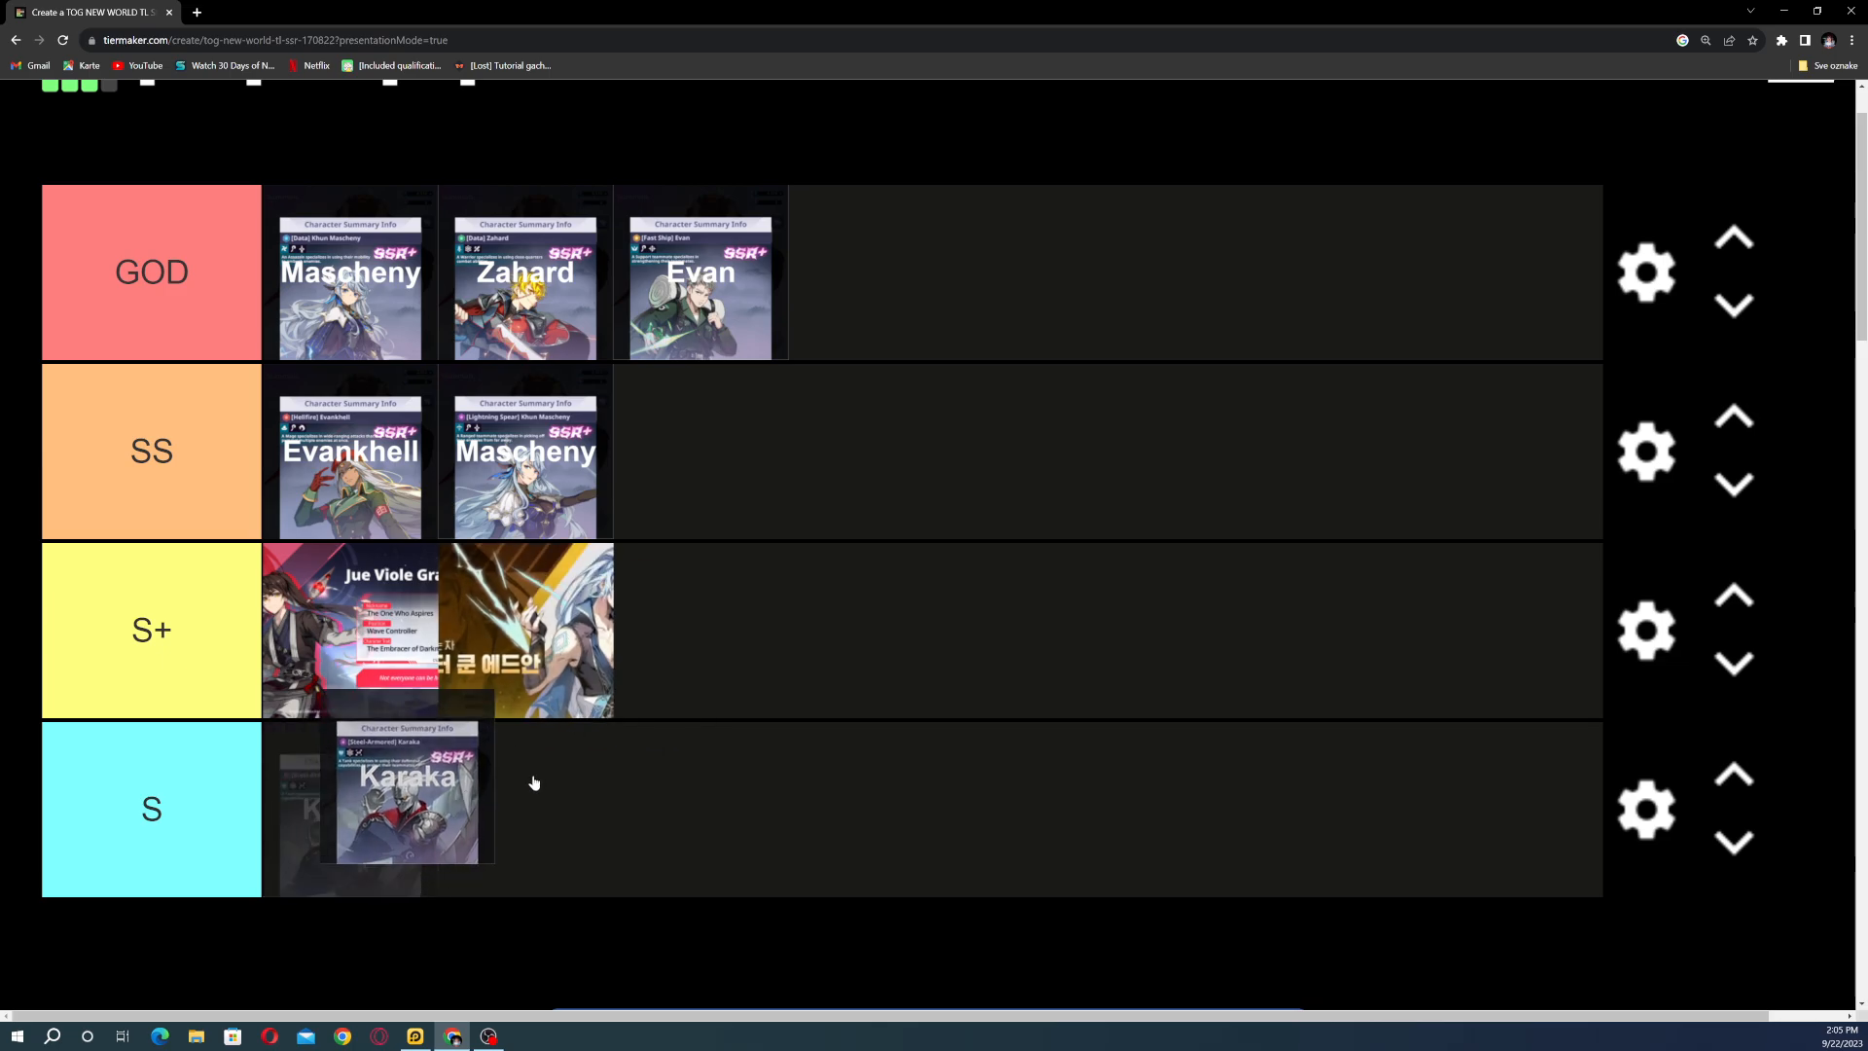
Step: Drag Karaka from S up into the S+ row after the white-haired banner
left_click_drag(407, 786, 701, 631)
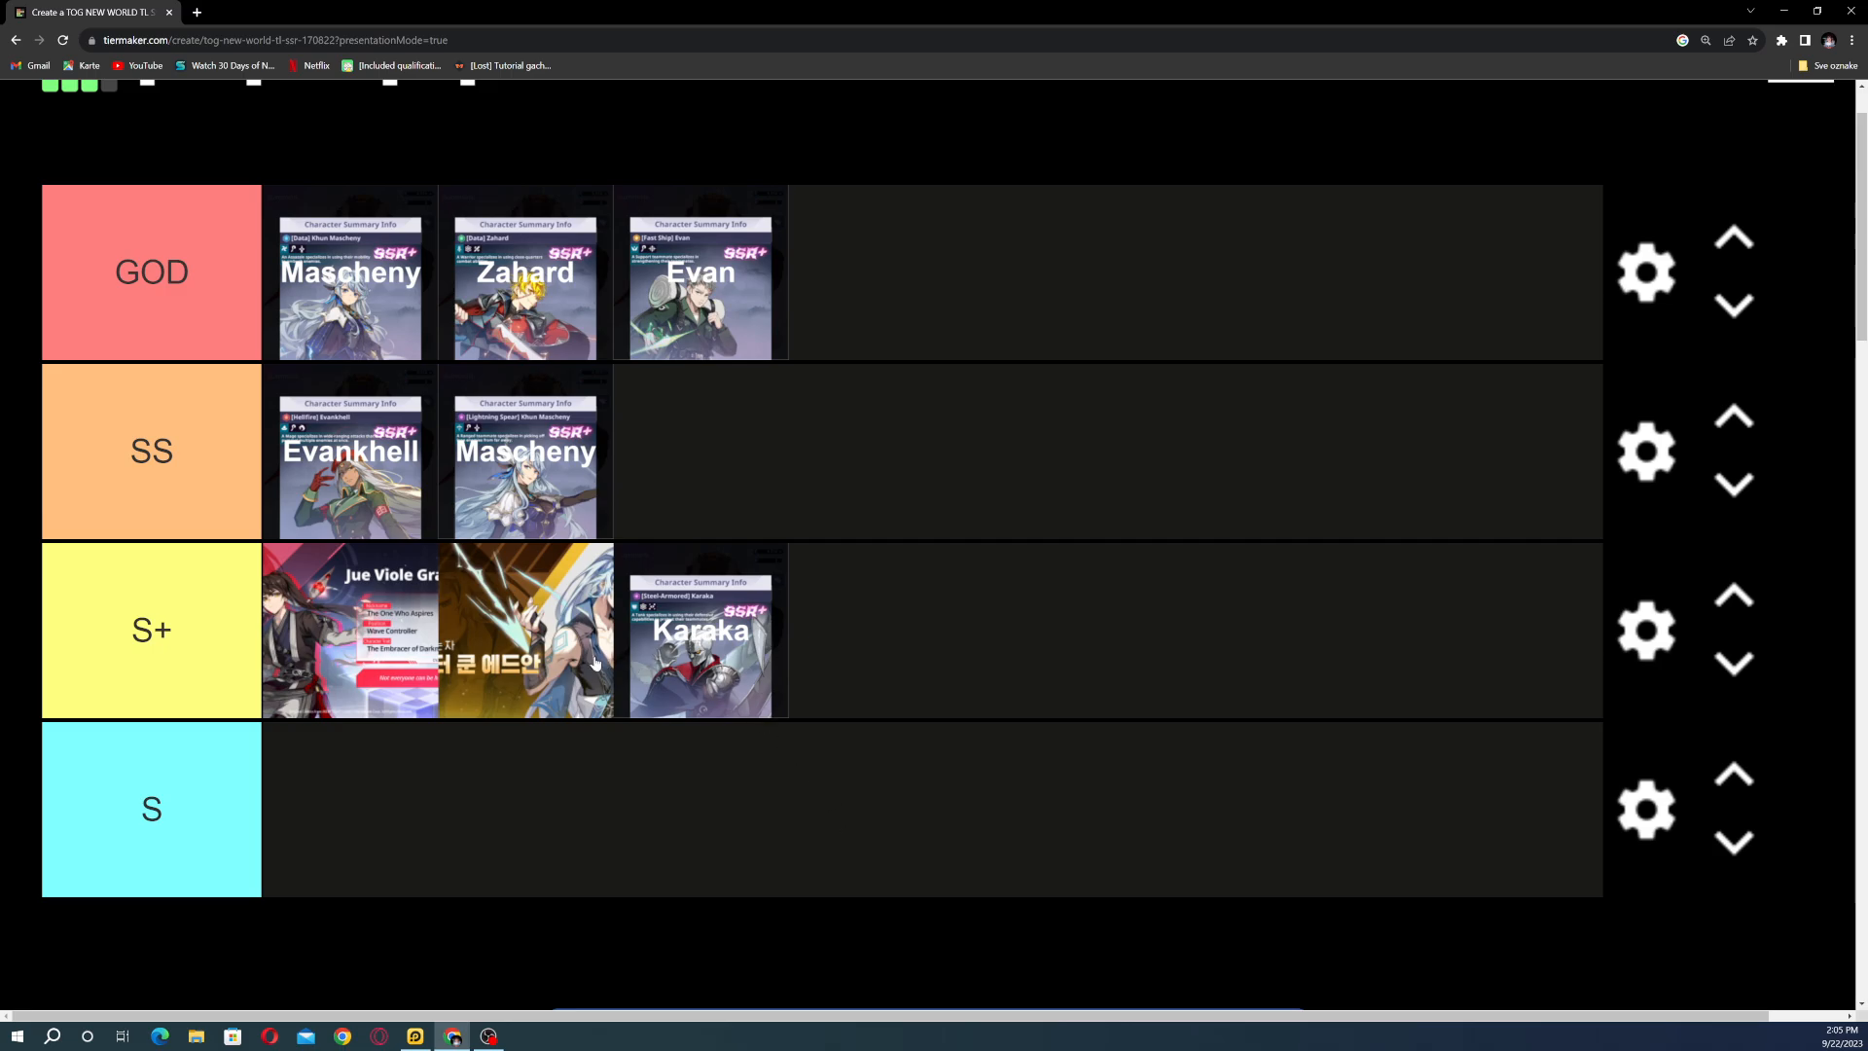
mouse_move(567, 653)
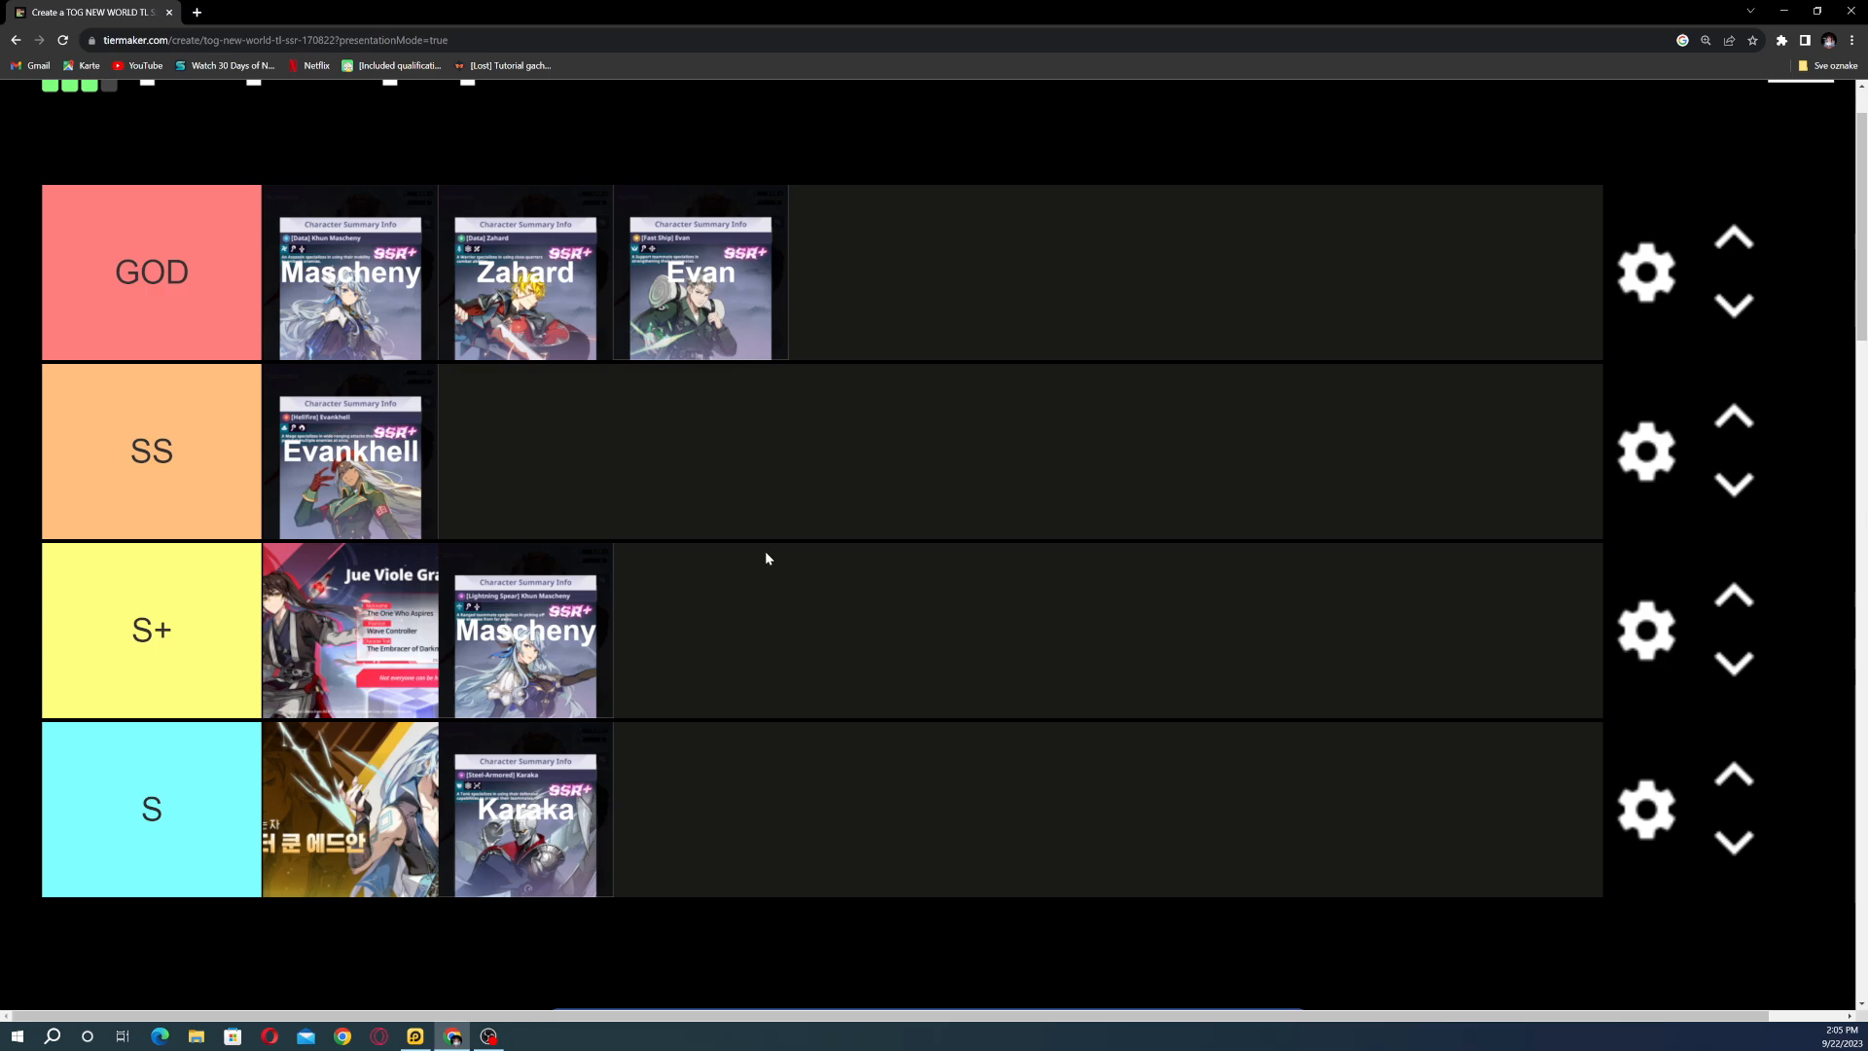
mouse_move(852, 418)
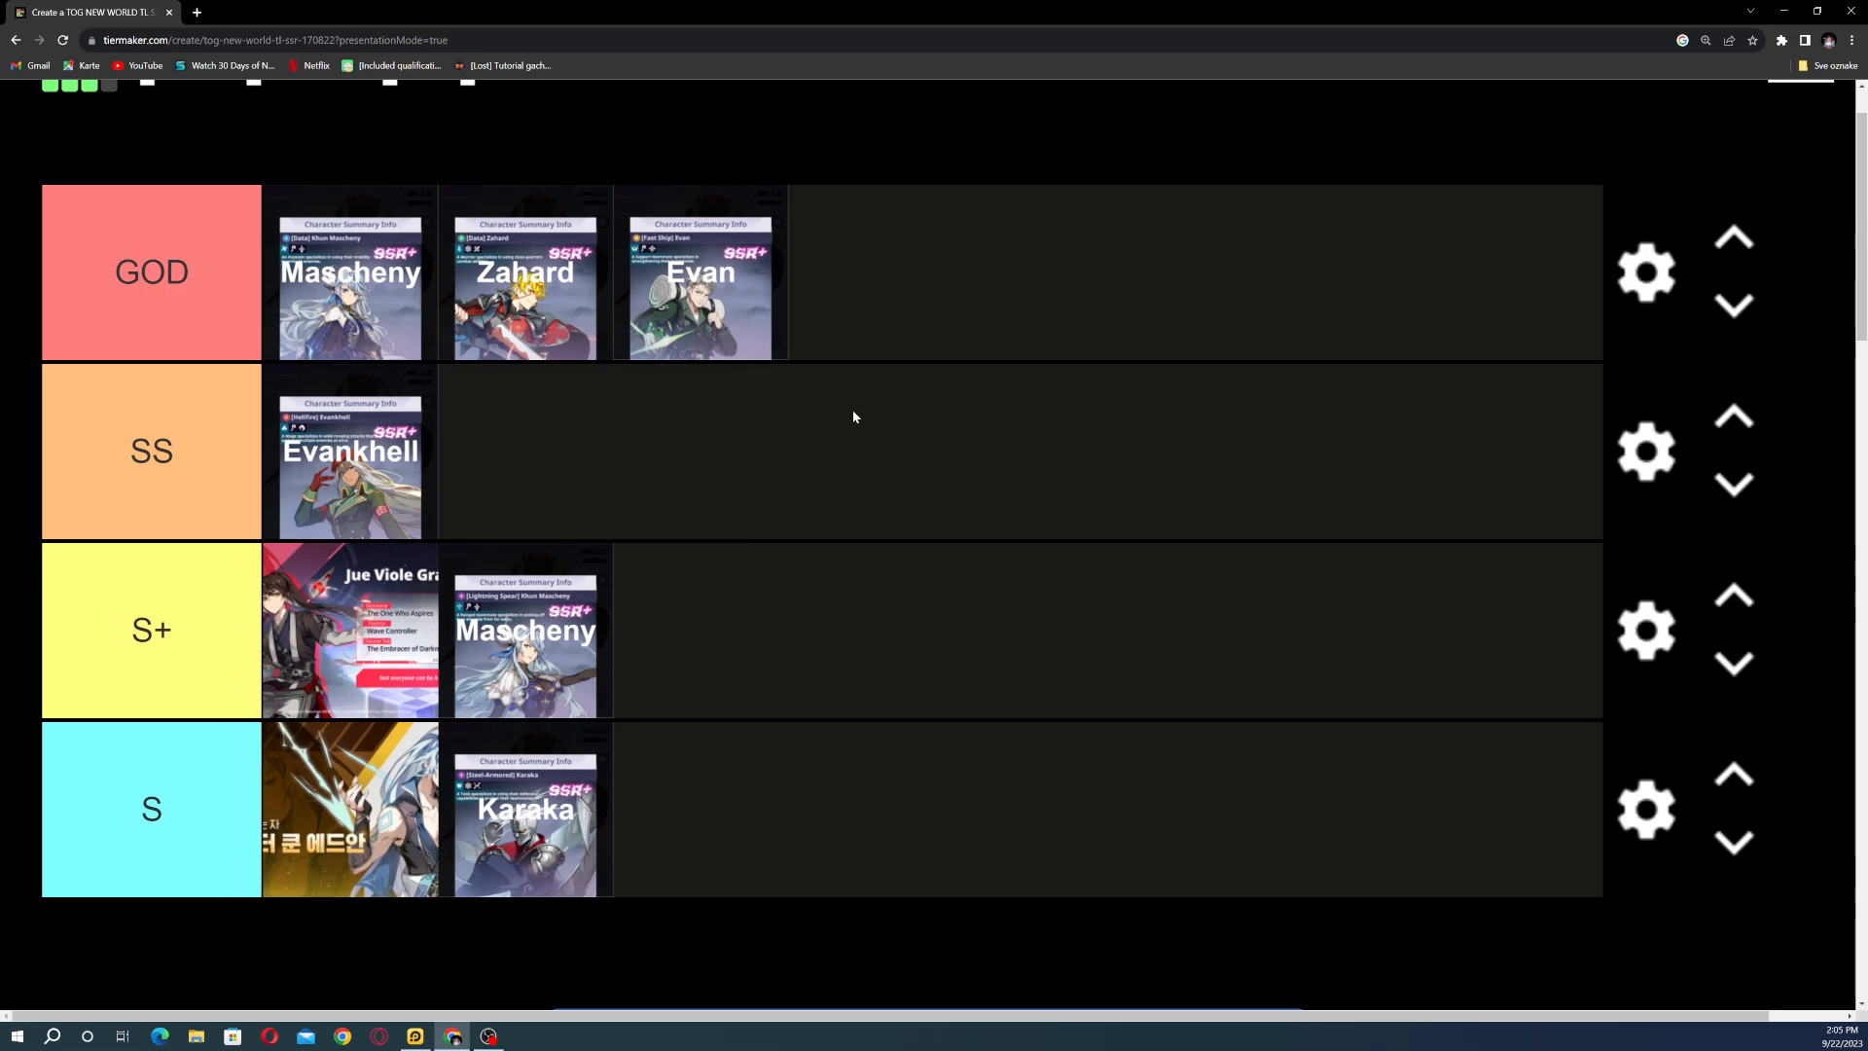
mouse_move(912, 490)
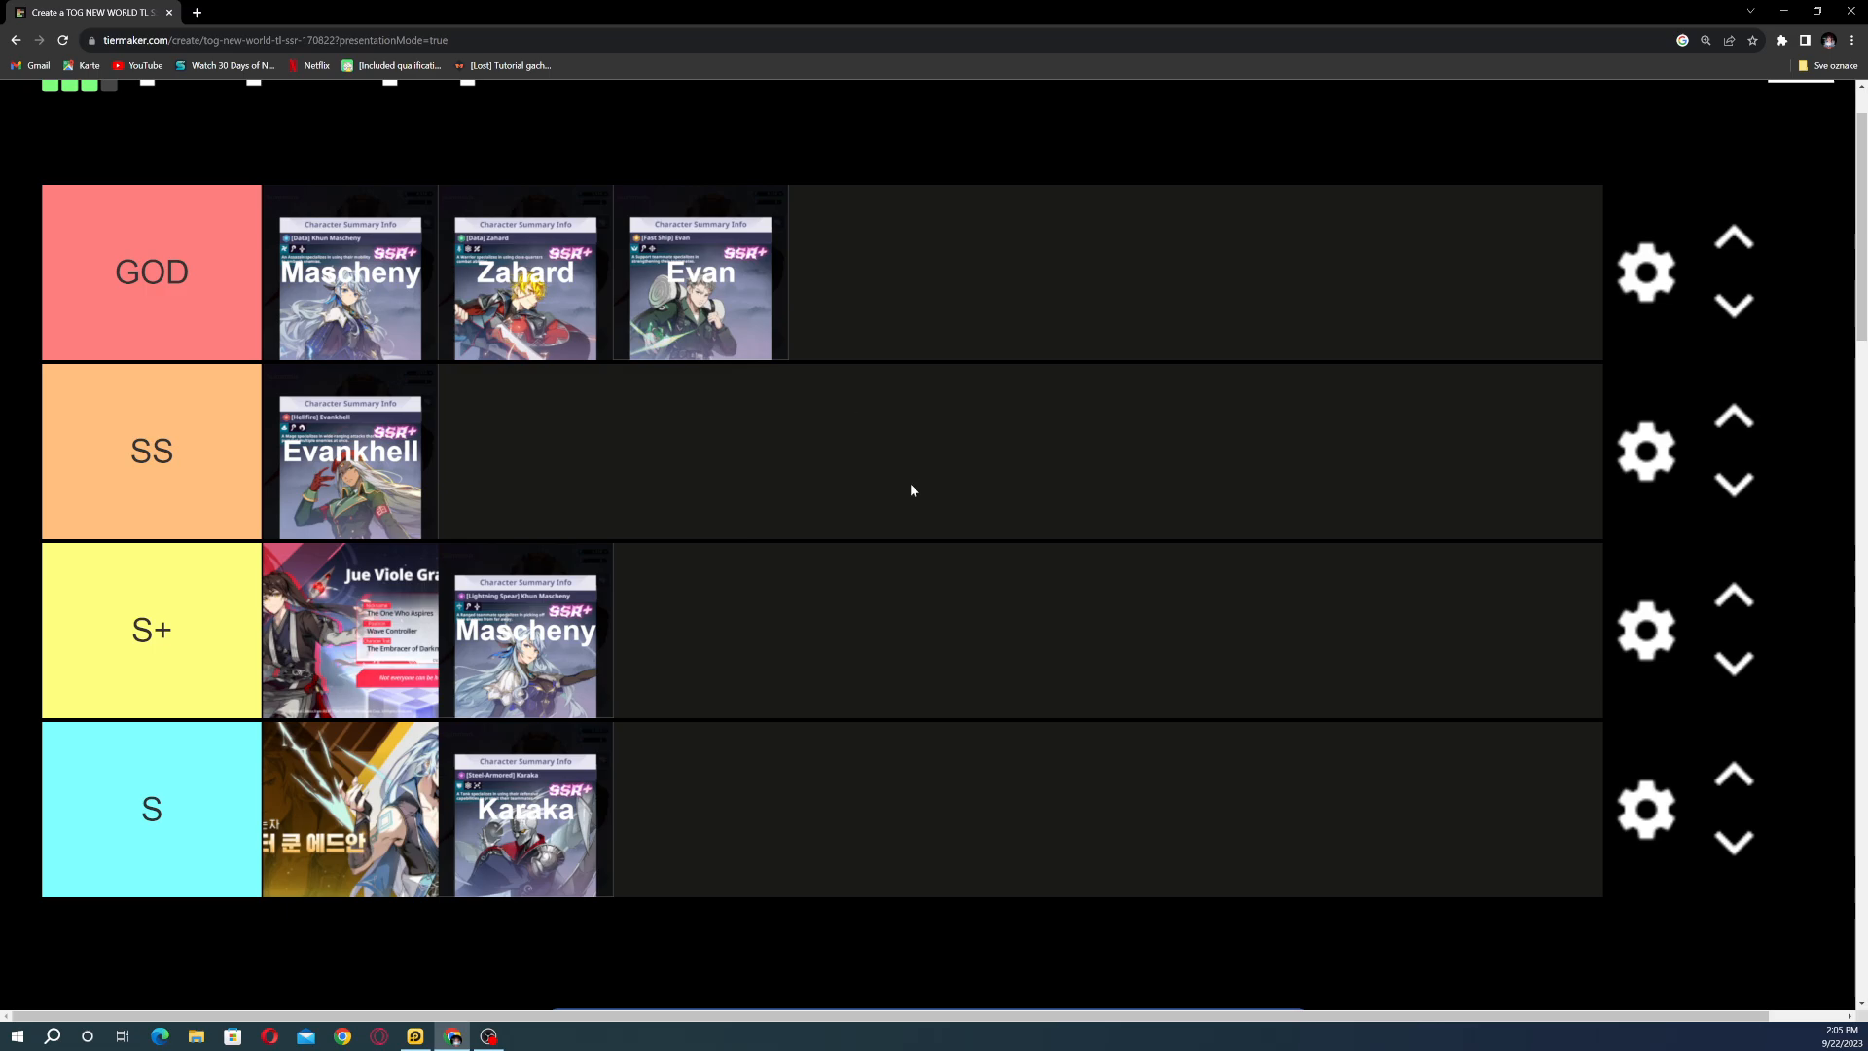
mouse_move(865, 511)
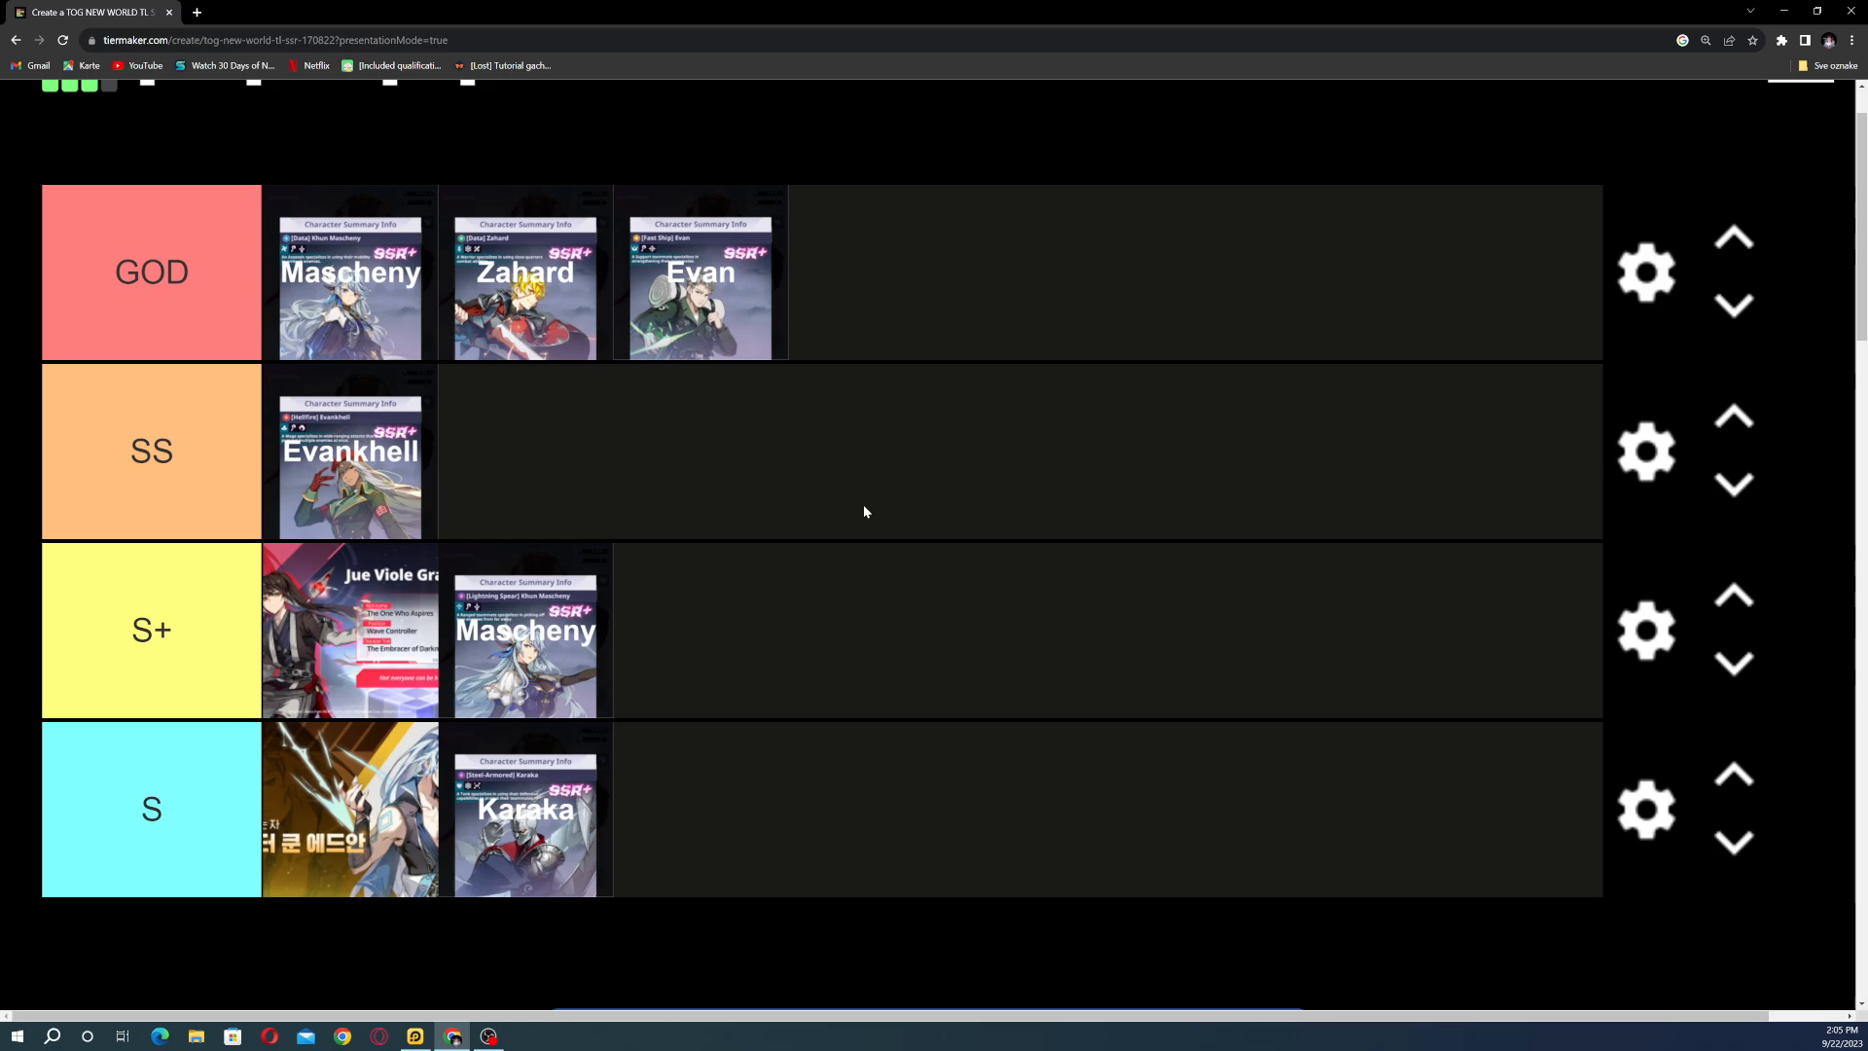
mouse_move(652, 628)
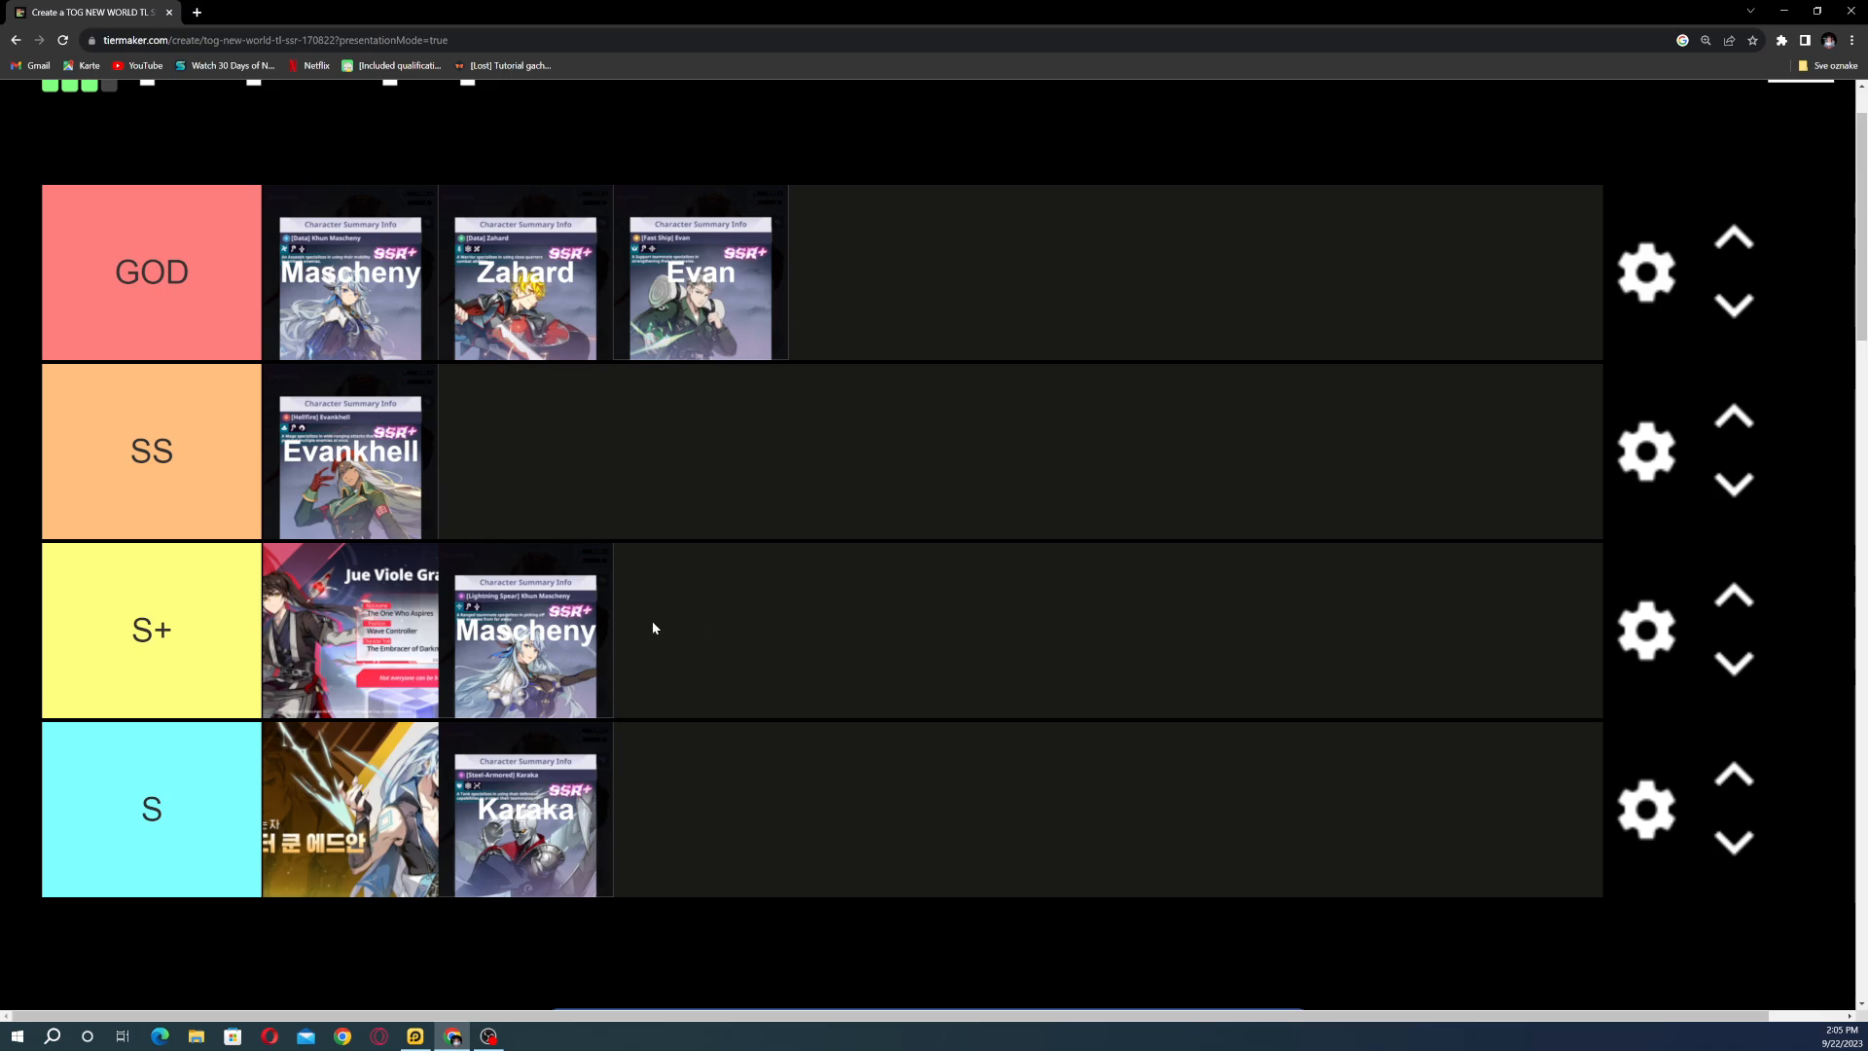